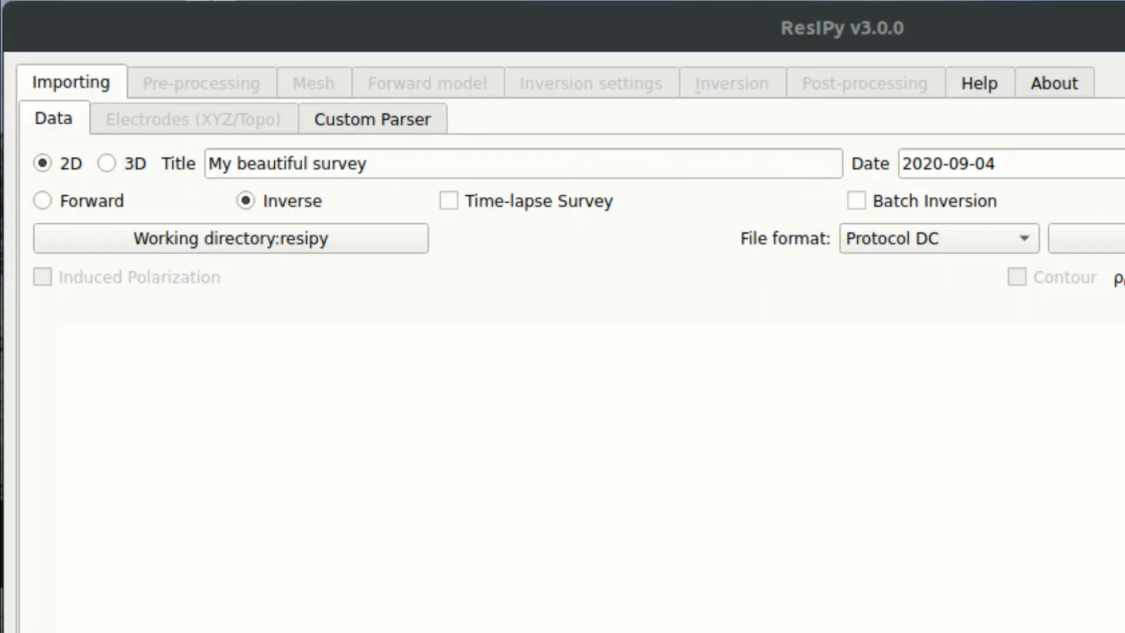
mouse_move(106, 182)
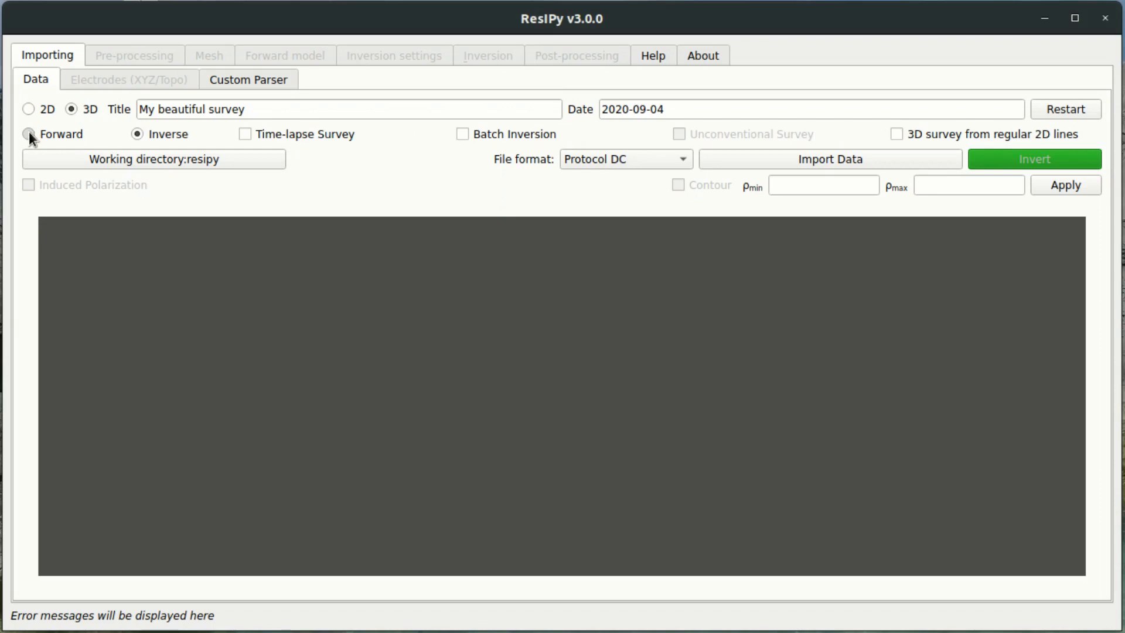
Step: Switch the 3D project from inversion to Forward modelling mode
click(28, 134)
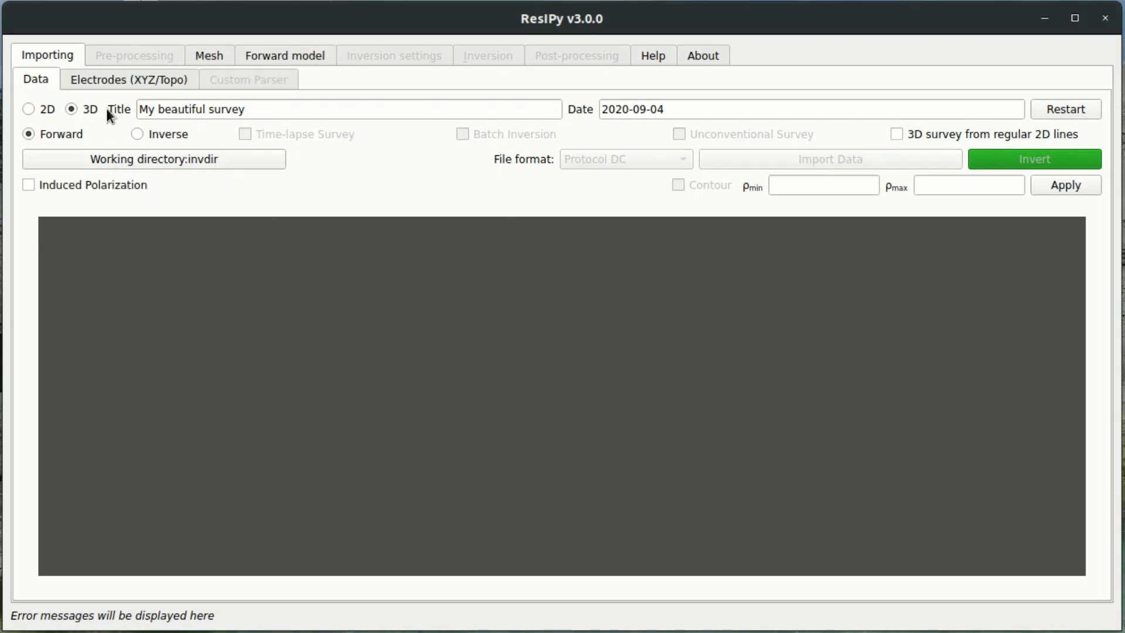
Step: Import electrode label, x, y, z, buried positions from the electrode CSV file
click(128, 79)
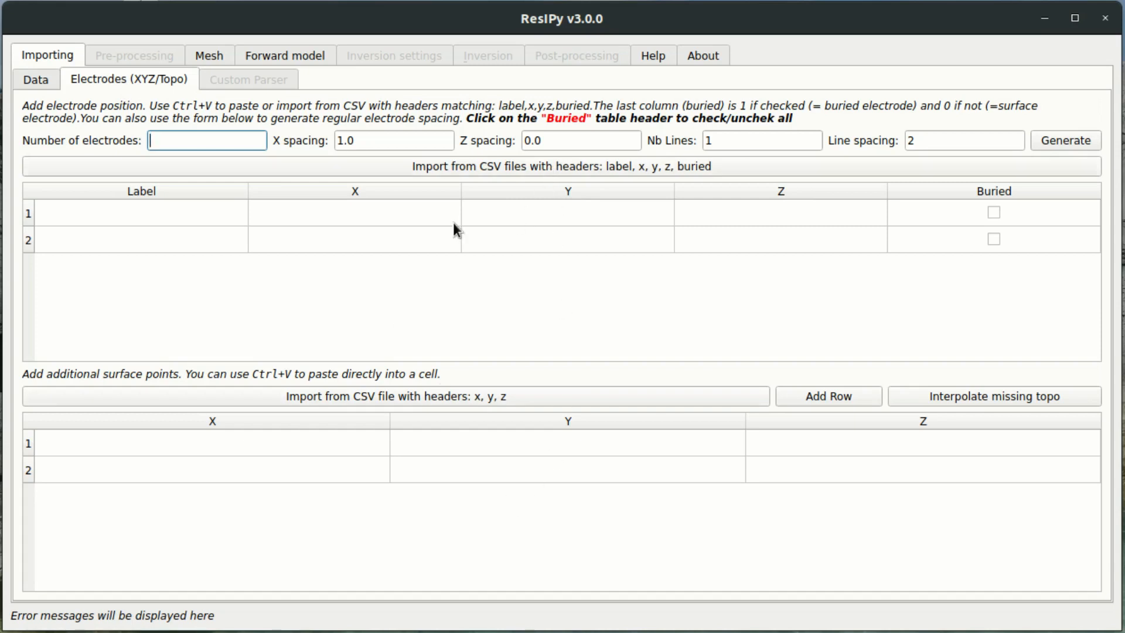
mouse_move(595, 531)
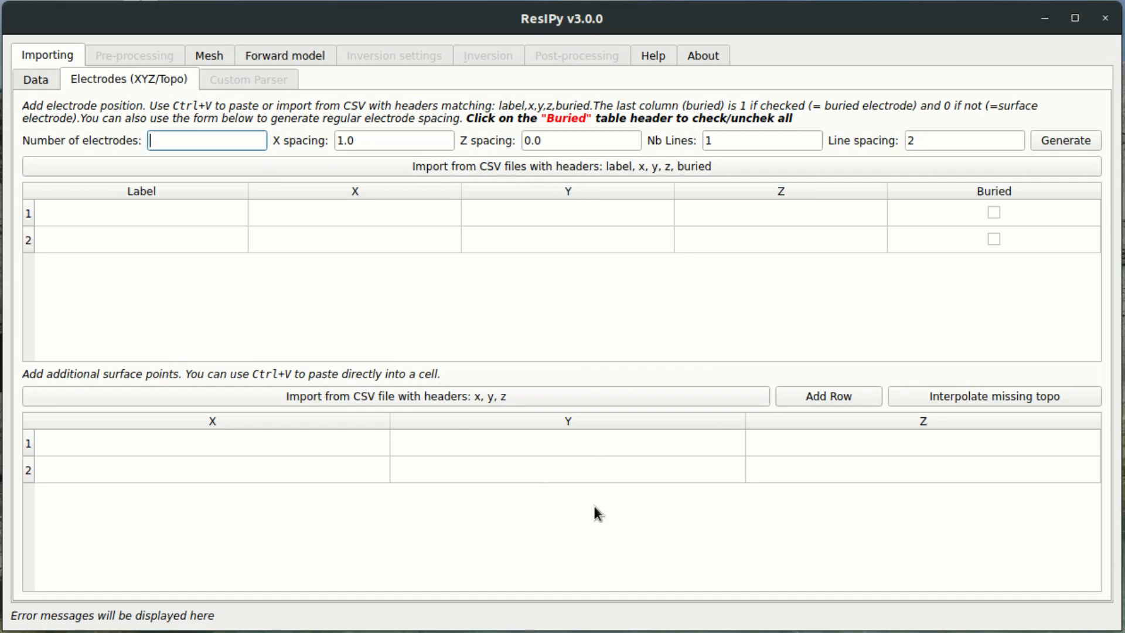
mouse_move(475, 180)
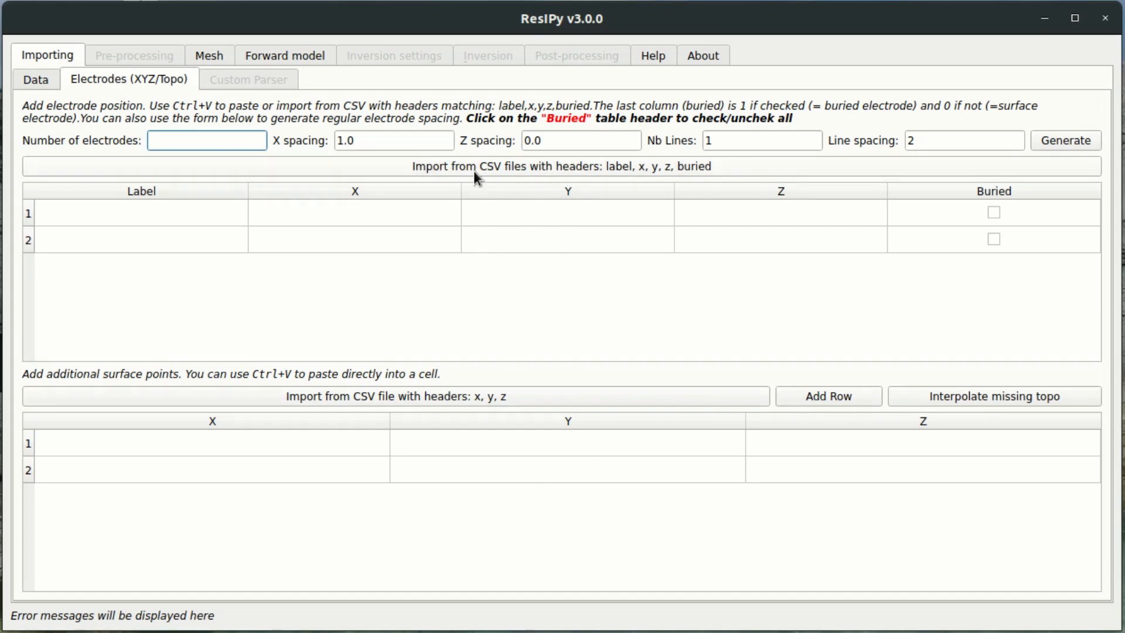
click(562, 166)
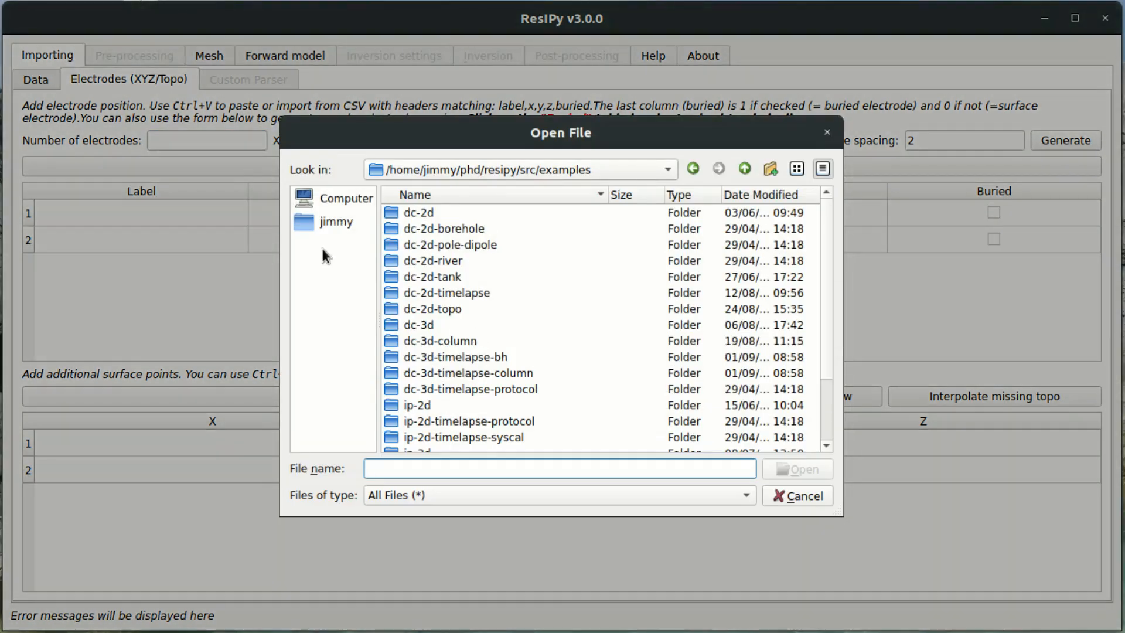
click(336, 222)
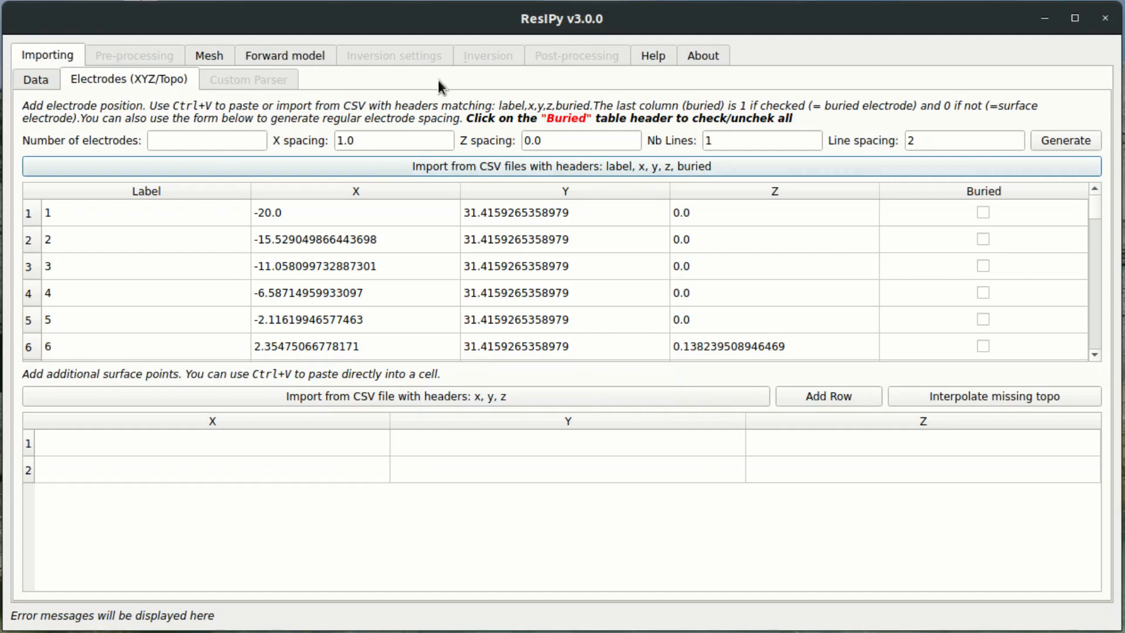
mouse_move(214, 57)
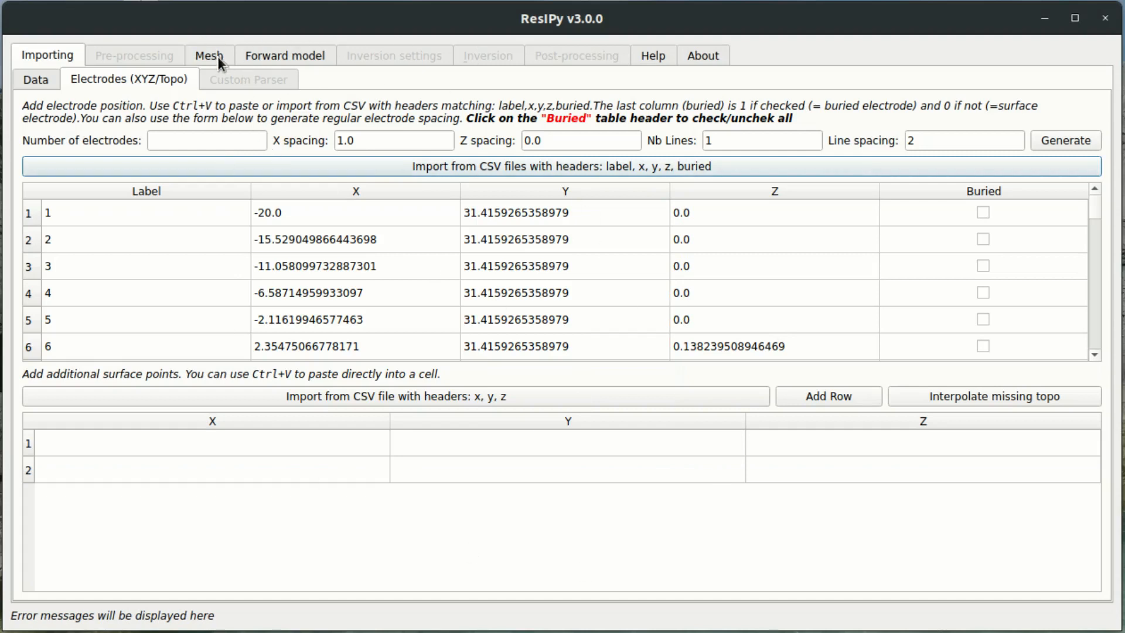
Step: Generate the tetrahedral mesh and orbit the 3D view to inspect the hill
click(208, 55)
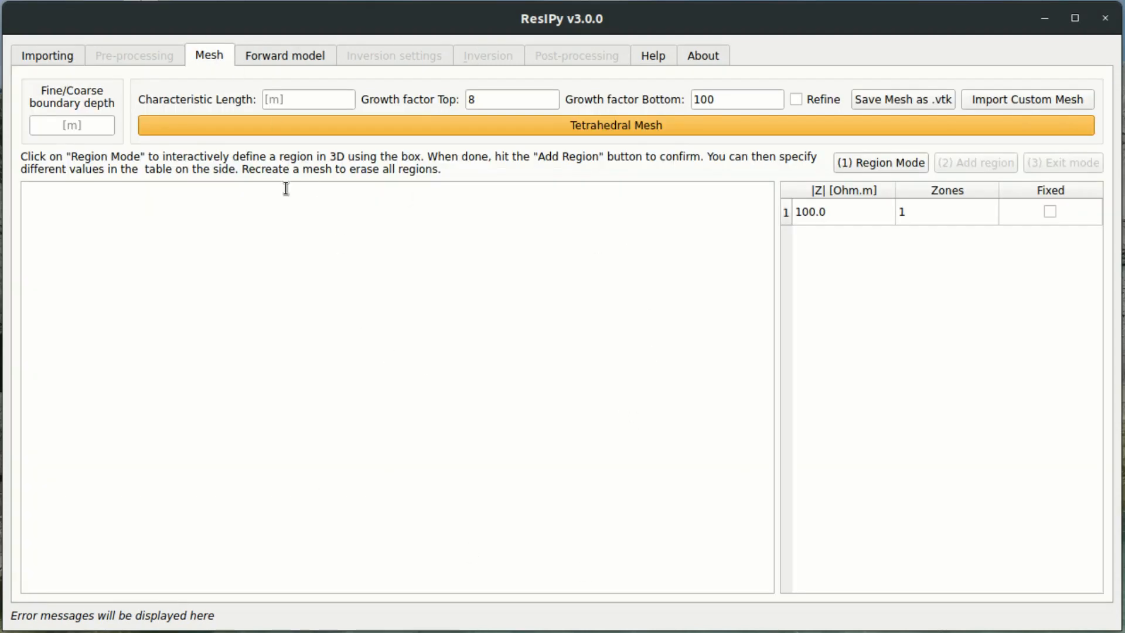
mouse_move(539, 115)
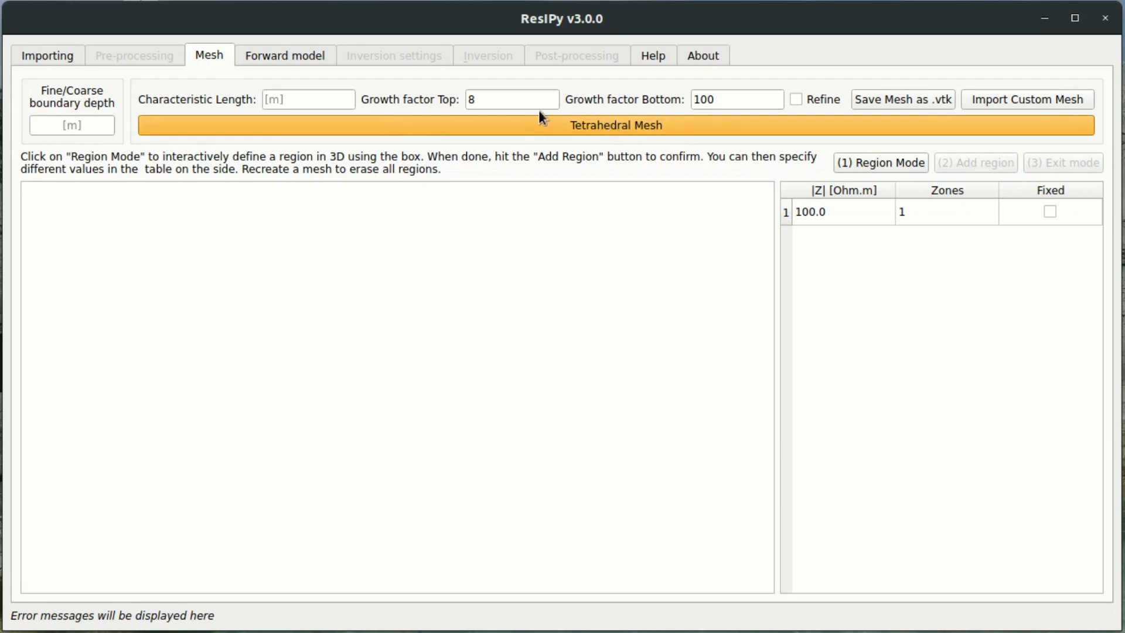
click(616, 126)
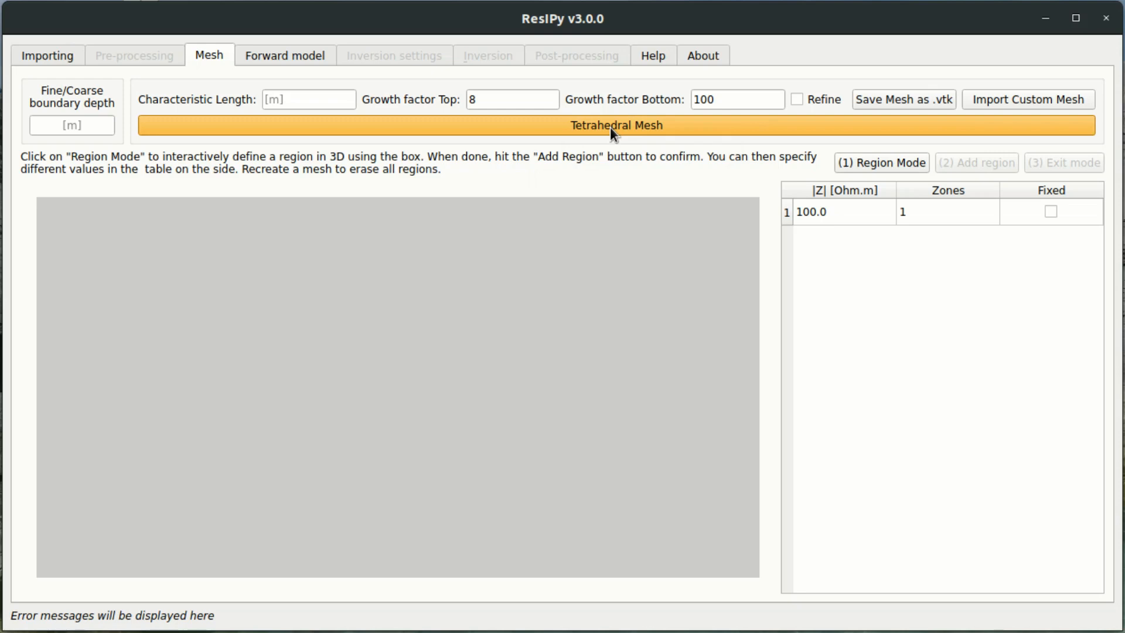
click(616, 125)
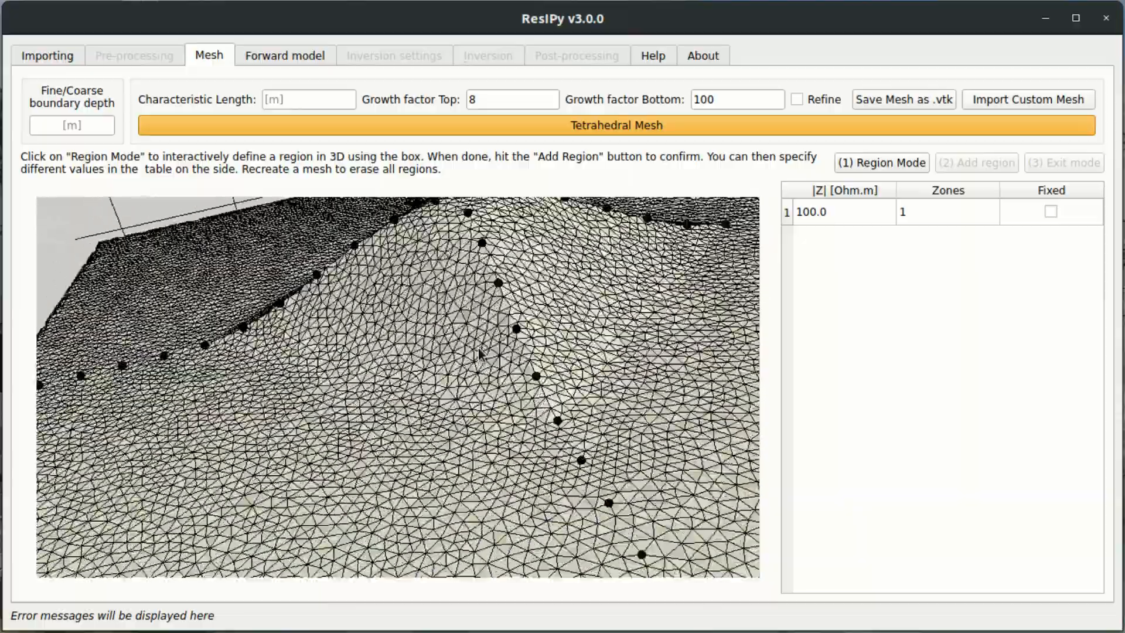
drag(480, 355, 466, 316)
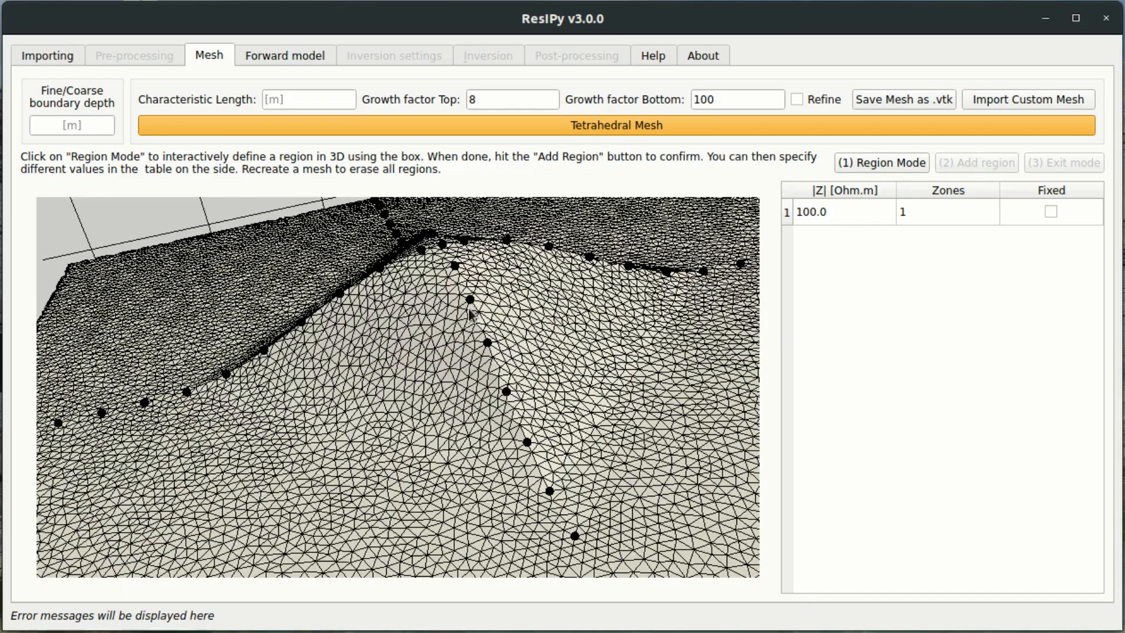
mouse_move(636, 252)
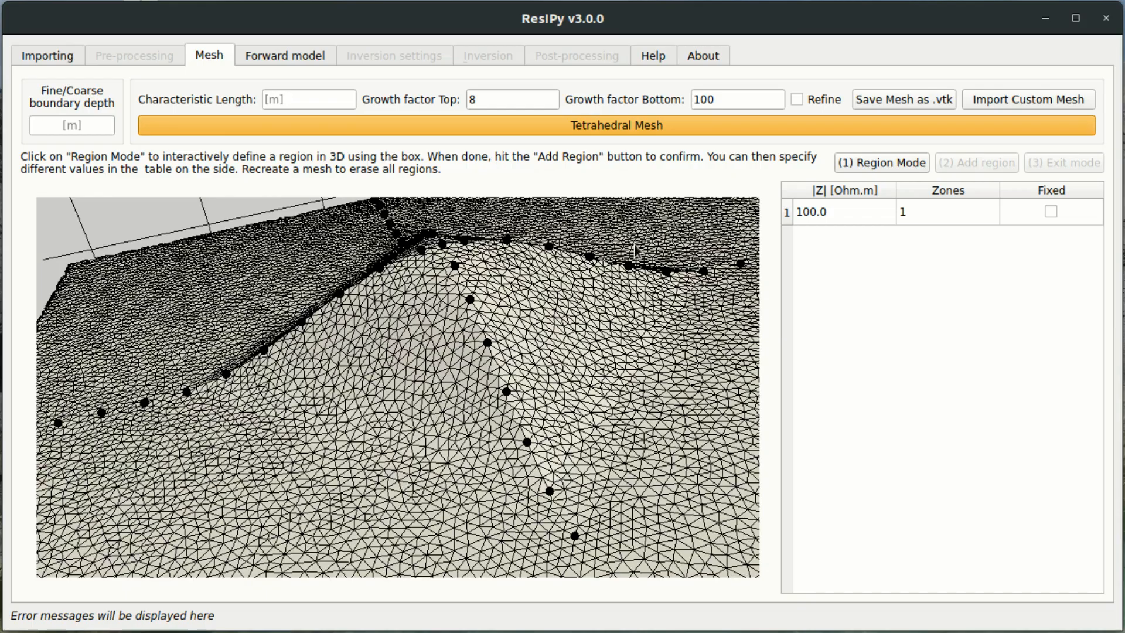
mouse_move(539, 449)
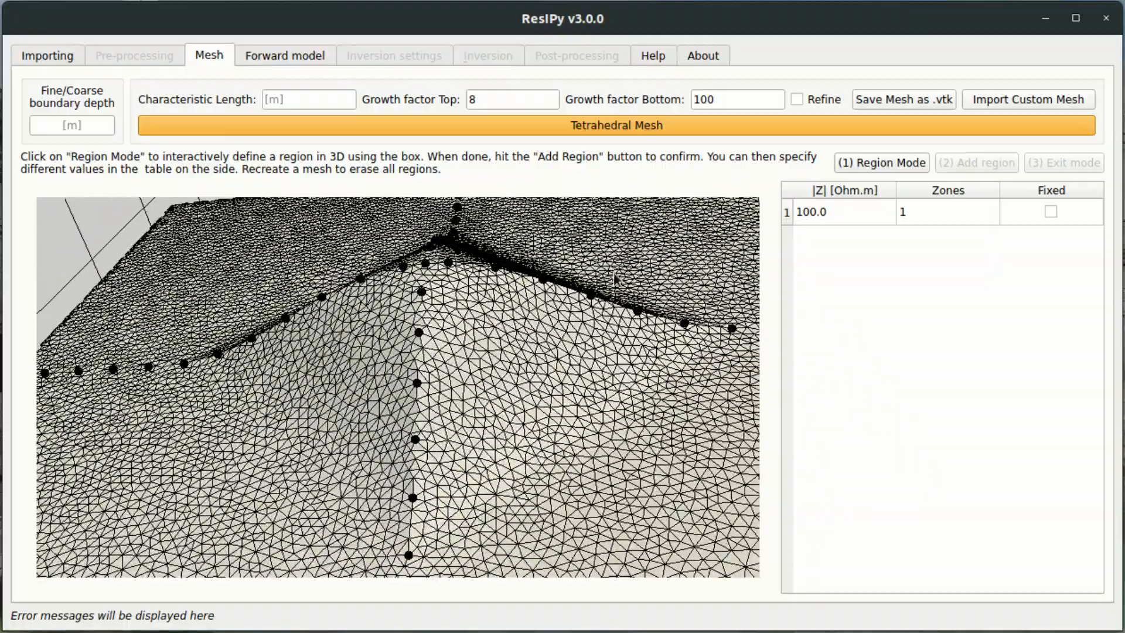
mouse_move(680, 354)
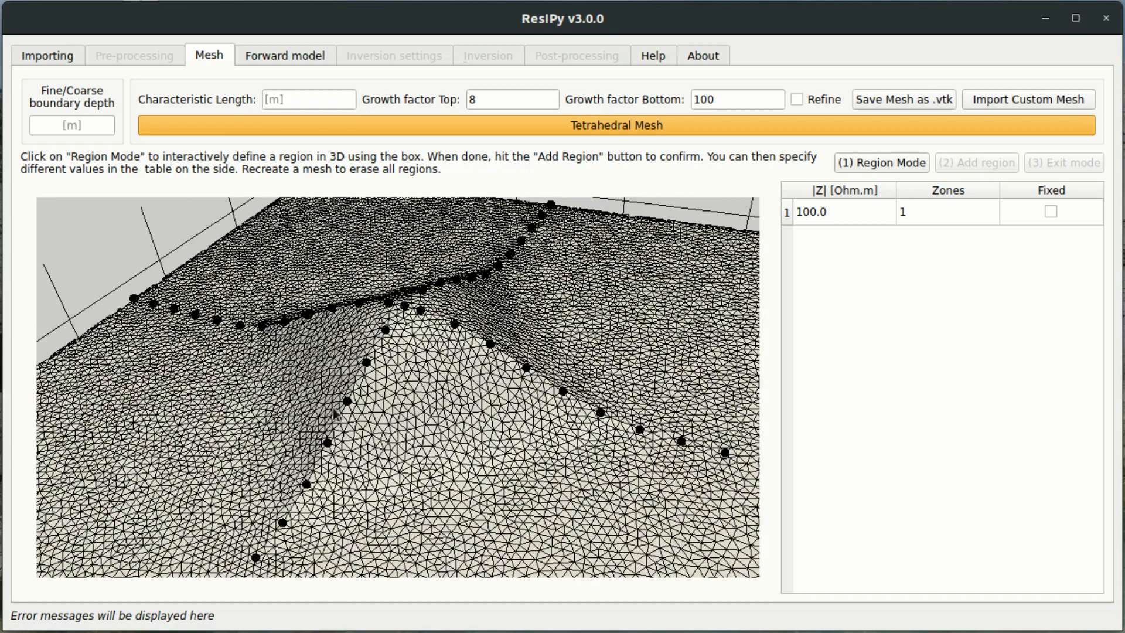
mouse_move(473, 403)
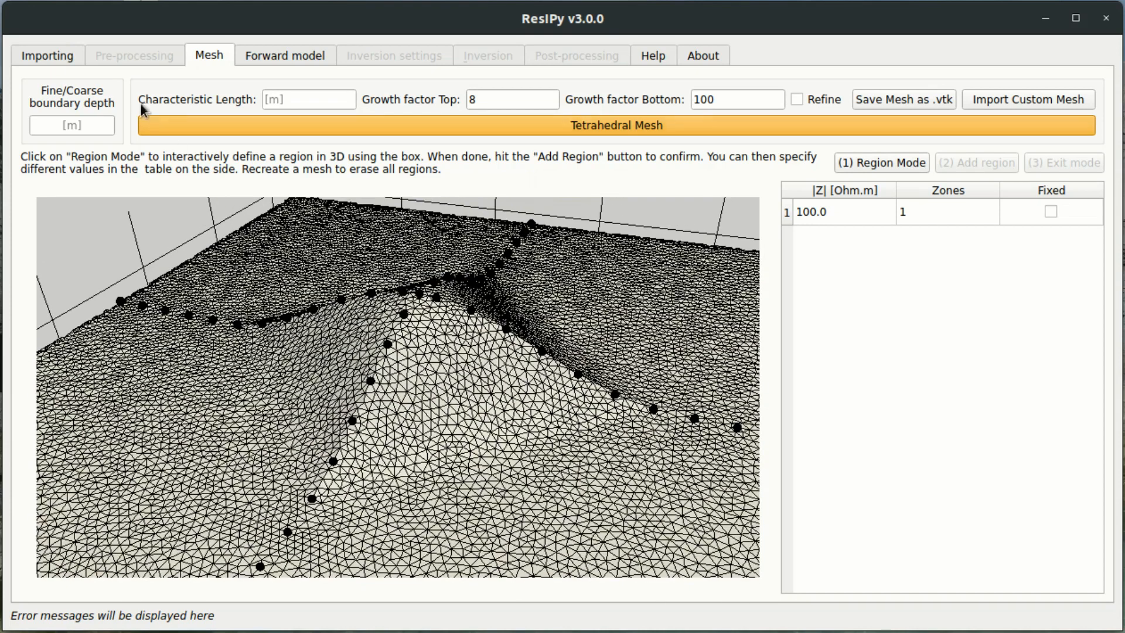
Step: Import the x, y, z surface topography points CSV from the home folder
click(47, 56)
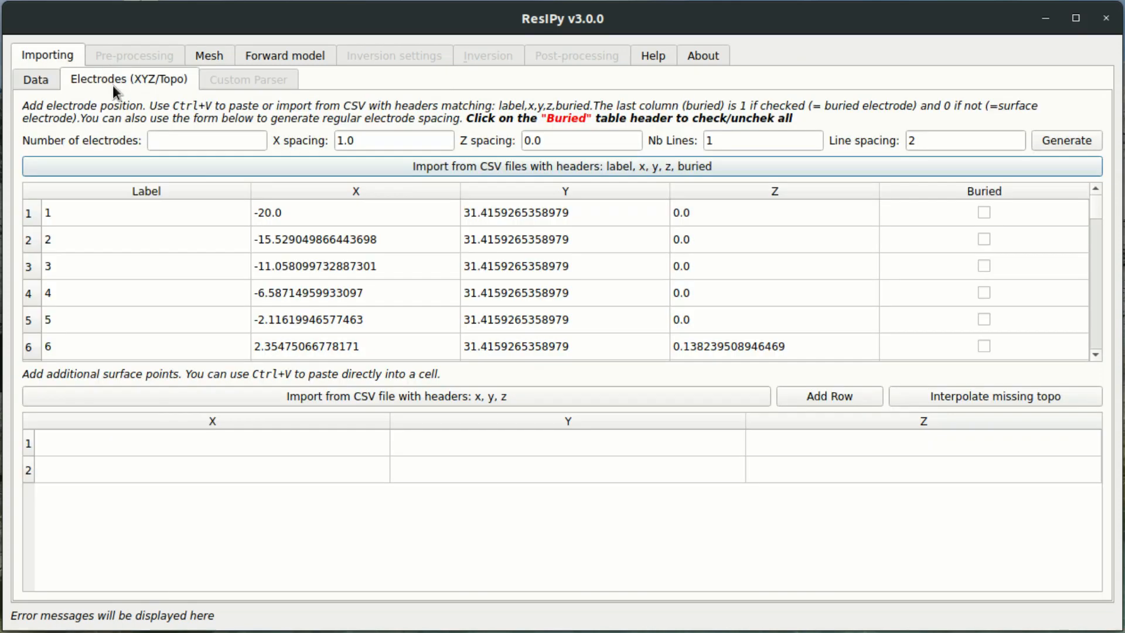
mouse_move(452, 428)
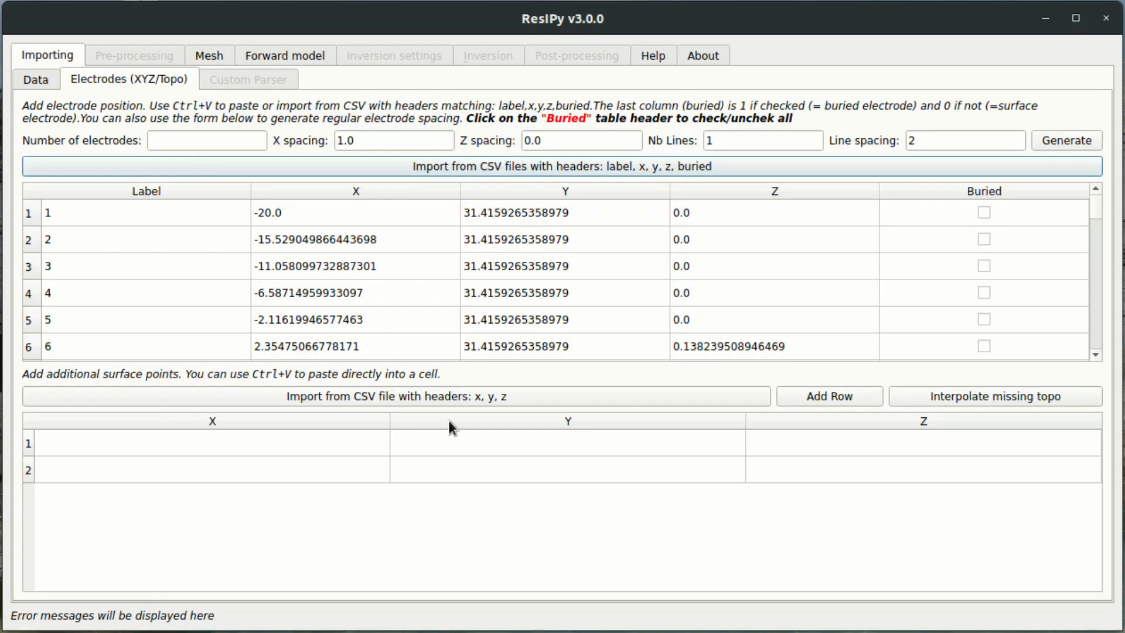
mouse_move(501, 378)
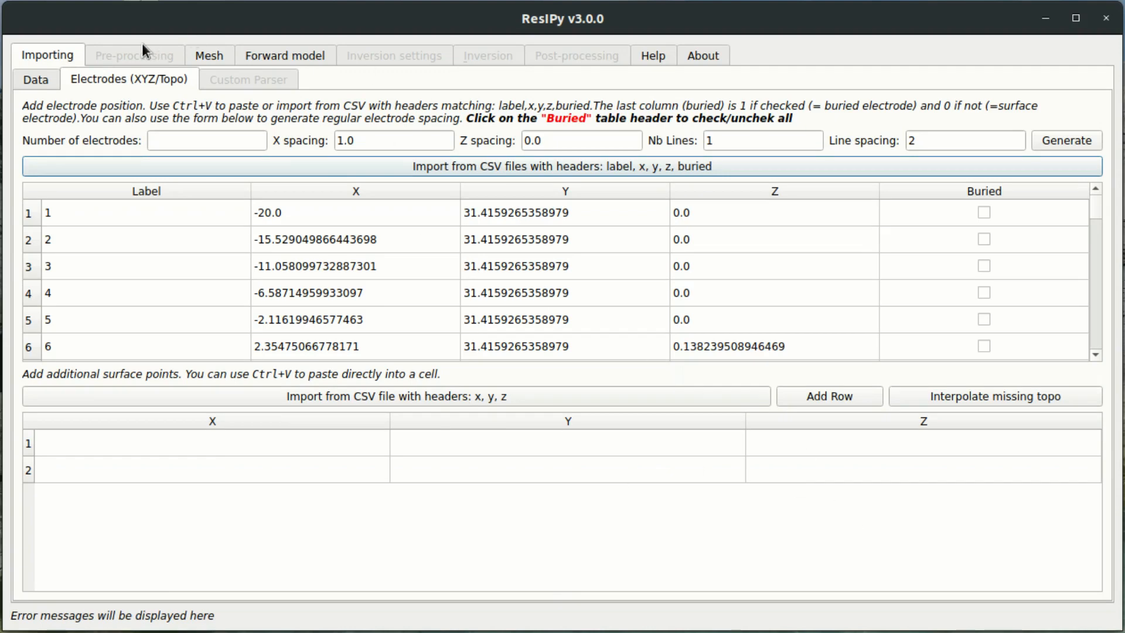
mouse_move(173, 85)
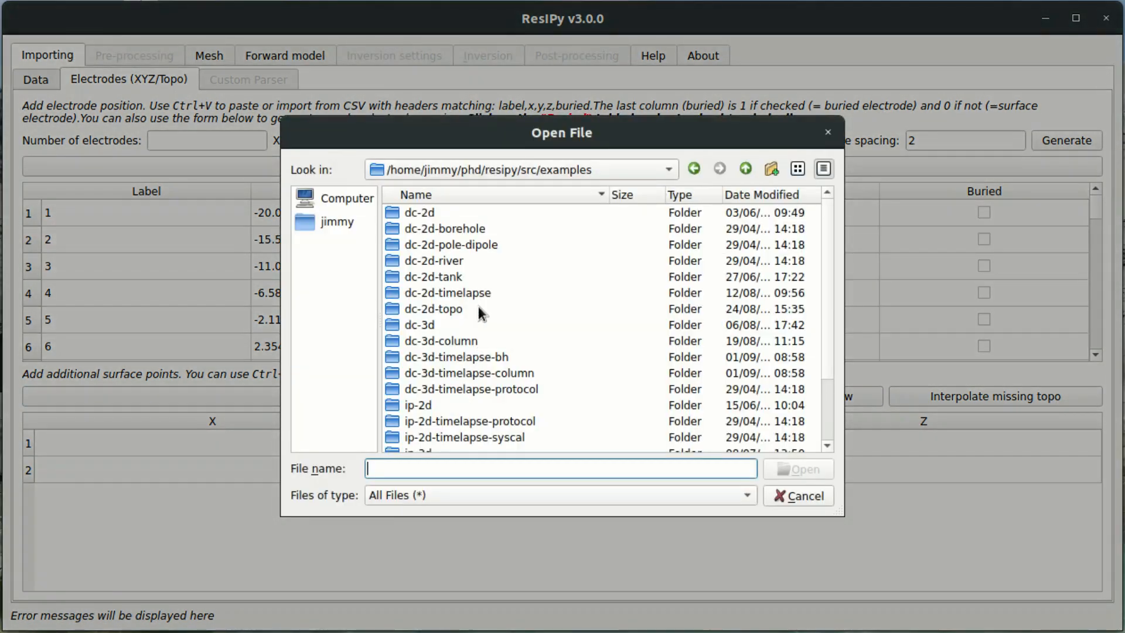
click(336, 222)
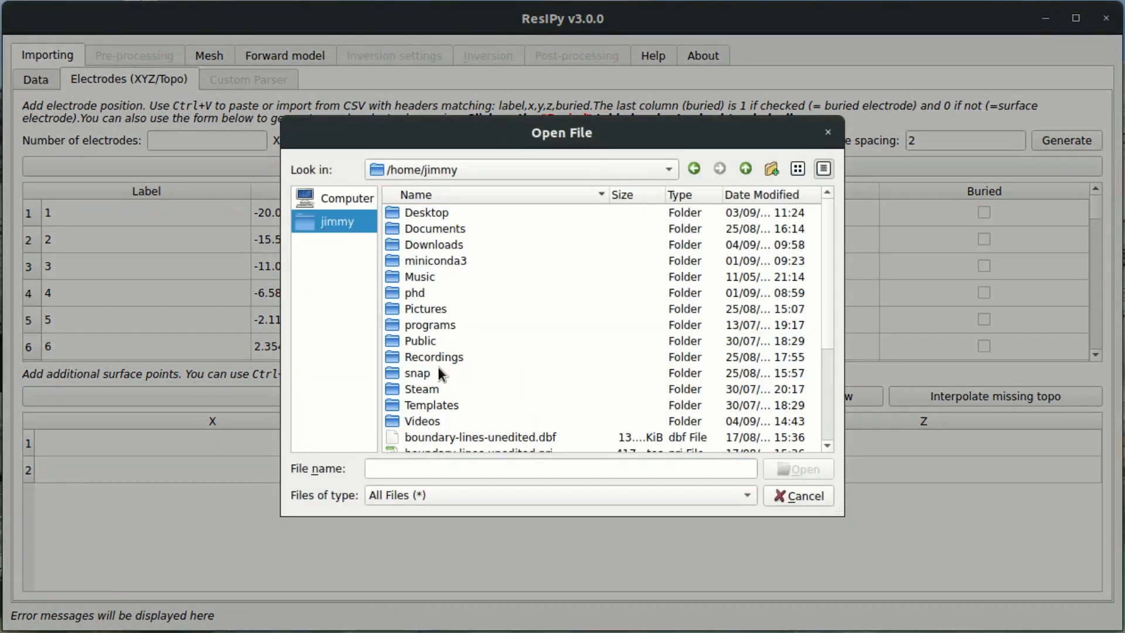
click(798, 495)
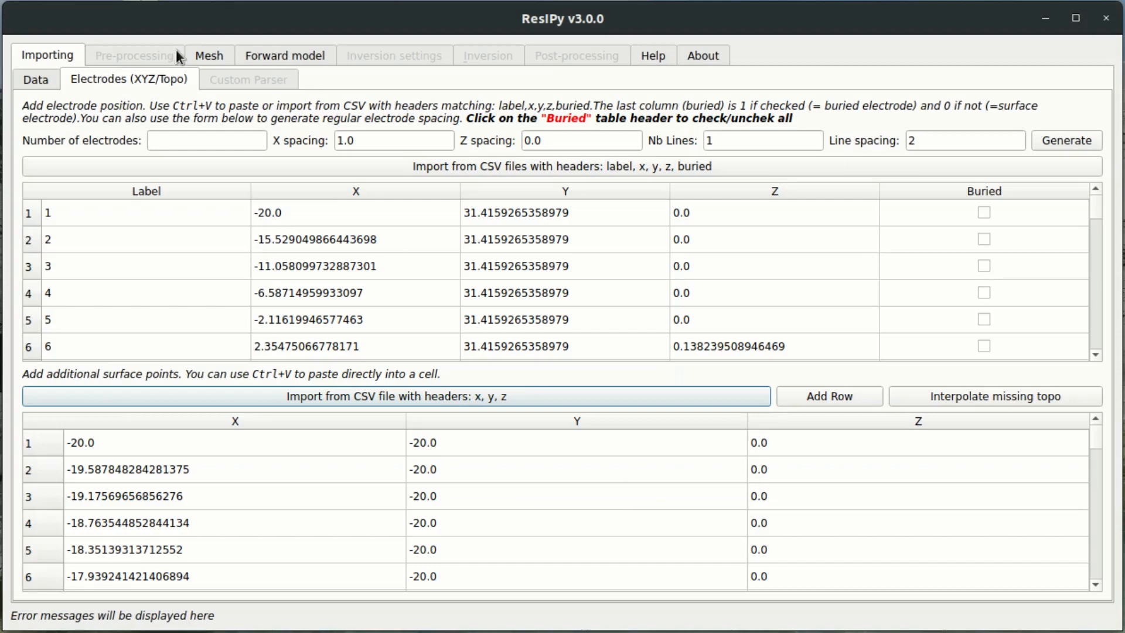
Step: Build the tetrahedral mesh with top growth factor 8 and view it from the side
click(209, 55)
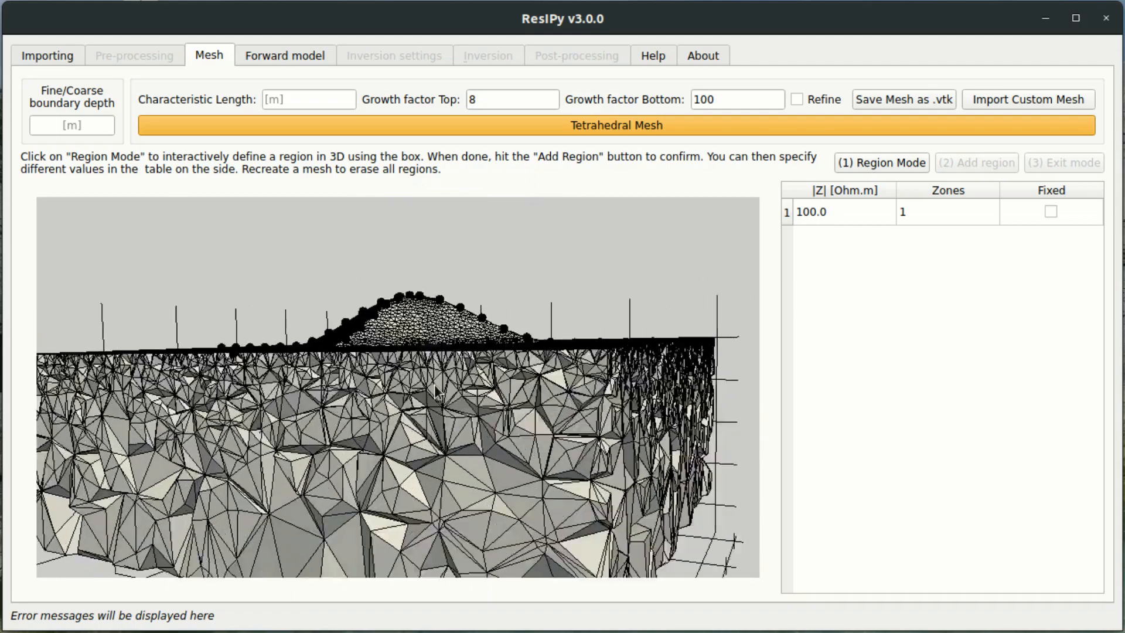
drag(431, 395, 402, 445)
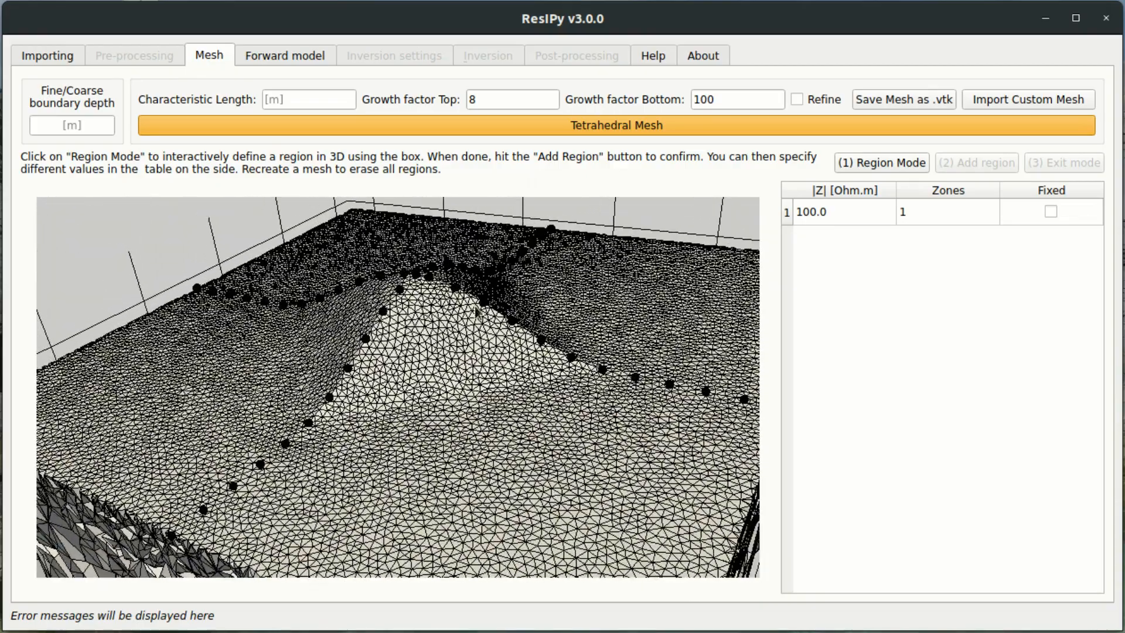
Step: Set top growth factor to 2, regenerate the mesh, and orbit over the hill summit
click(512, 100)
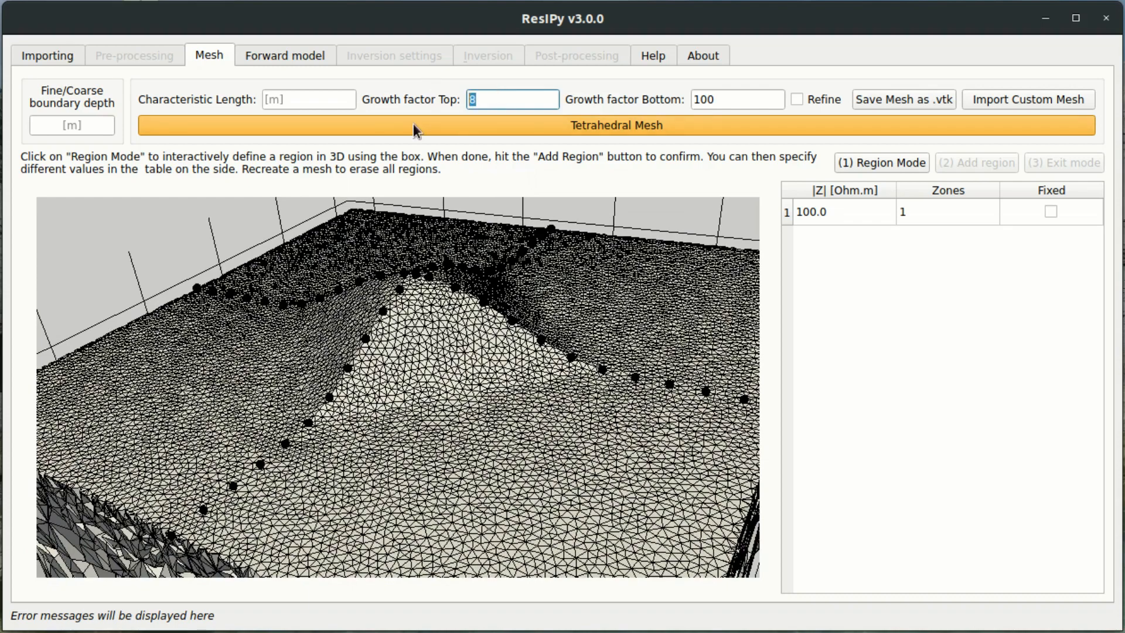
text(2)
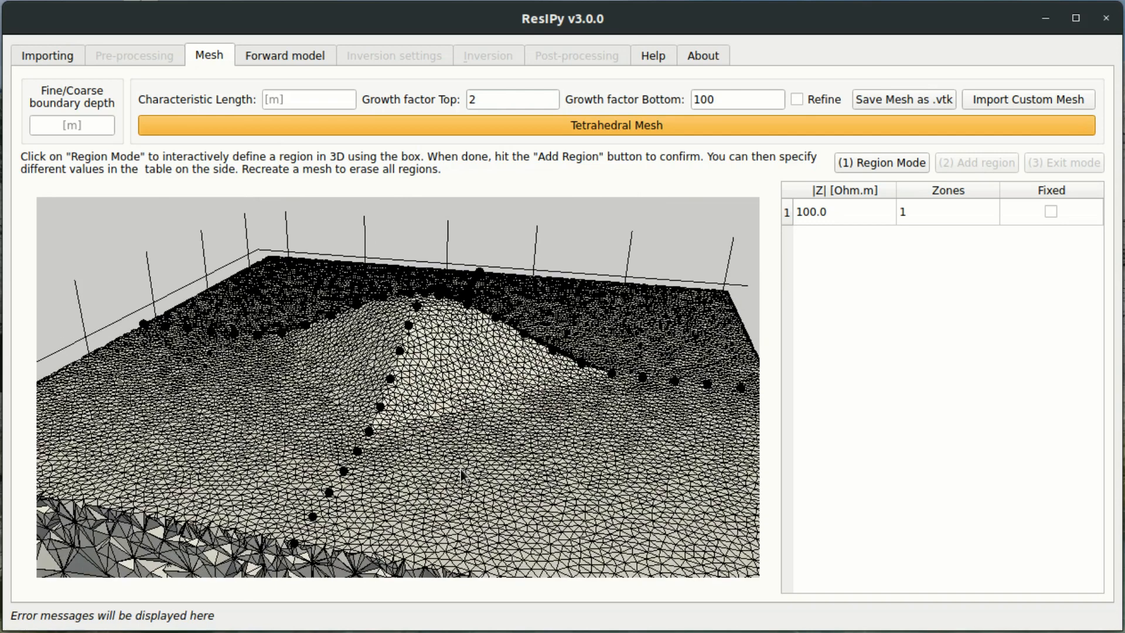
click(618, 125)
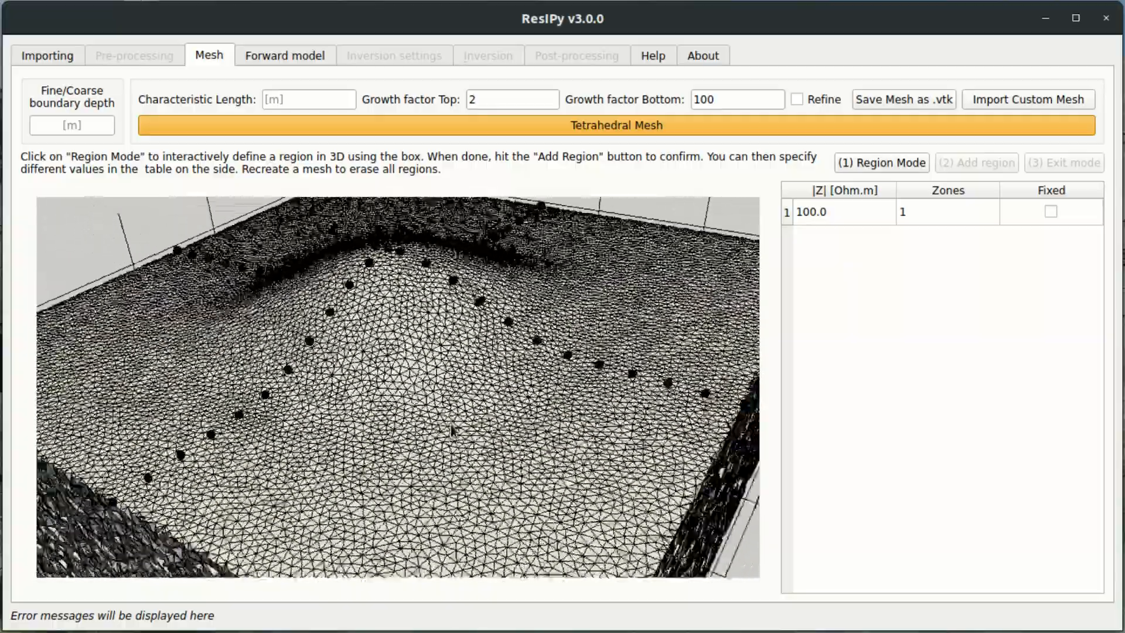
drag(452, 431, 348, 365)
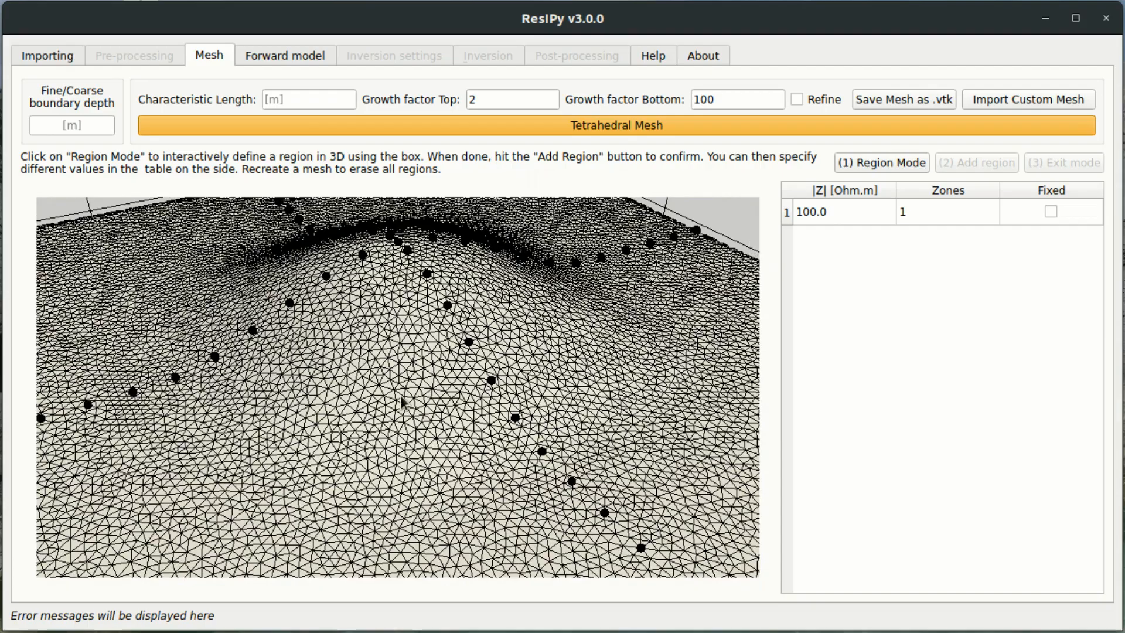
drag(402, 402, 365, 377)
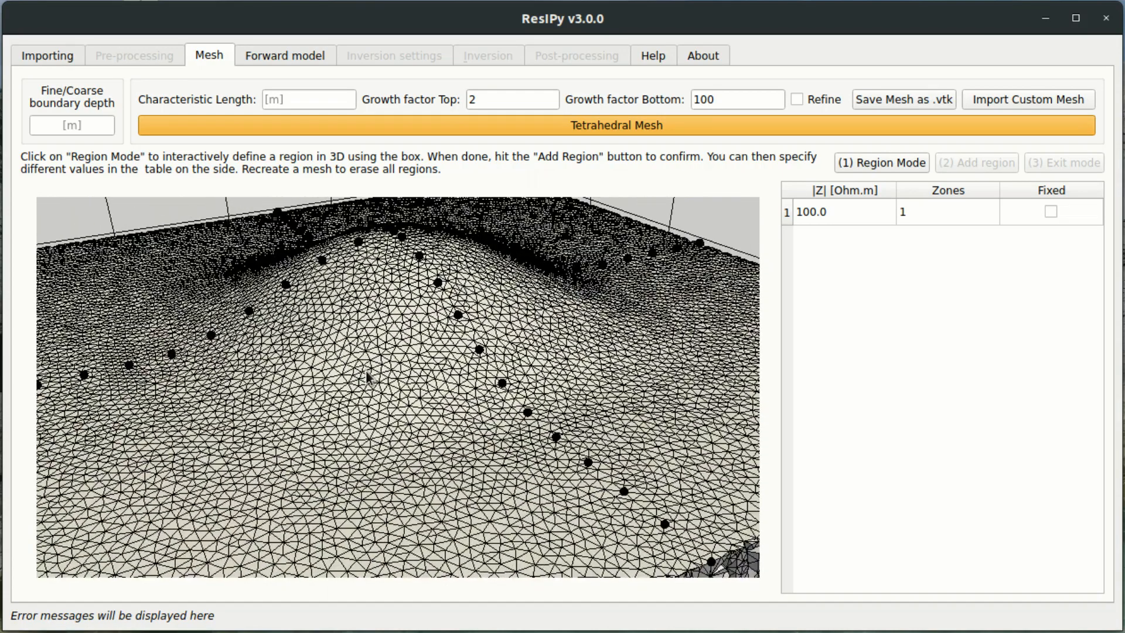
mouse_move(396, 403)
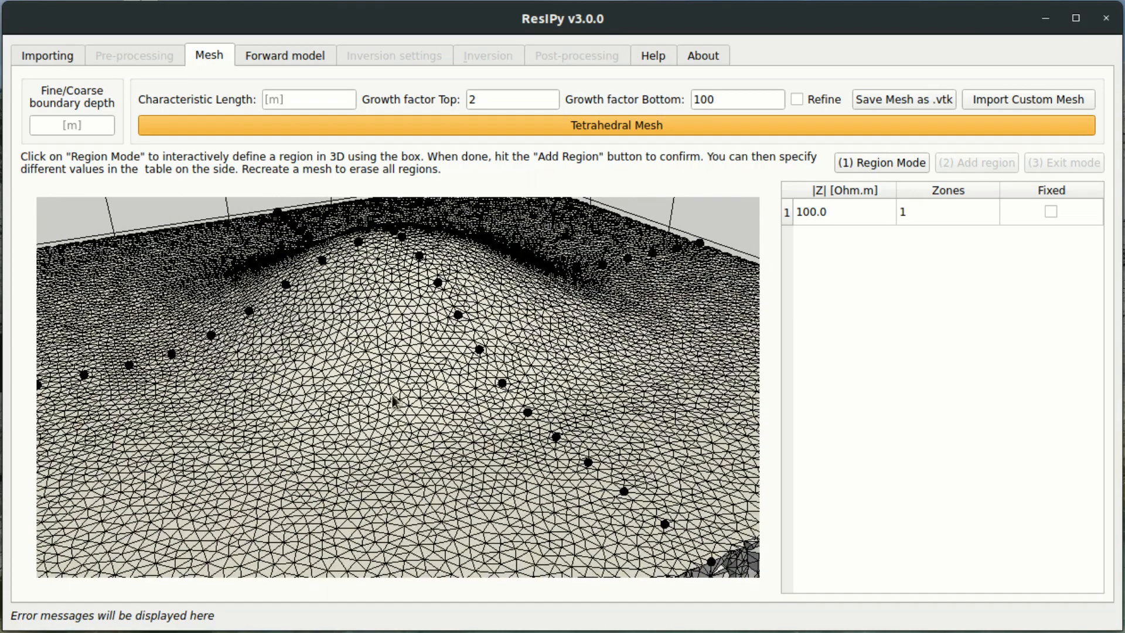
mouse_move(242, 475)
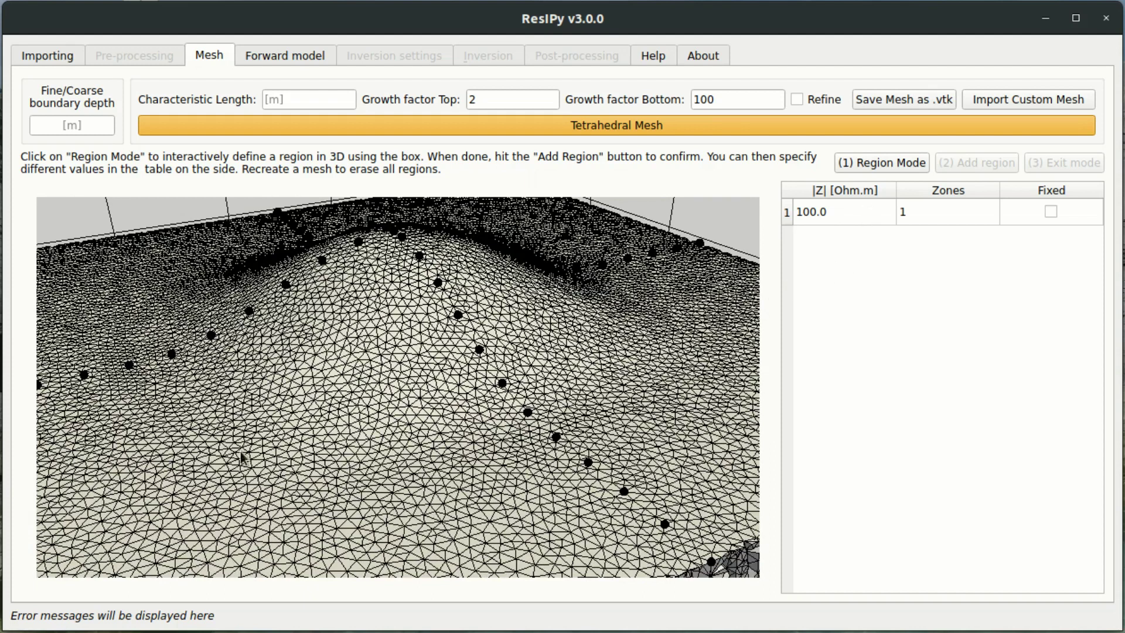
mouse_move(896, 172)
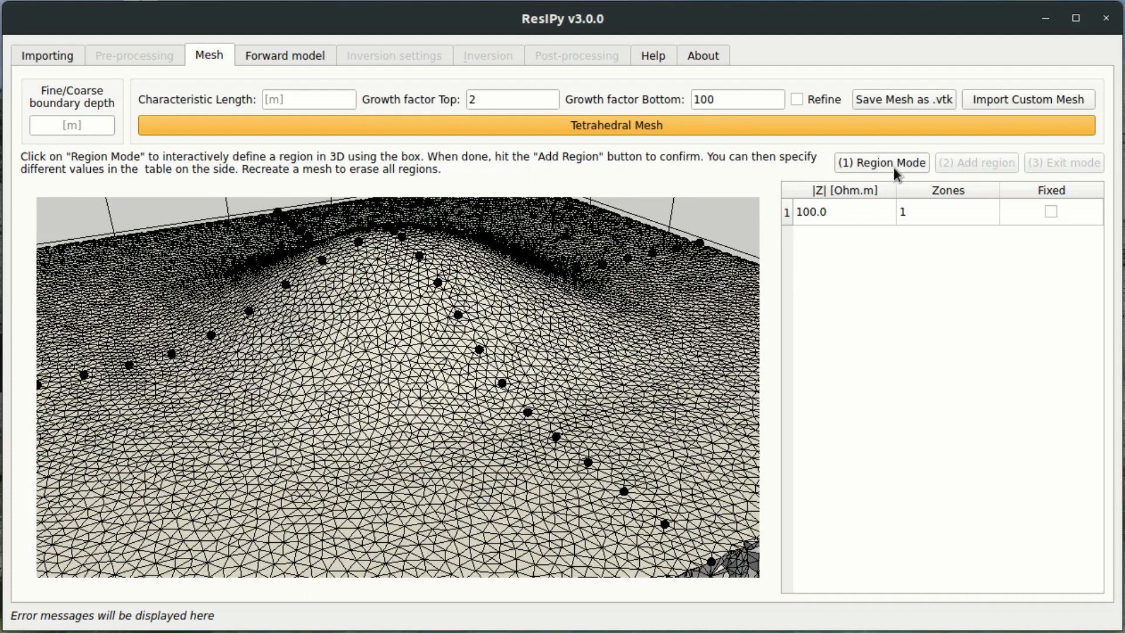
mouse_move(629, 505)
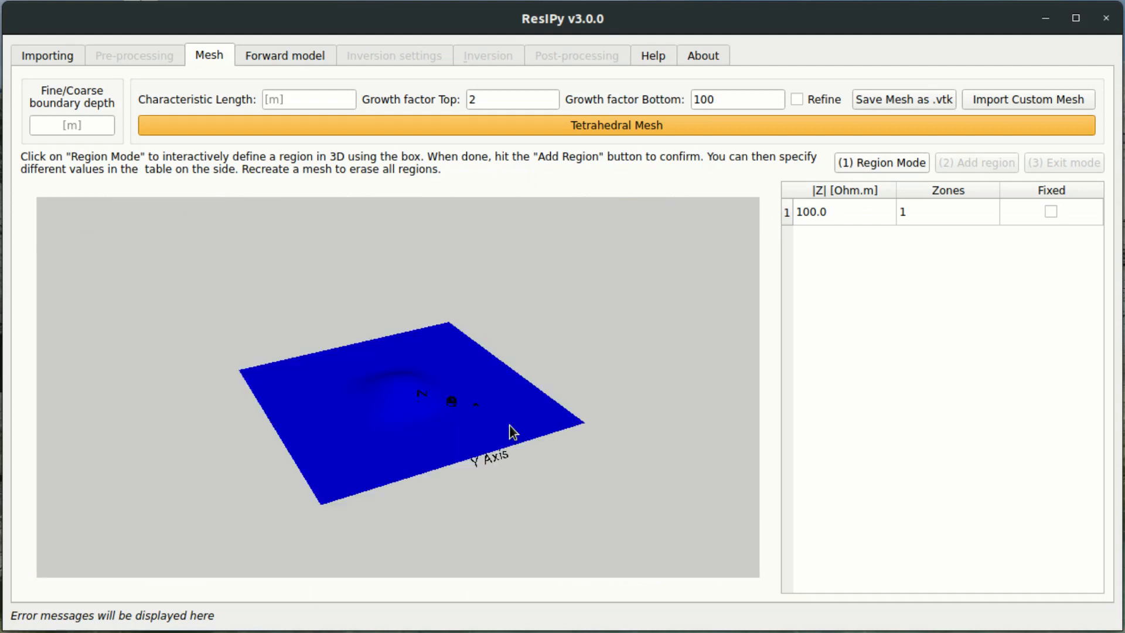
mouse_move(490, 430)
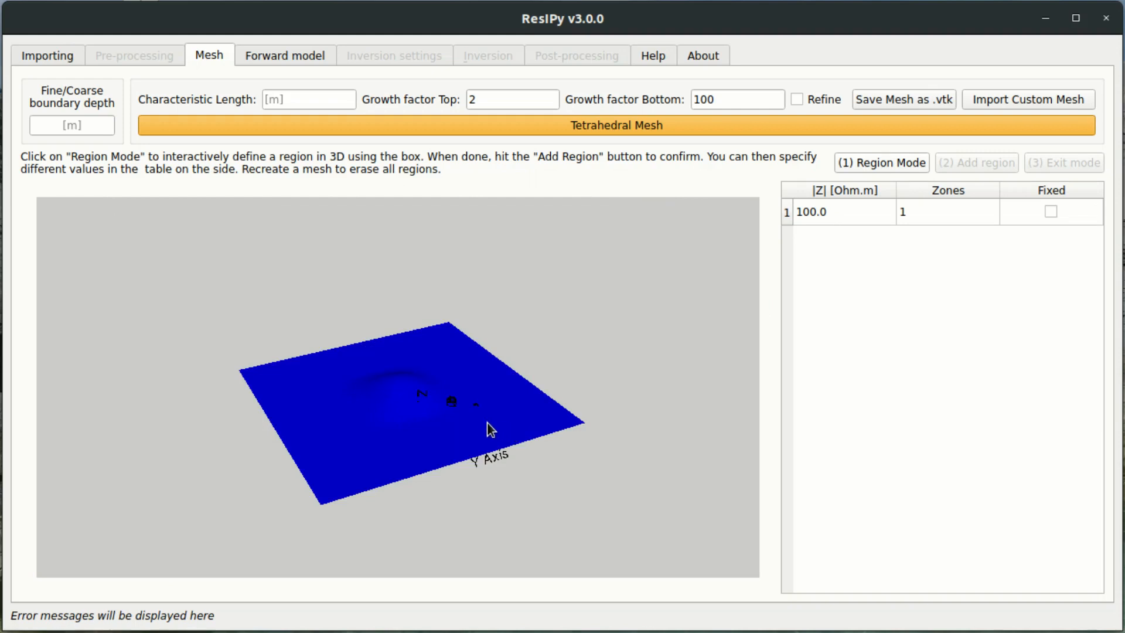
mouse_move(421, 366)
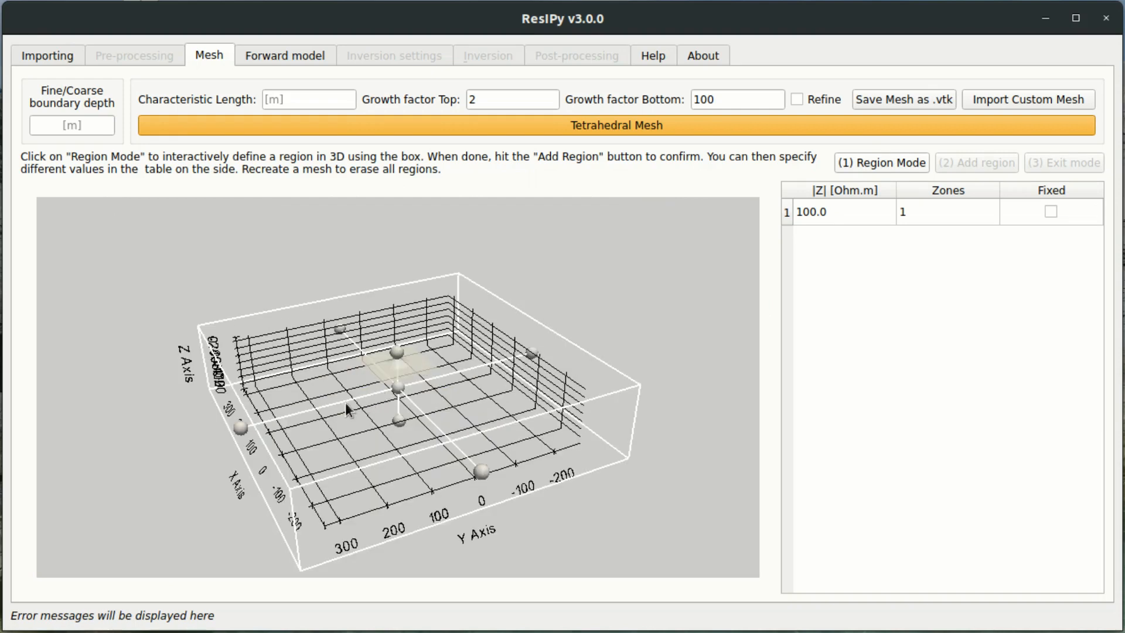
Step: Enable region mode and position the box beneath the hill among the electrode lines
click(881, 162)
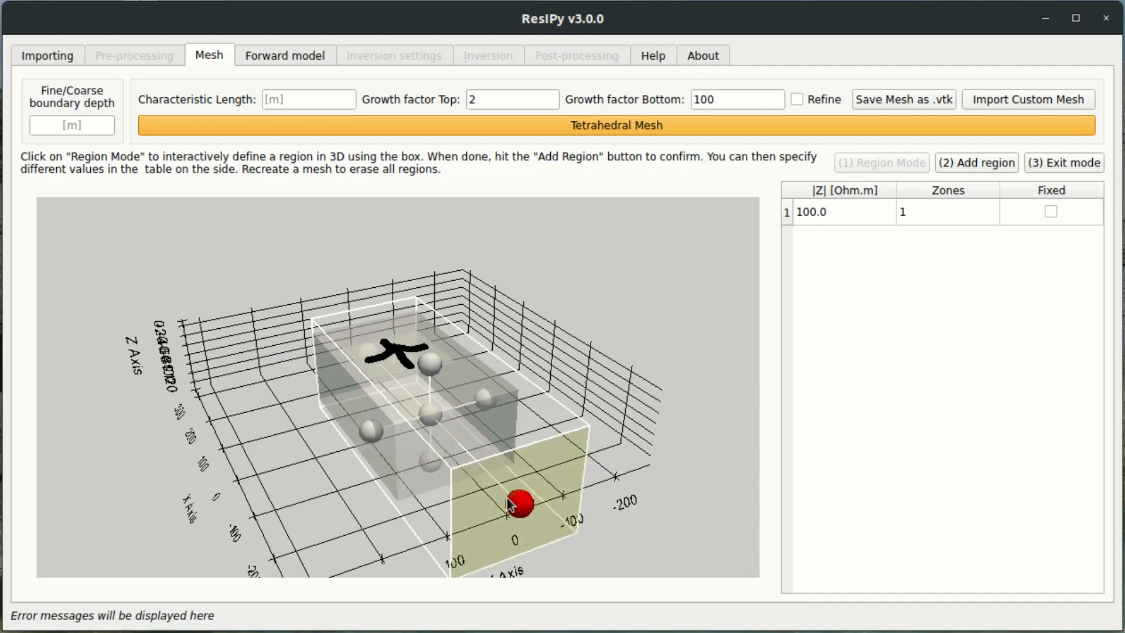
drag(516, 502, 358, 373)
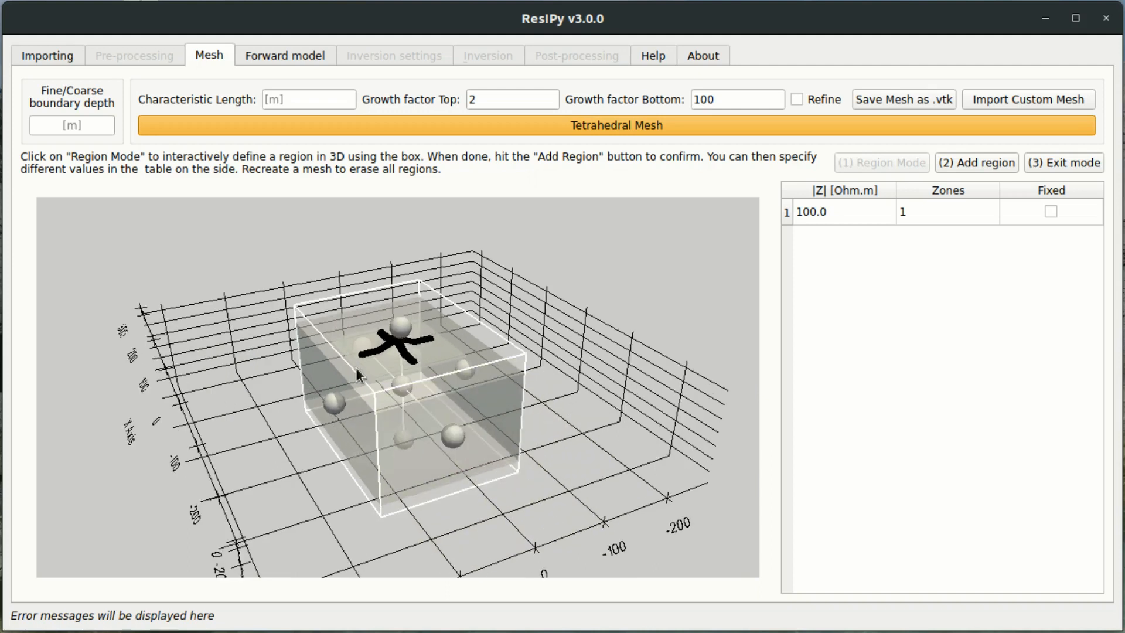
drag(359, 373, 308, 415)
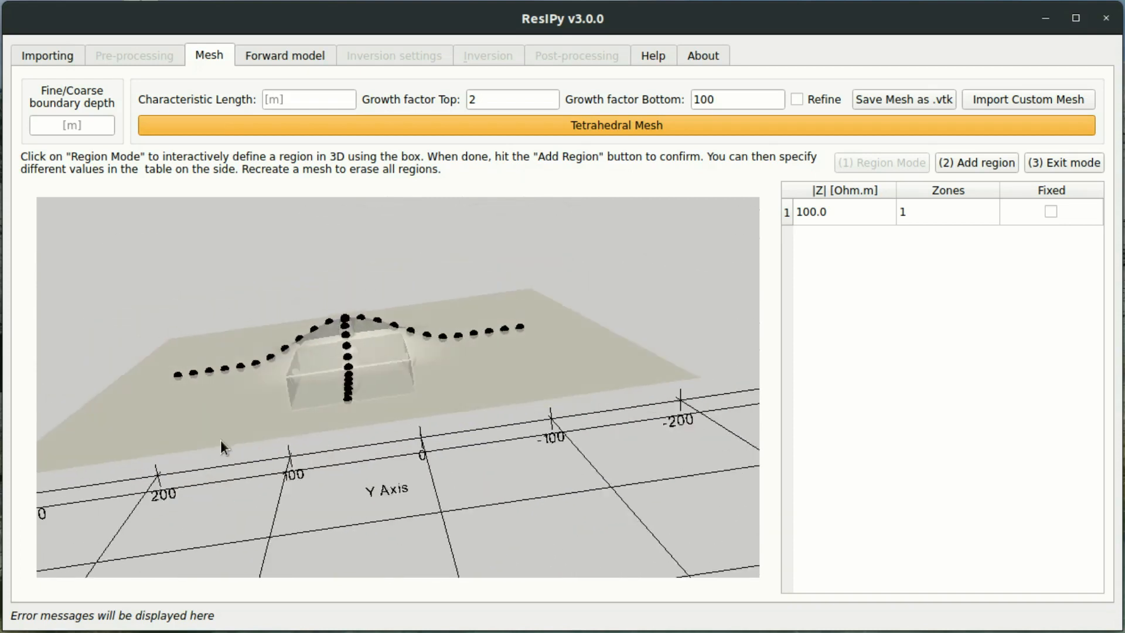
drag(222, 445, 304, 467)
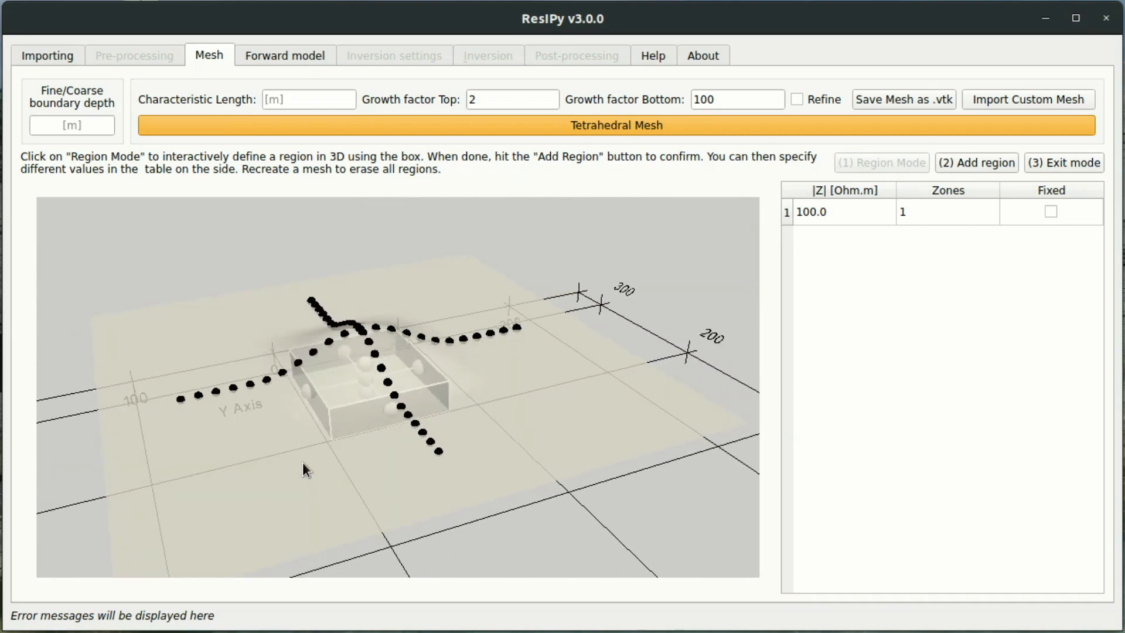
mouse_move(966, 163)
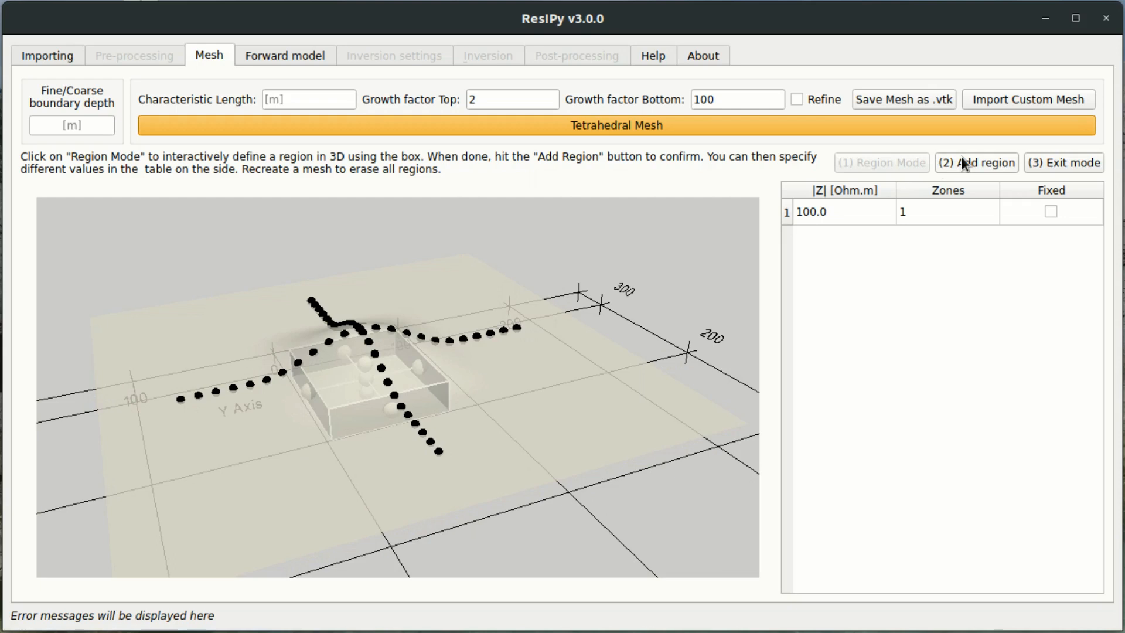
Step: Add a large box region, then a smaller box under the crest as region 3
click(976, 162)
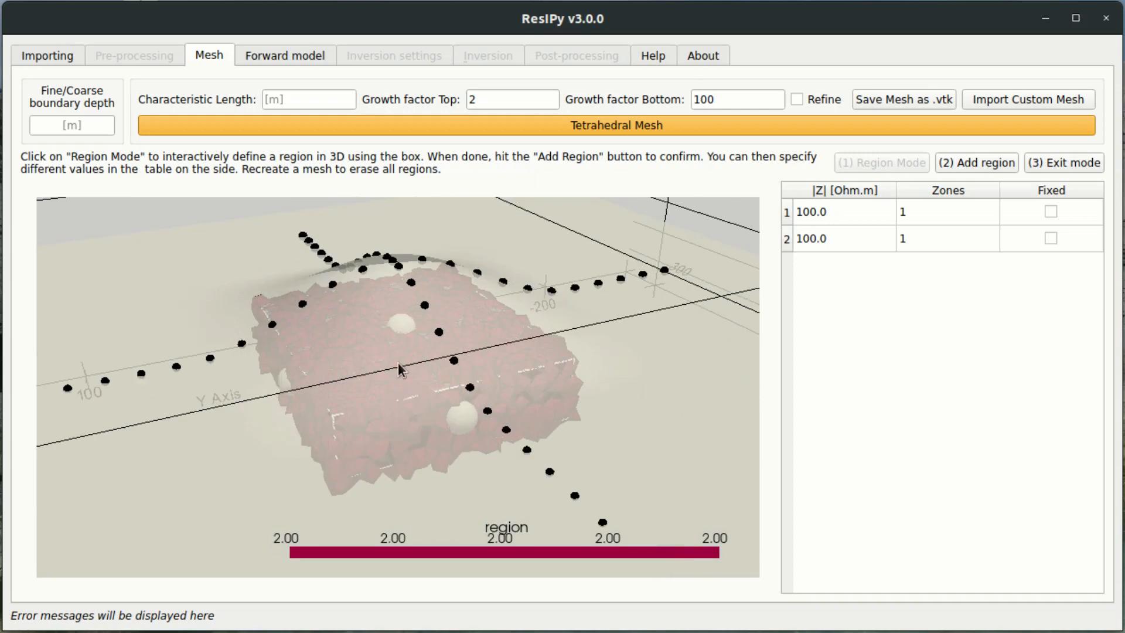
click(882, 162)
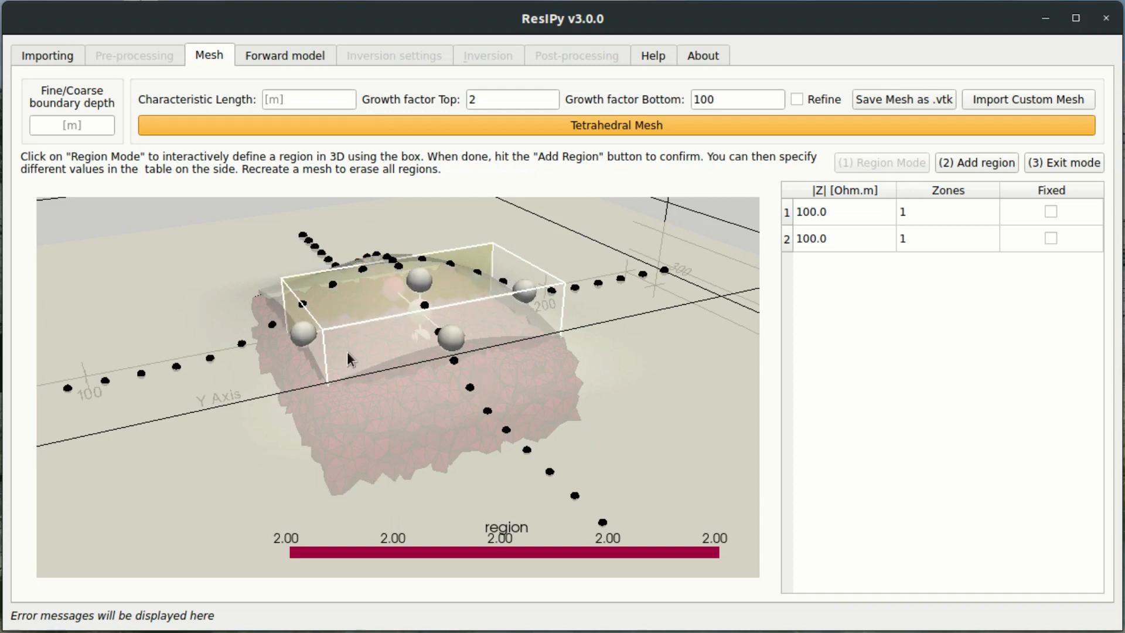
drag(351, 358, 441, 322)
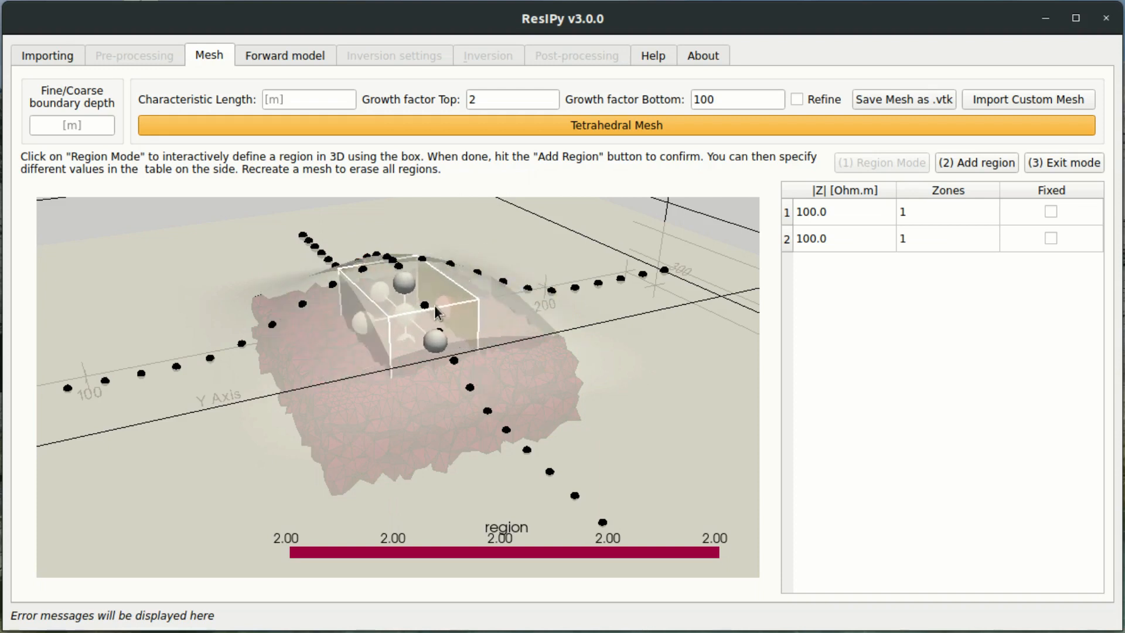
drag(434, 312, 387, 284)
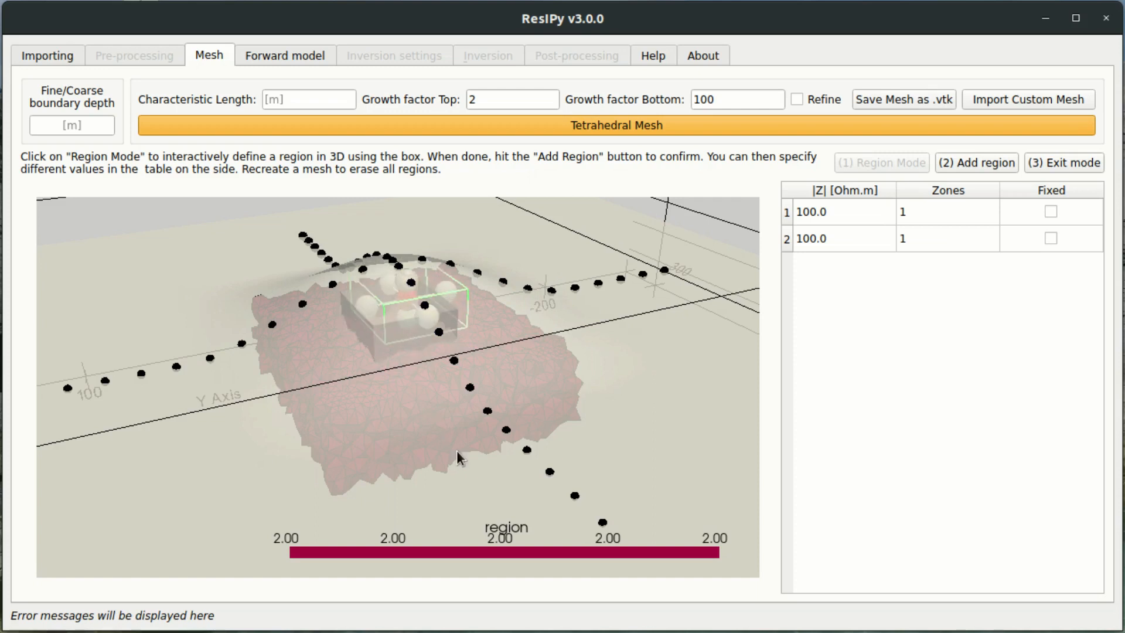
drag(460, 457, 378, 272)
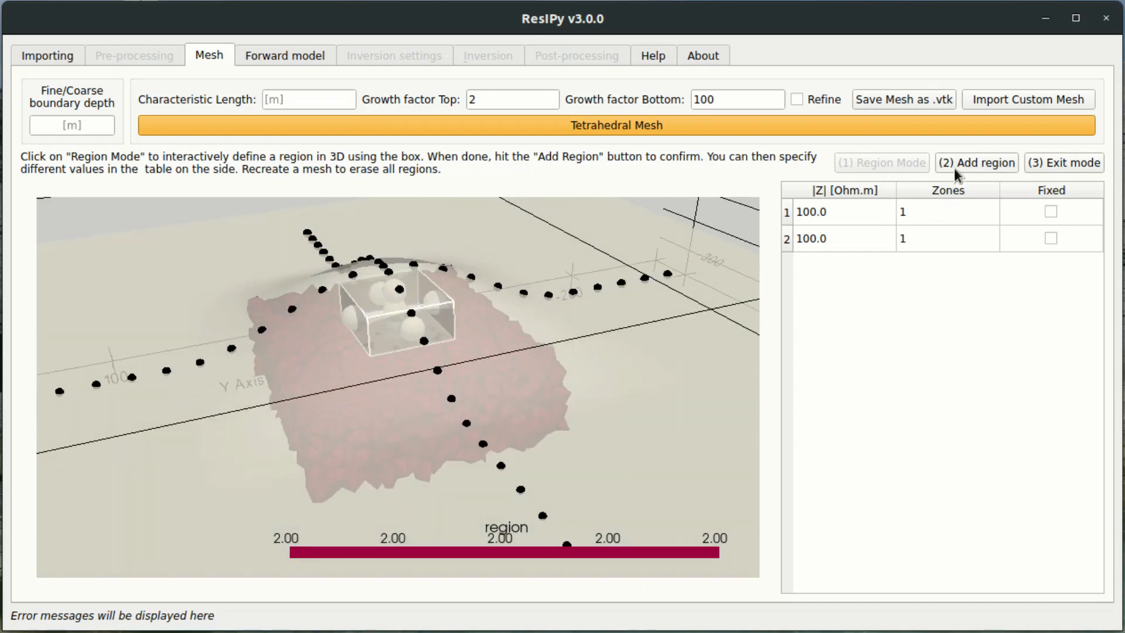
click(977, 162)
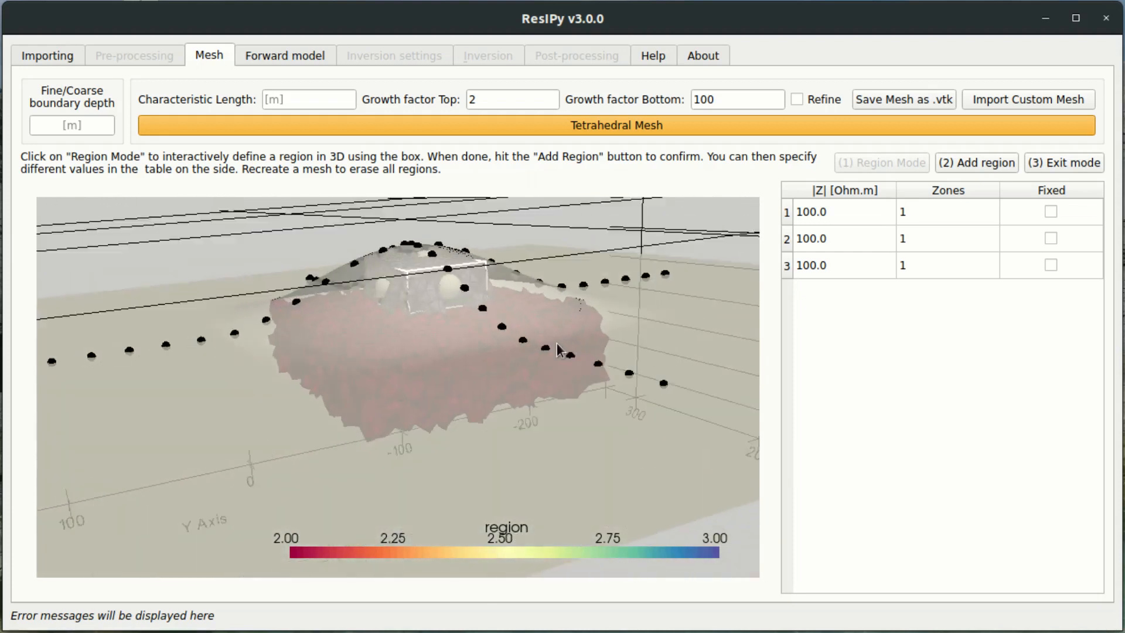
drag(560, 352, 572, 380)
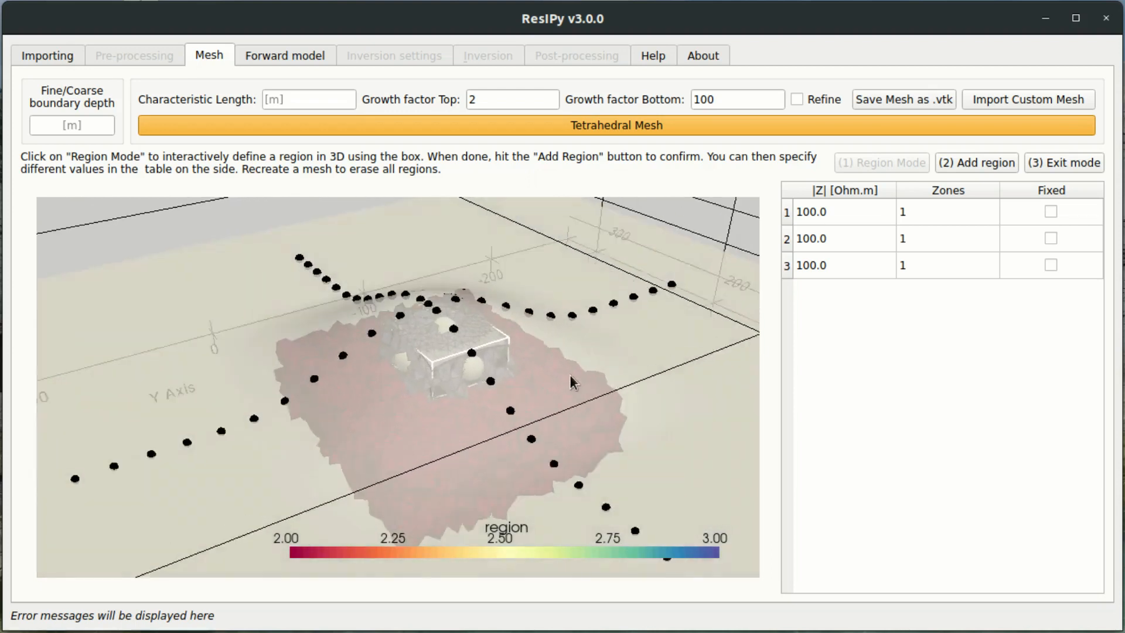
drag(572, 381, 544, 370)
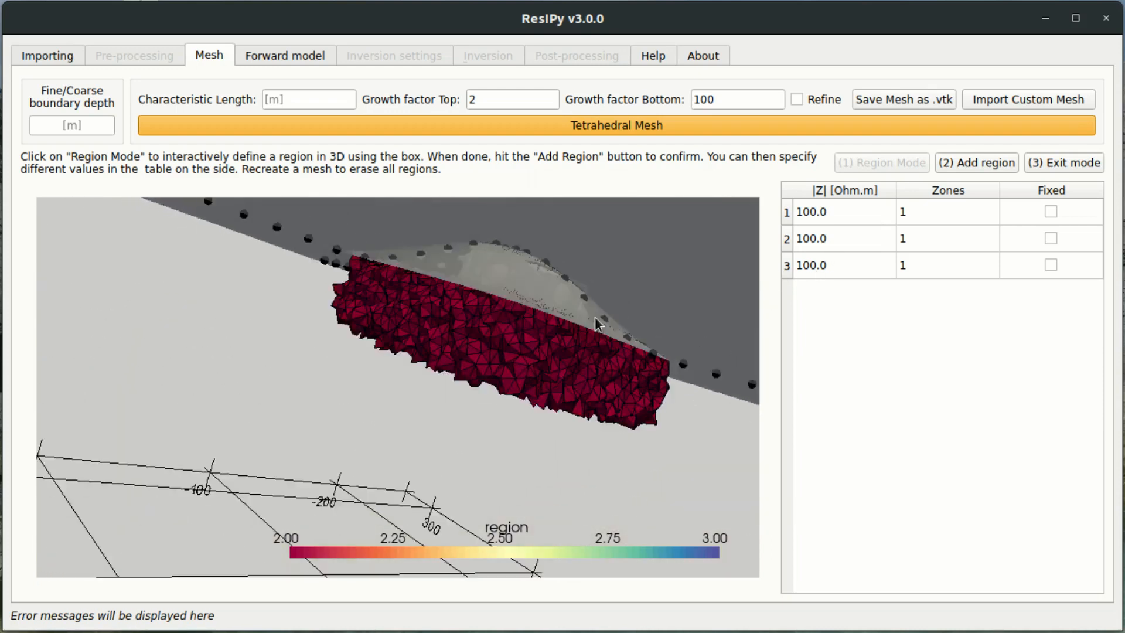
drag(595, 323, 613, 352)
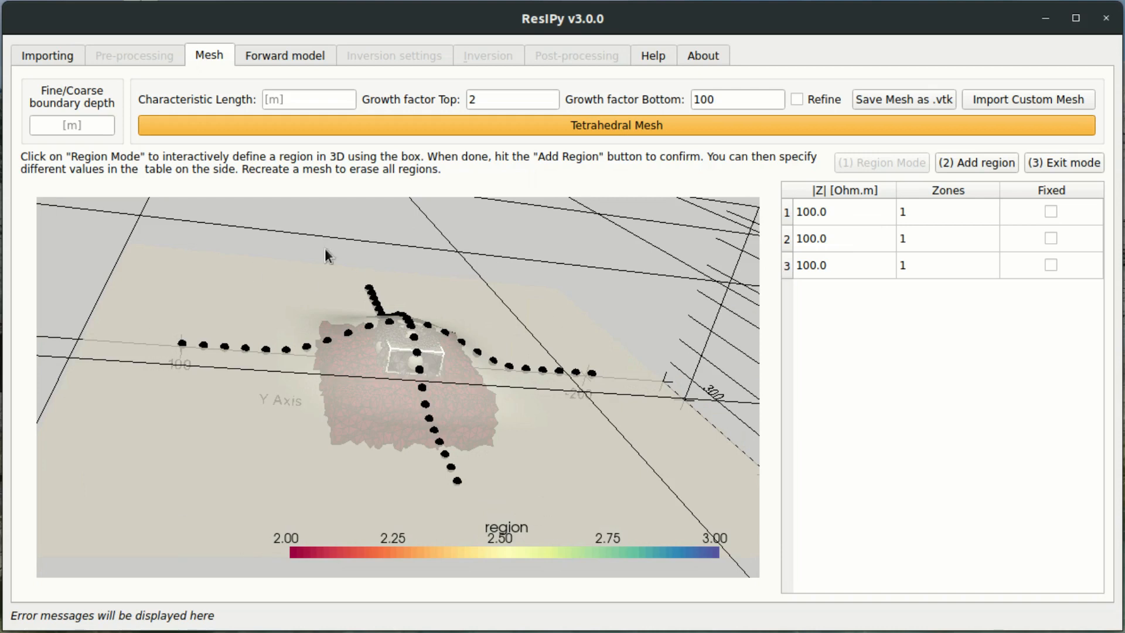
mouse_move(854, 212)
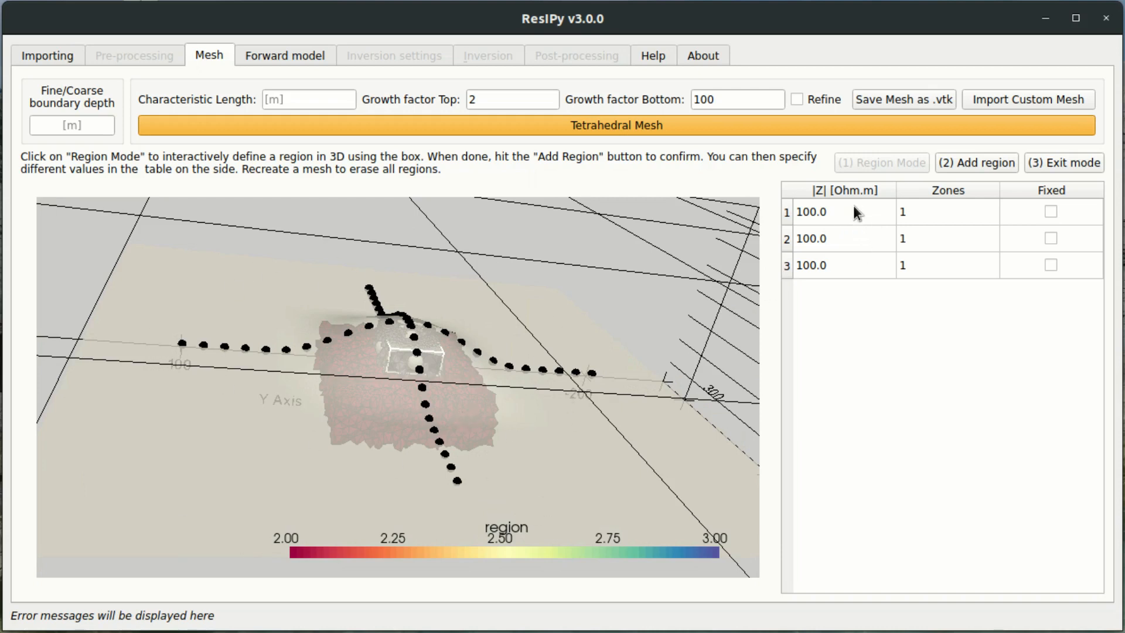
Step: Enter 500 Ohm.m as the resistivity of regions 2 and 3
click(844, 239)
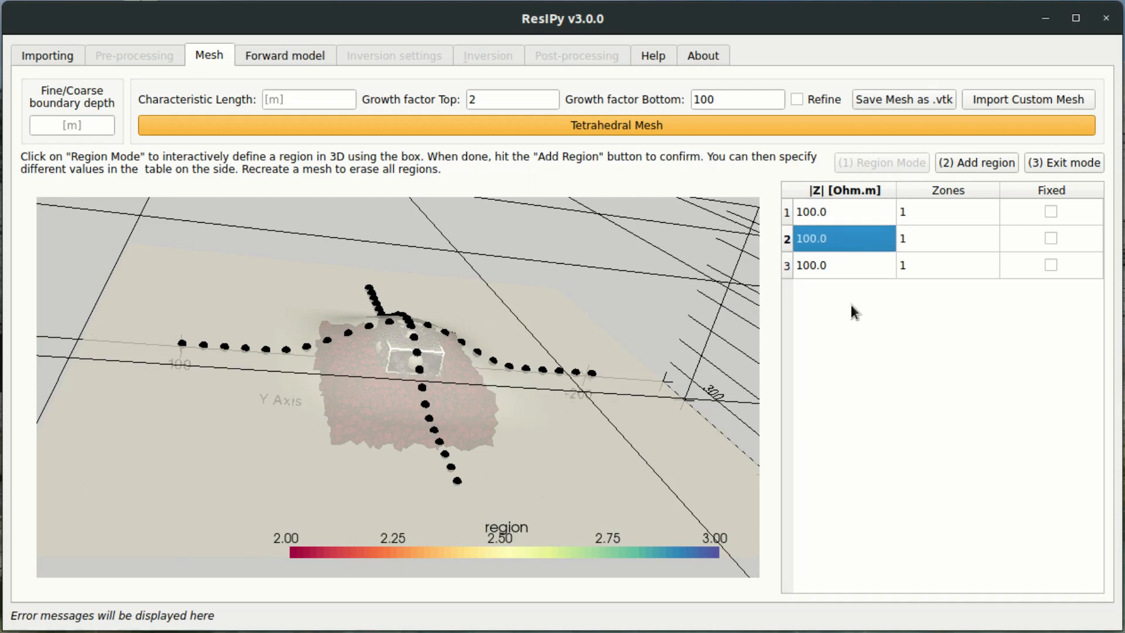
double_click(837, 238)
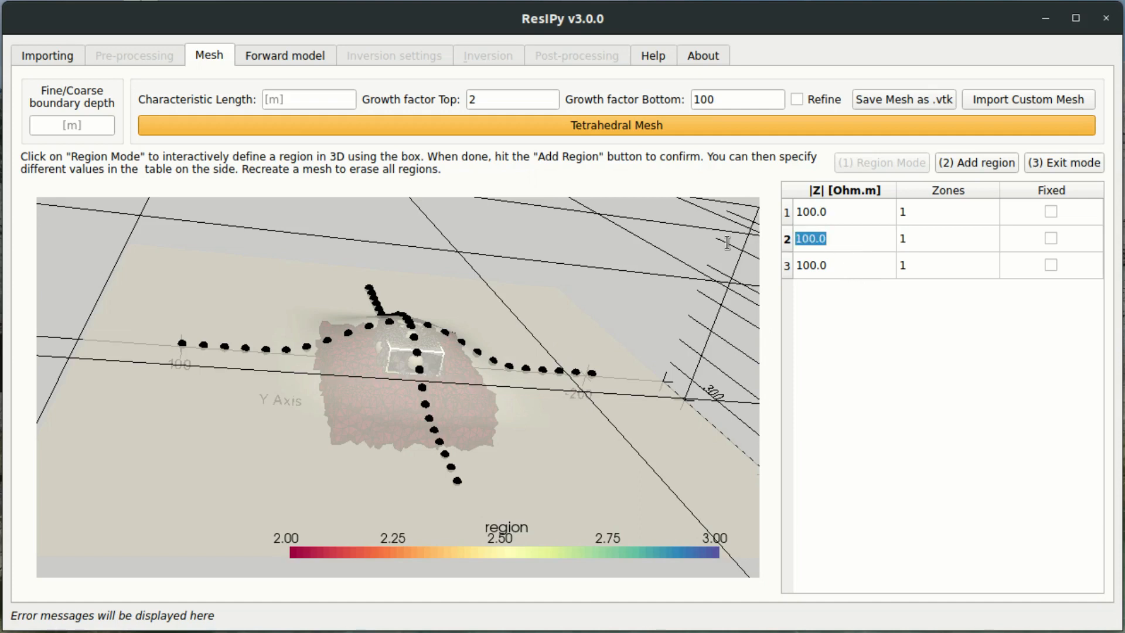
text(500)
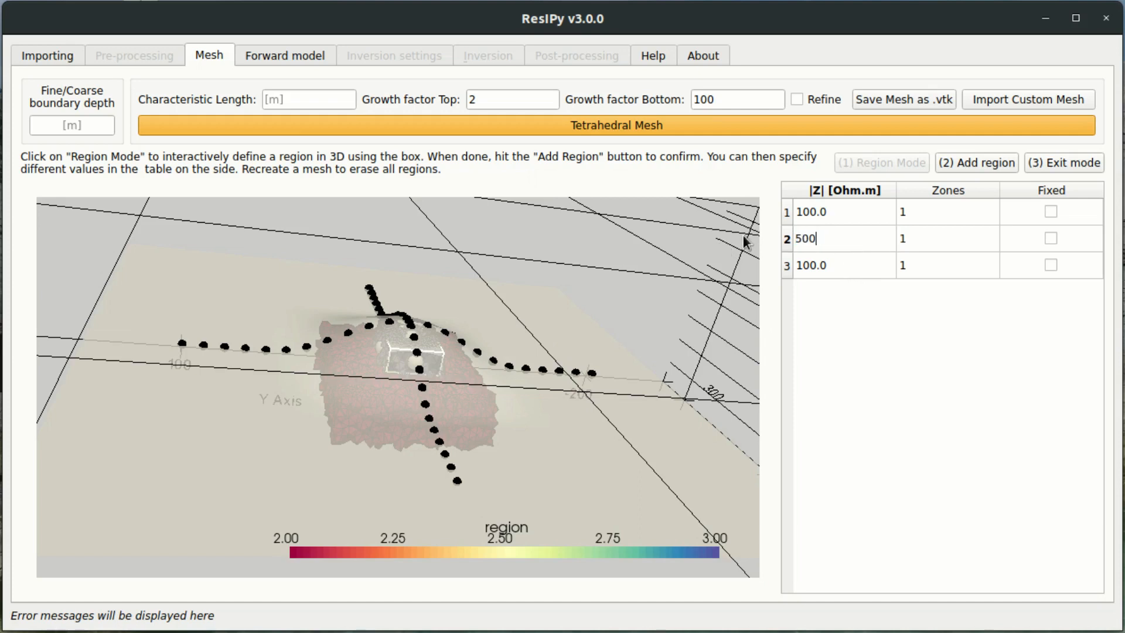
click(833, 239)
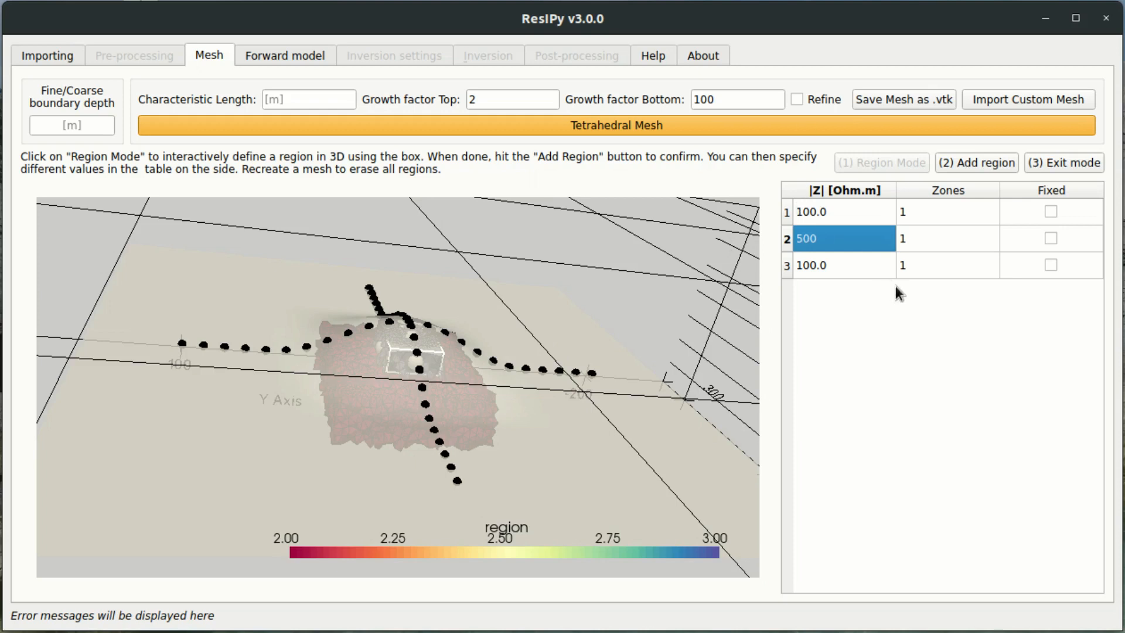
text(5)
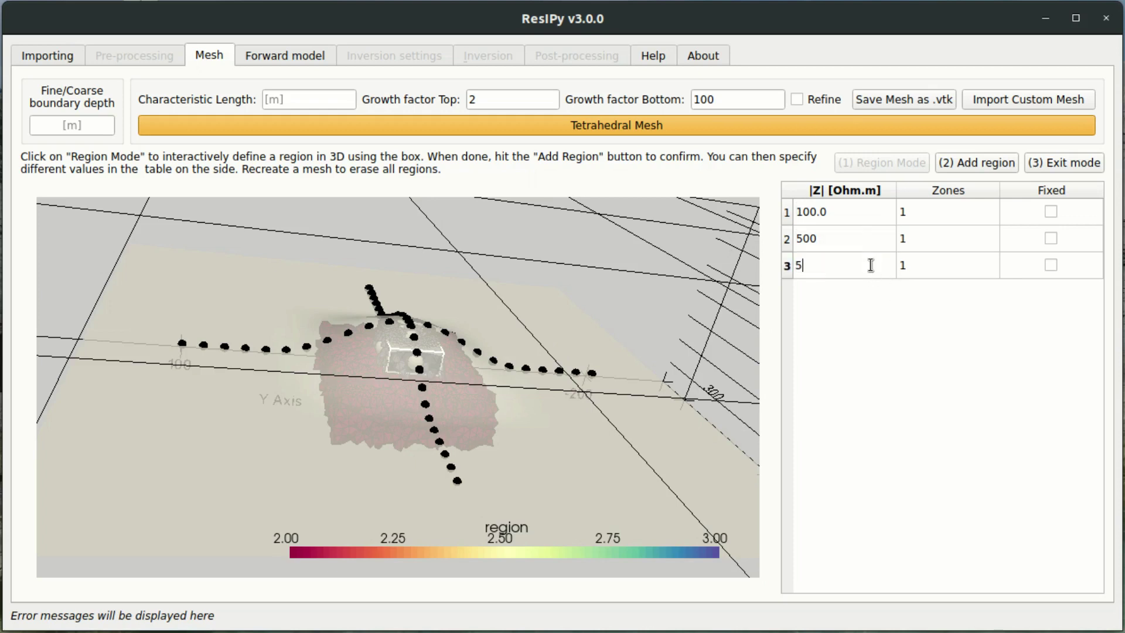
text(00)
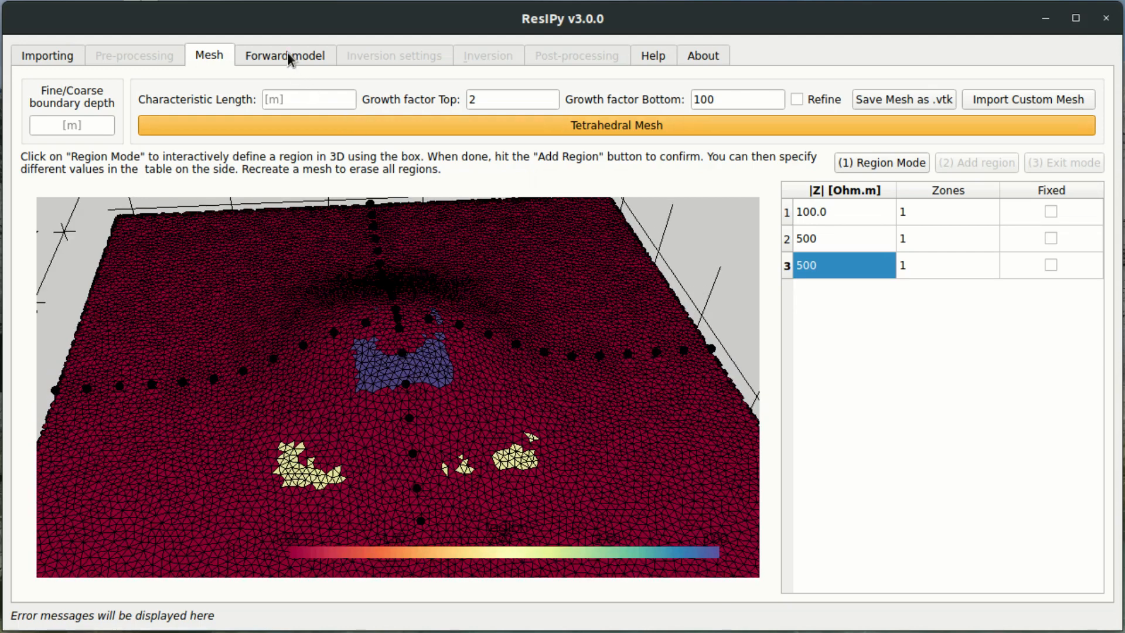
Step: Add a dipole-dipole a=2 sequence, compute the sequence, and forward-model 456 quadrupoles
click(285, 56)
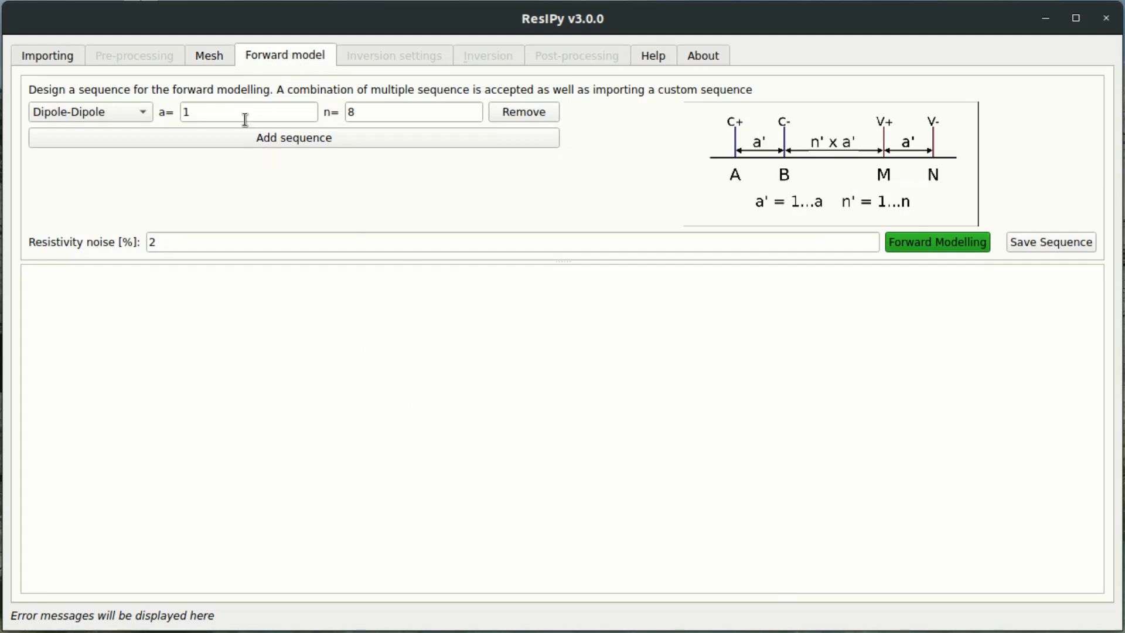
mouse_move(606, 423)
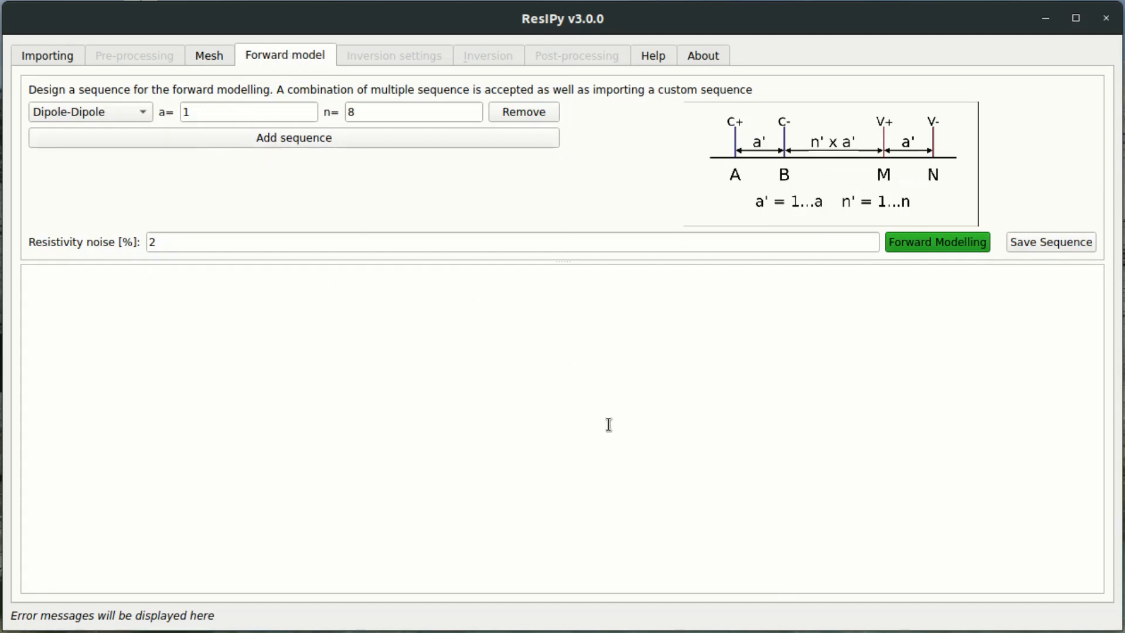
mouse_move(557, 231)
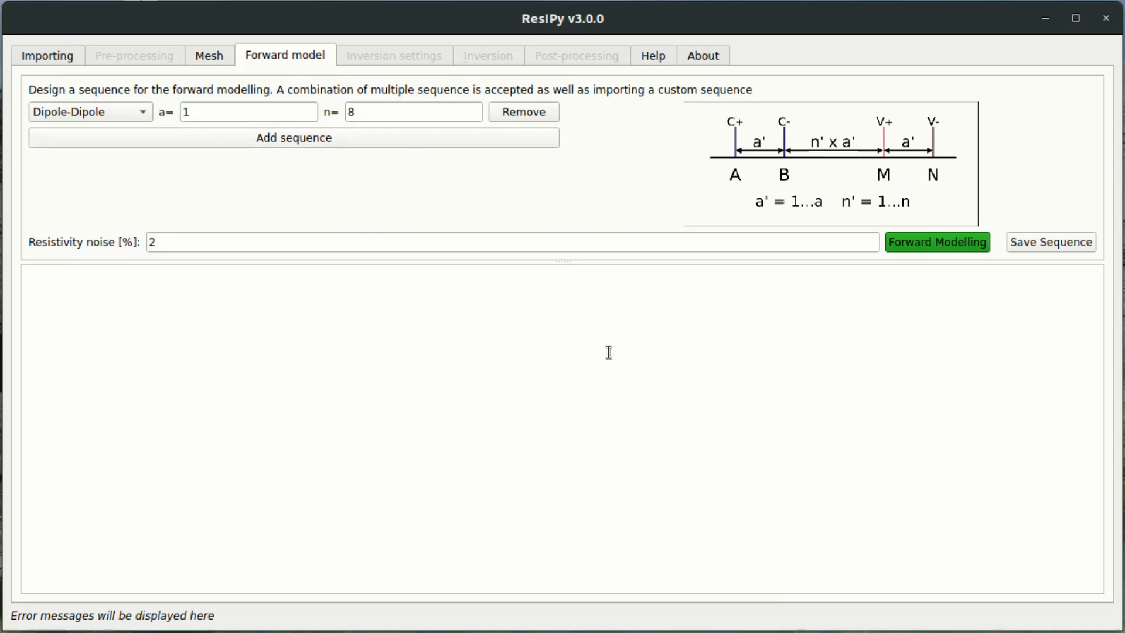
mouse_move(362, 207)
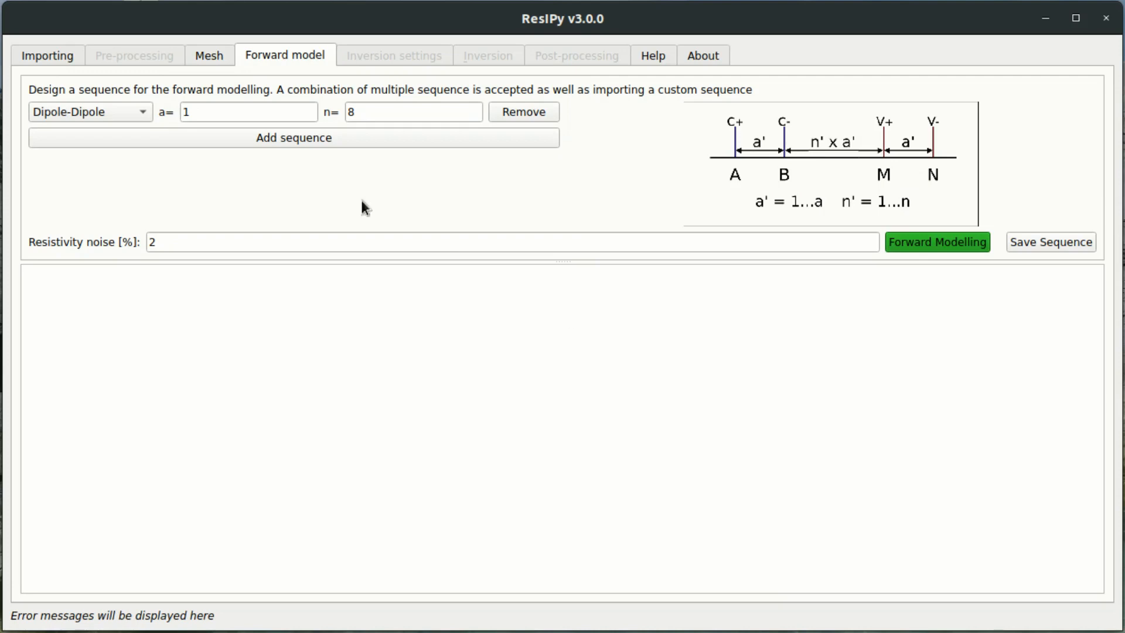
mouse_move(100, 133)
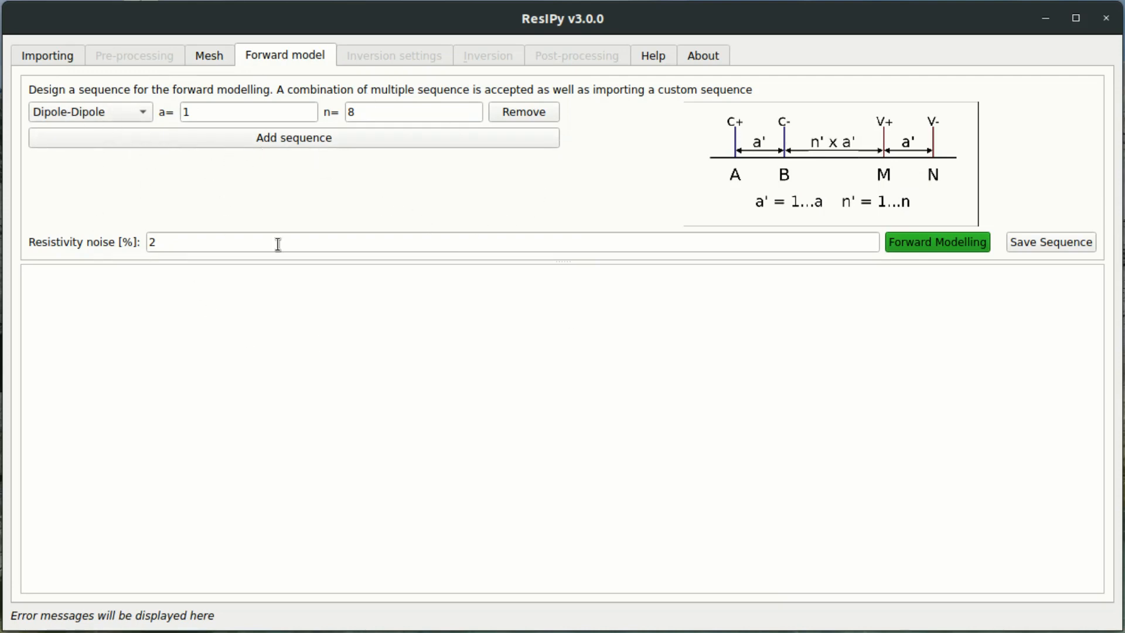
mouse_move(577, 238)
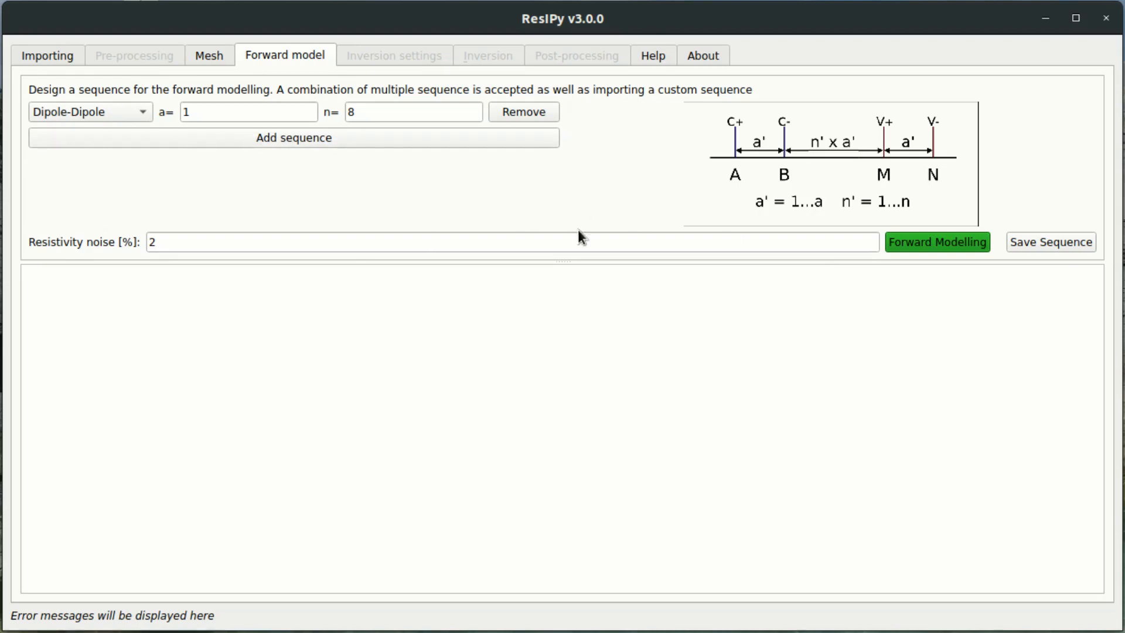
click(294, 137)
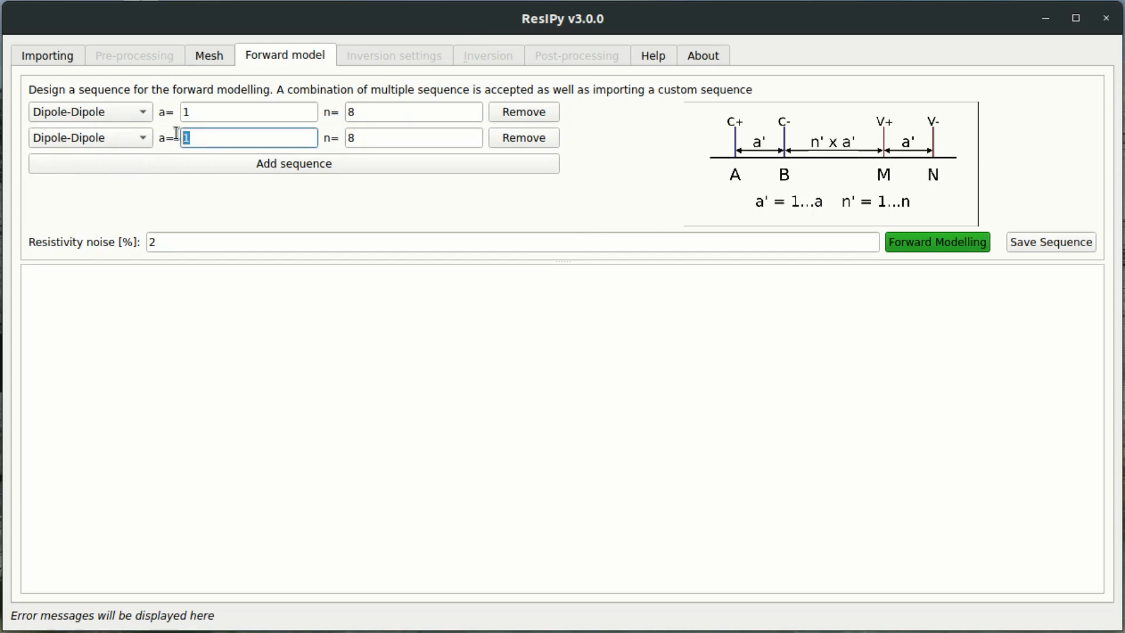
text(2)
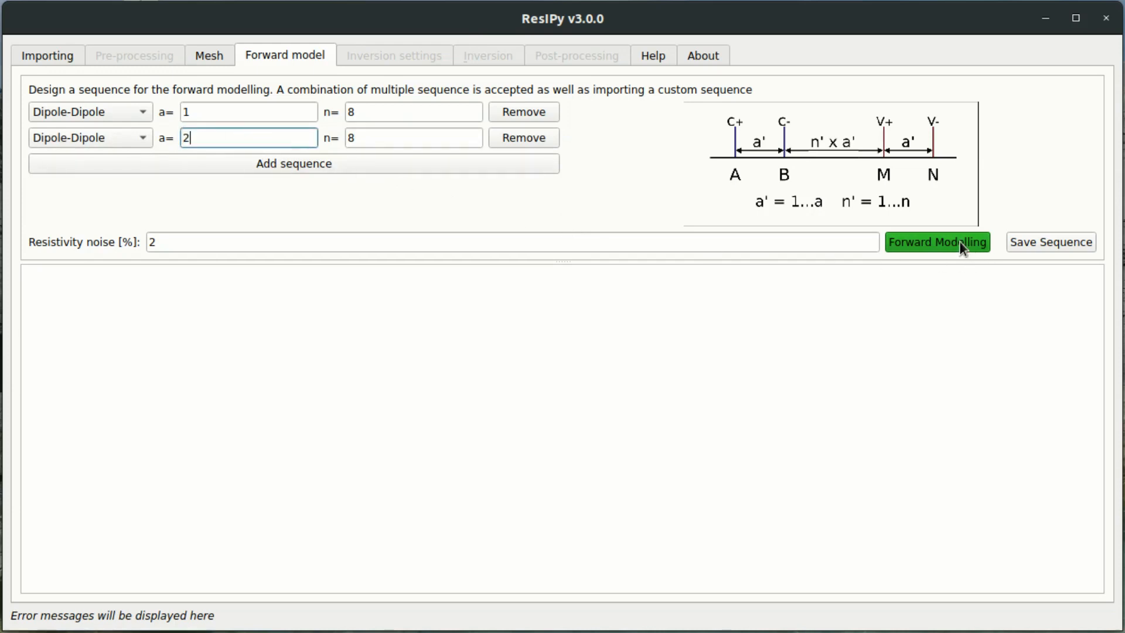
click(936, 242)
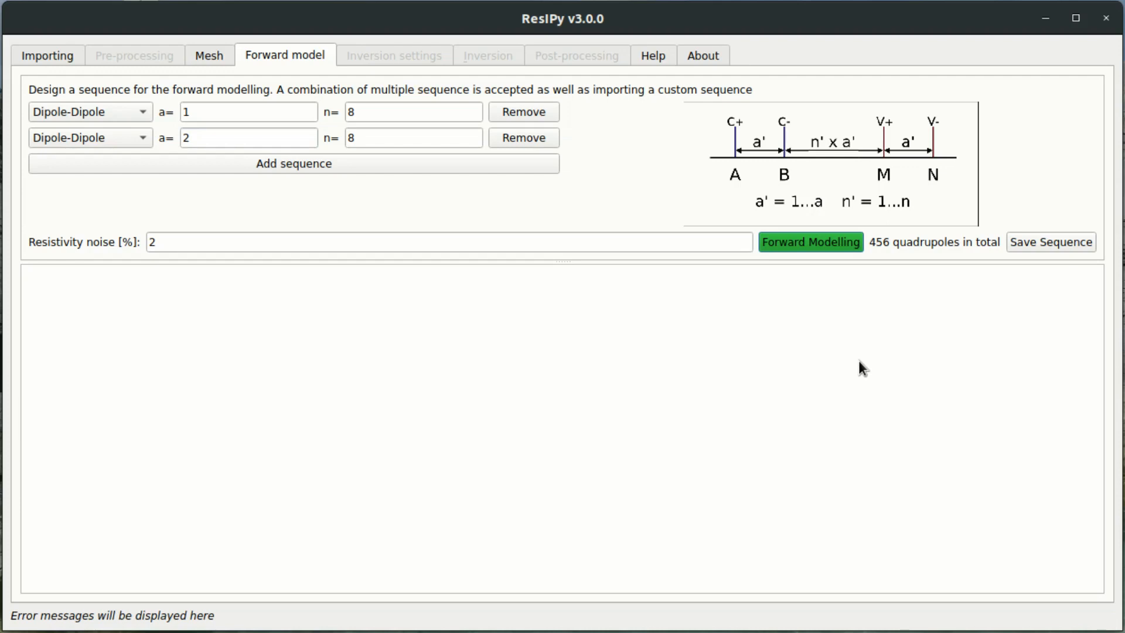
click(811, 242)
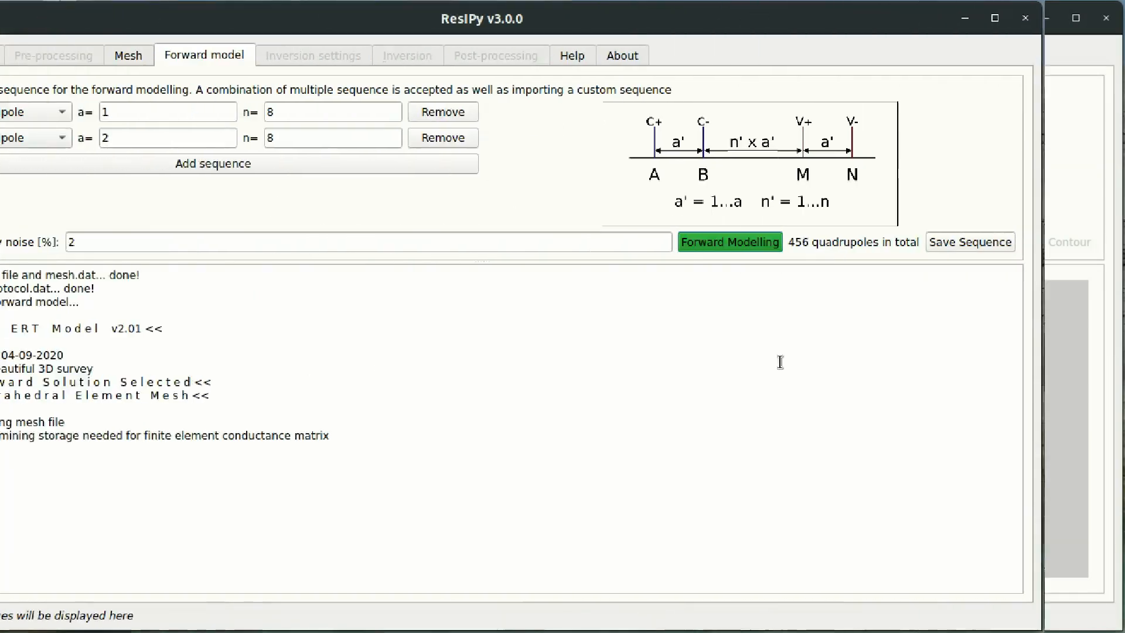
click(739, 241)
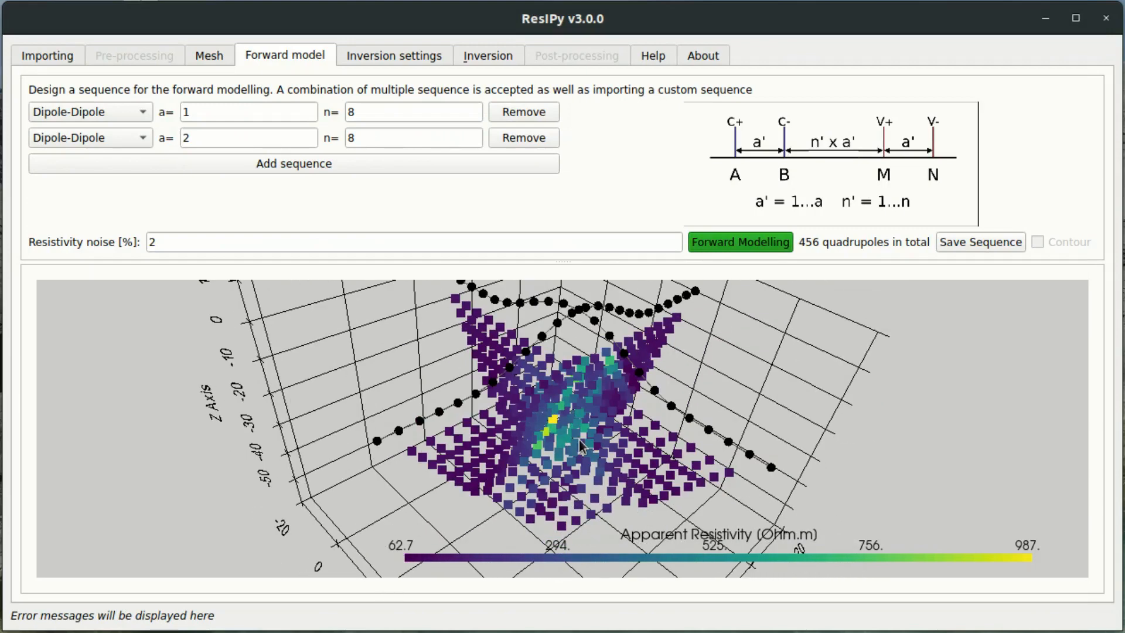
Step: Orbit the forward-modelled apparent resistivity points, then view the general inversion settings
drag(581, 445, 581, 413)
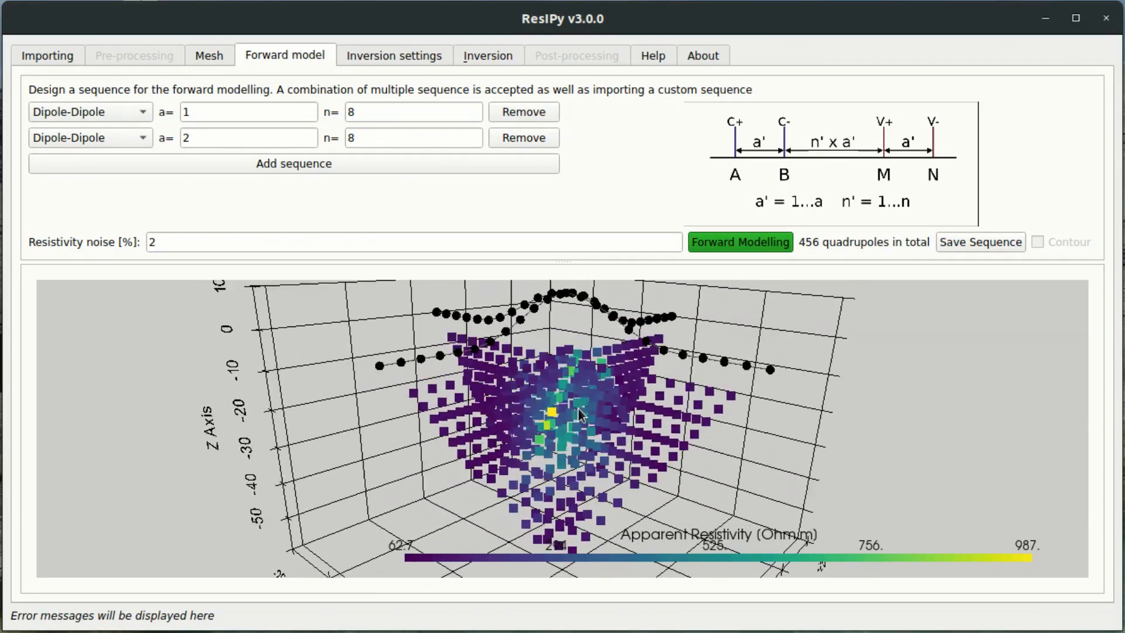
drag(581, 416, 402, 352)
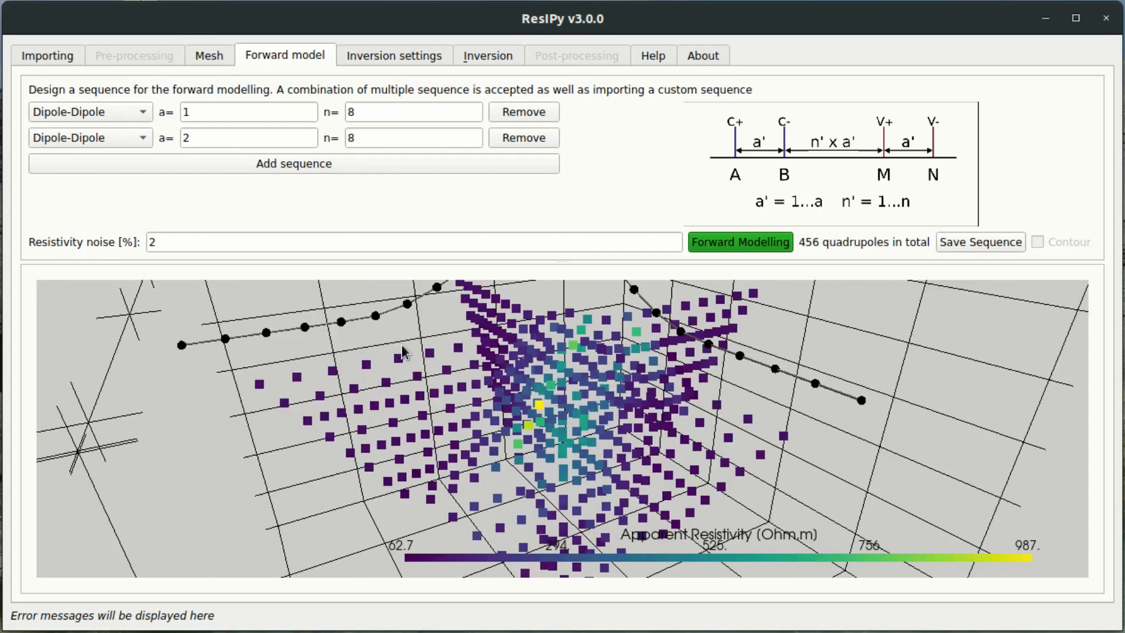
drag(402, 351, 237, 466)
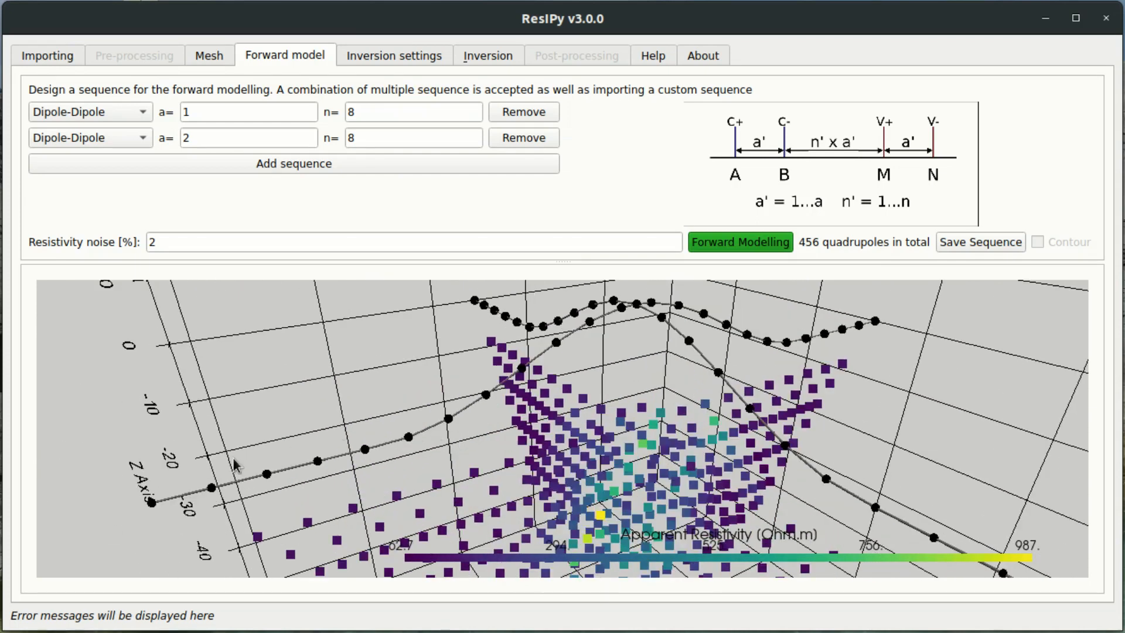
mouse_move(823, 343)
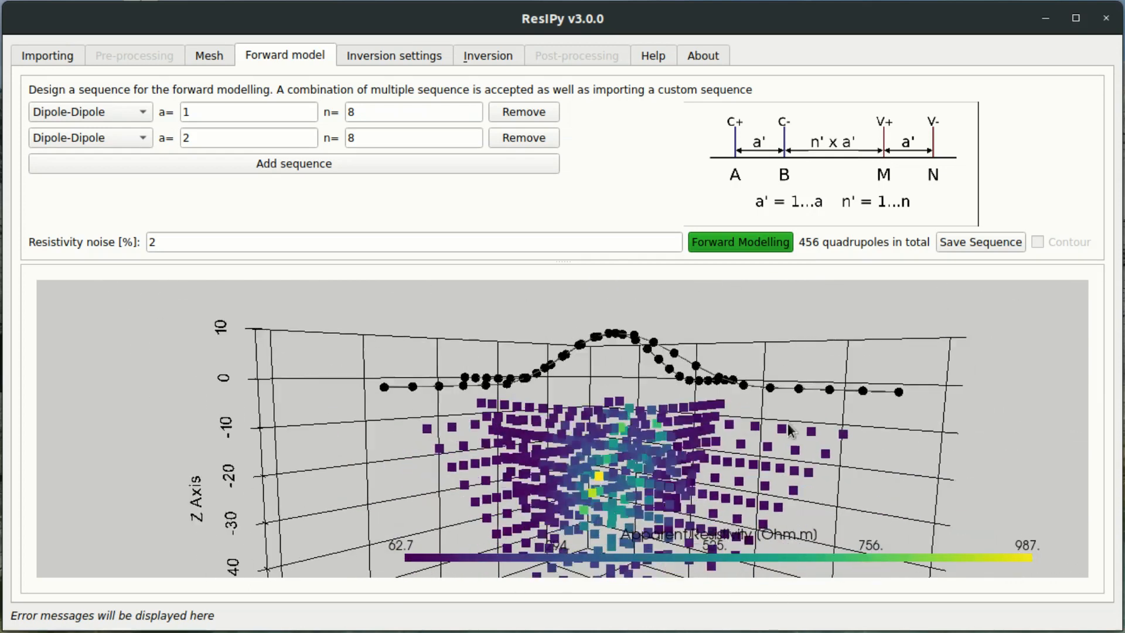
drag(789, 429, 653, 341)
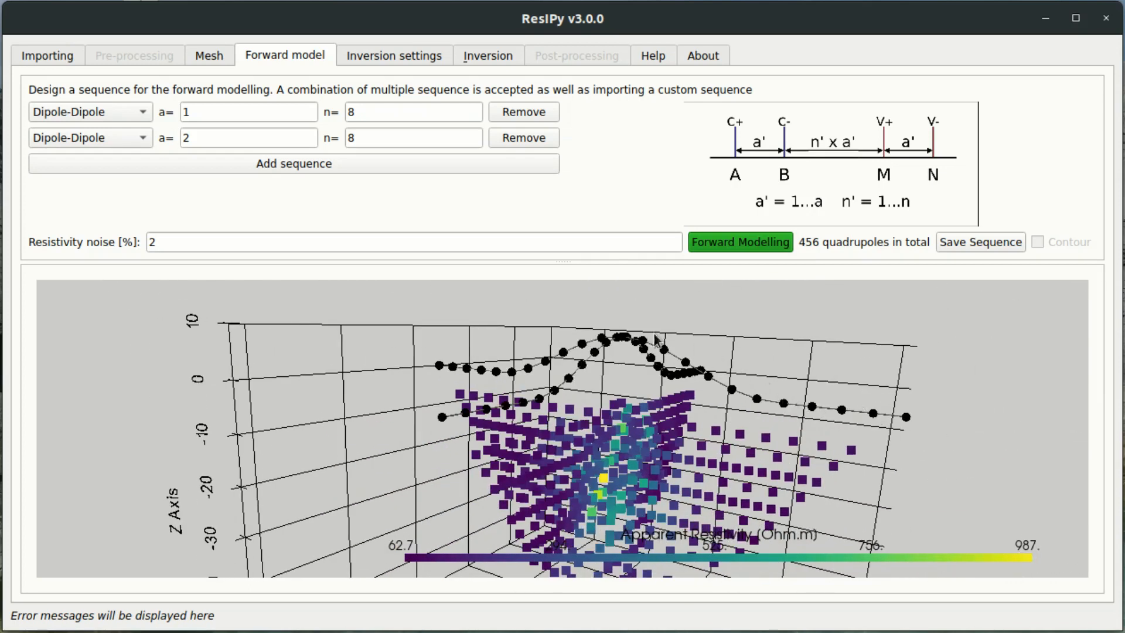
mouse_move(663, 352)
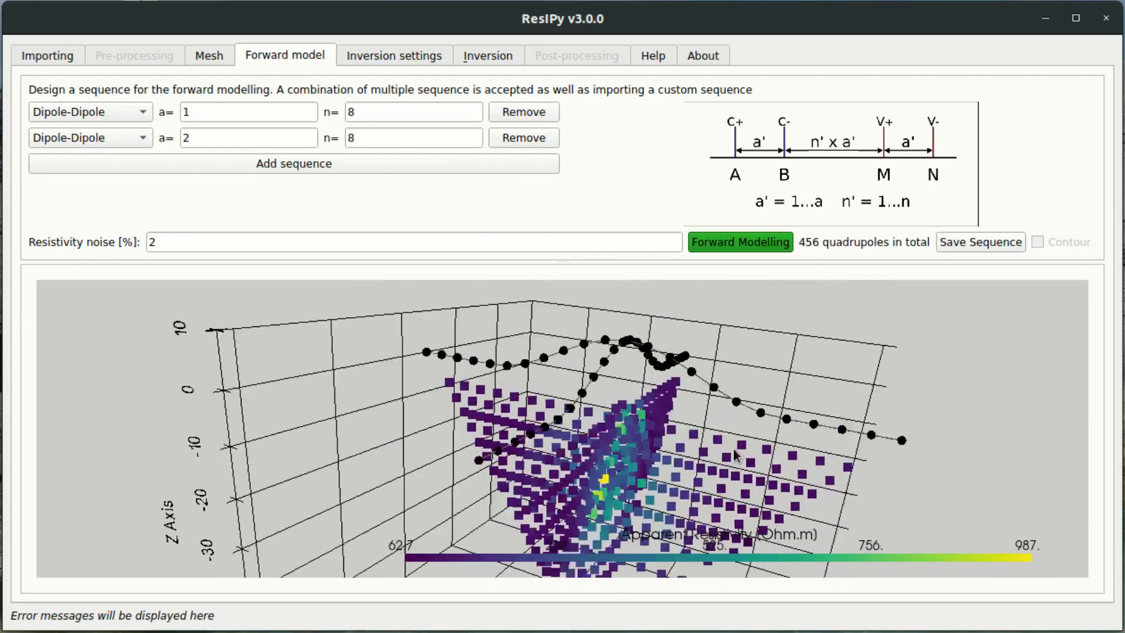
drag(731, 452, 628, 433)
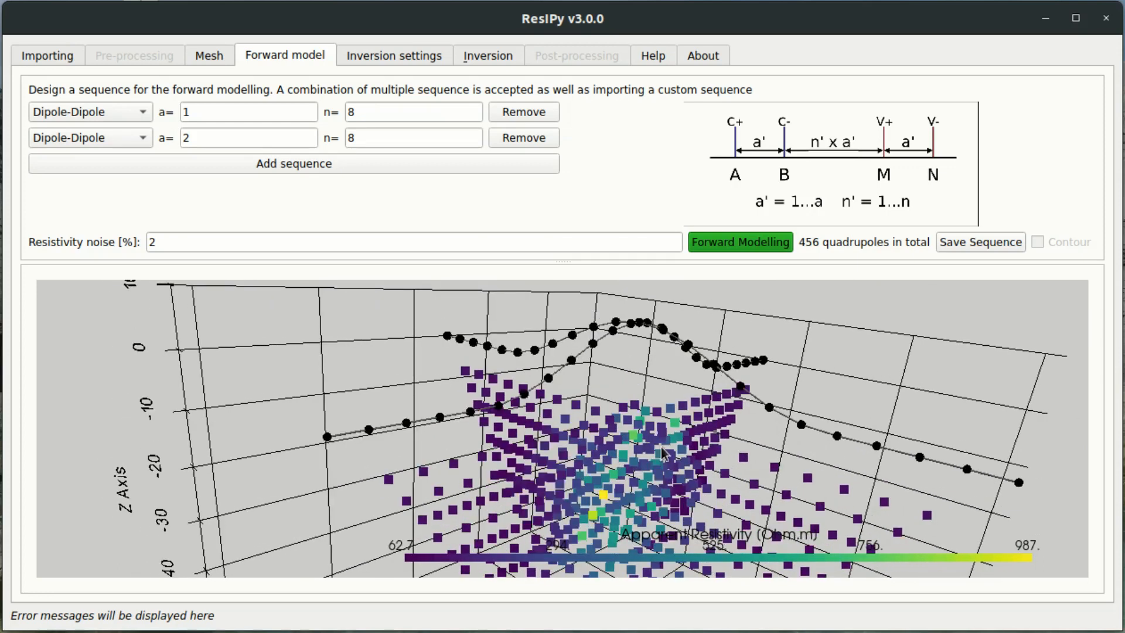
click(393, 56)
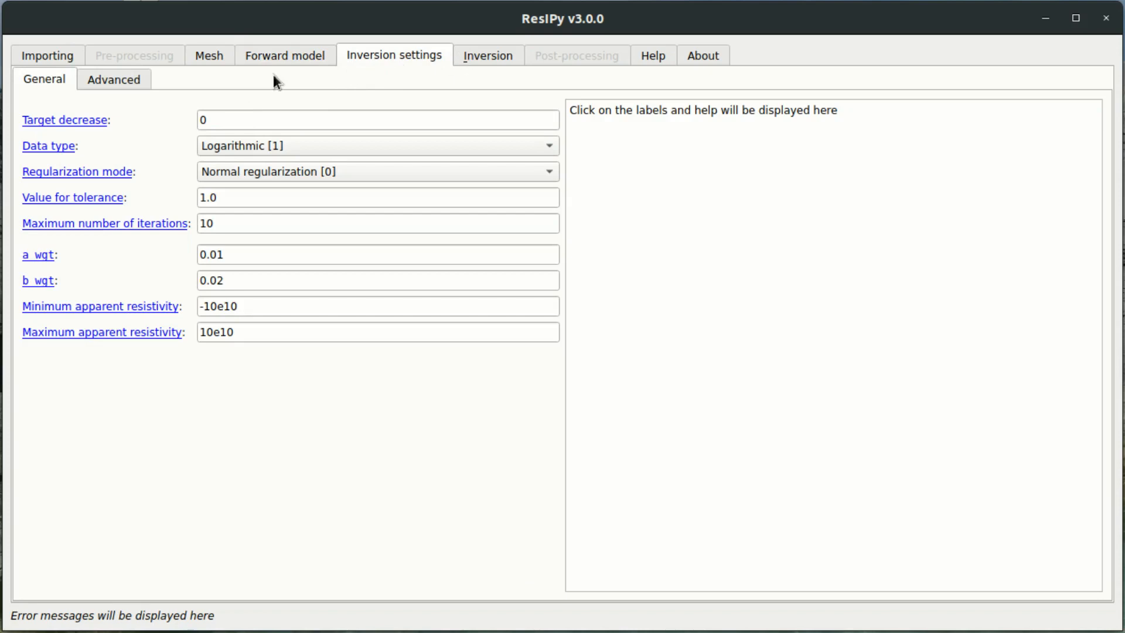
Step: Recheck the default inversion settings and return to the Inversion page with its empty log
click(487, 56)
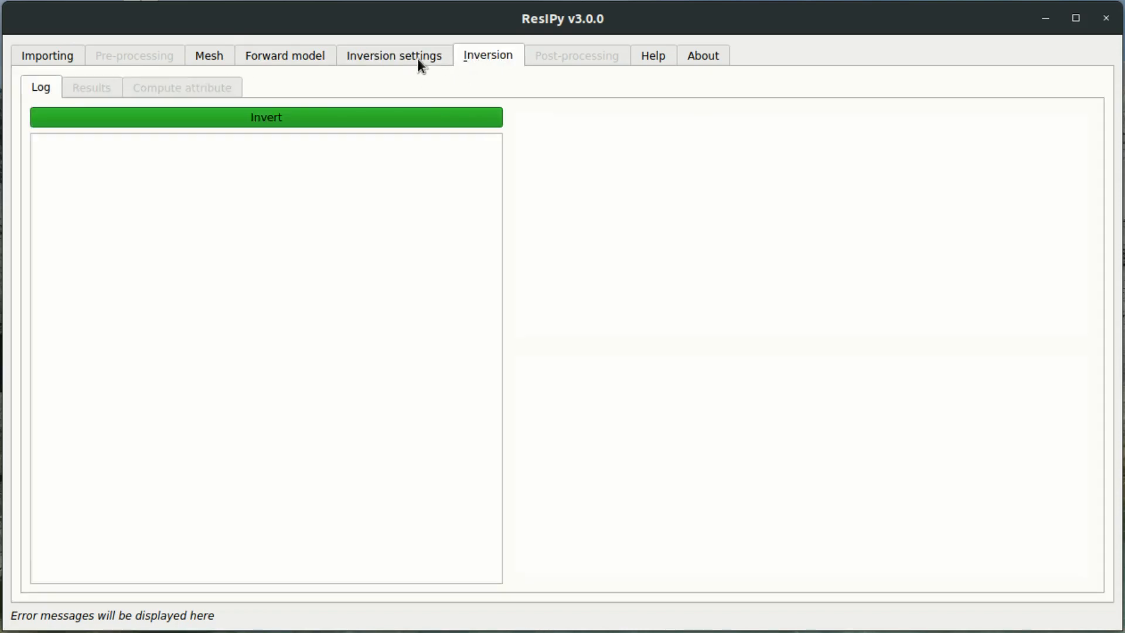
click(393, 56)
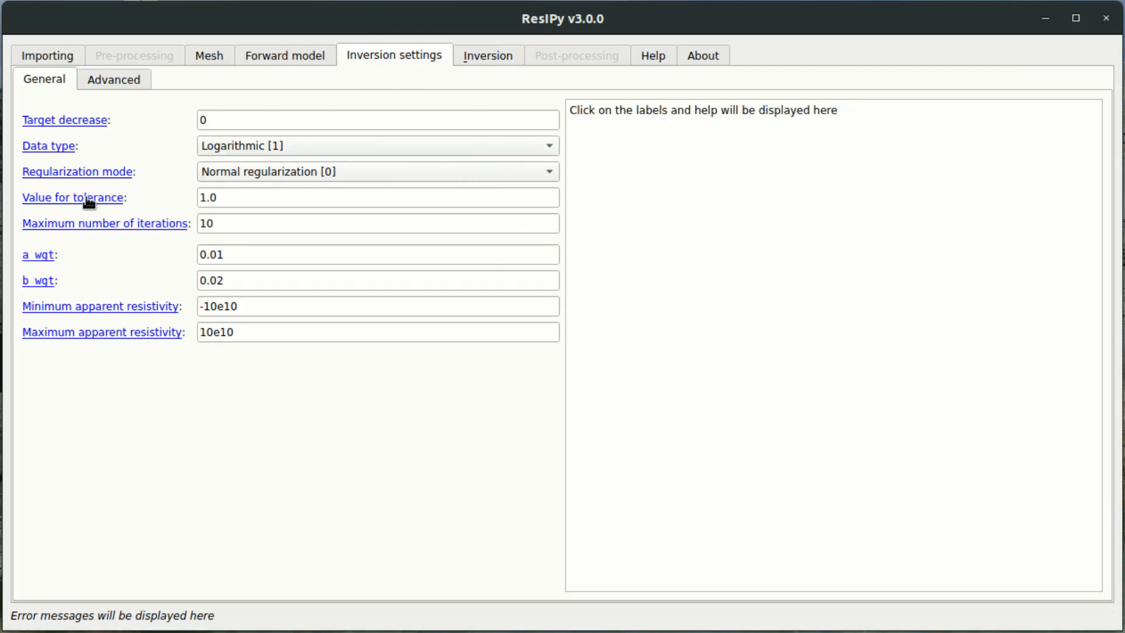
click(487, 56)
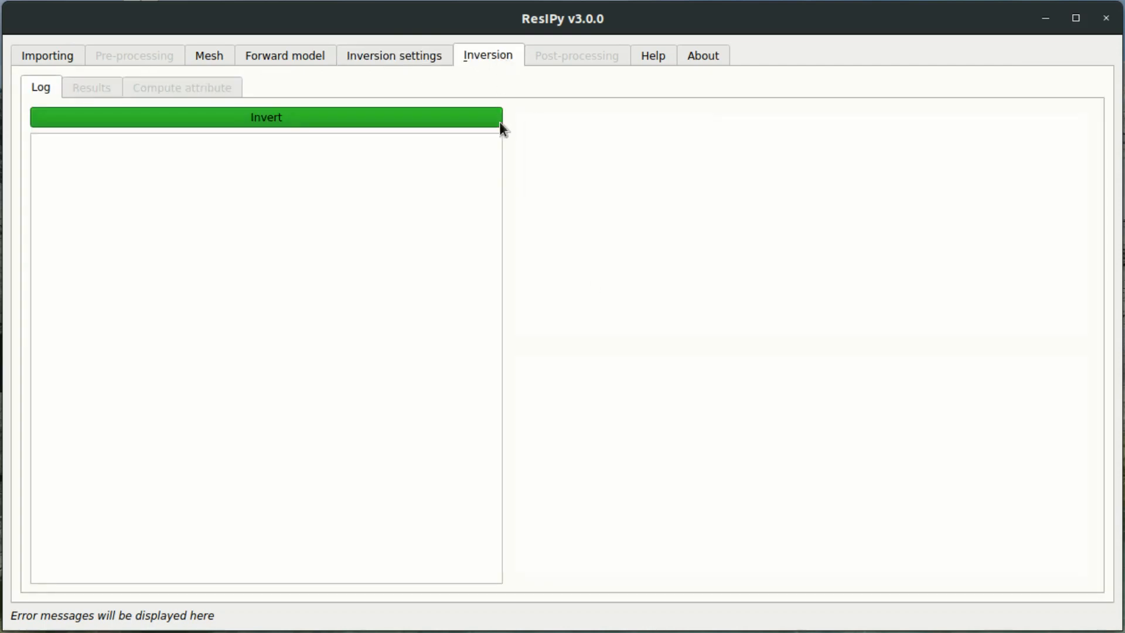
mouse_move(217, 141)
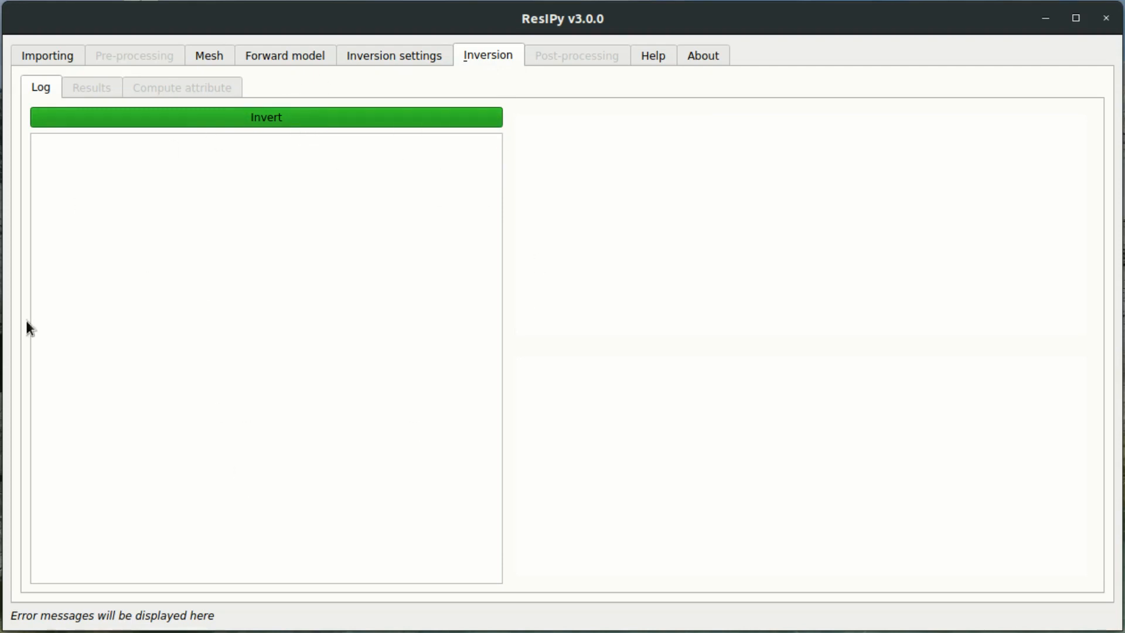
mouse_move(250, 125)
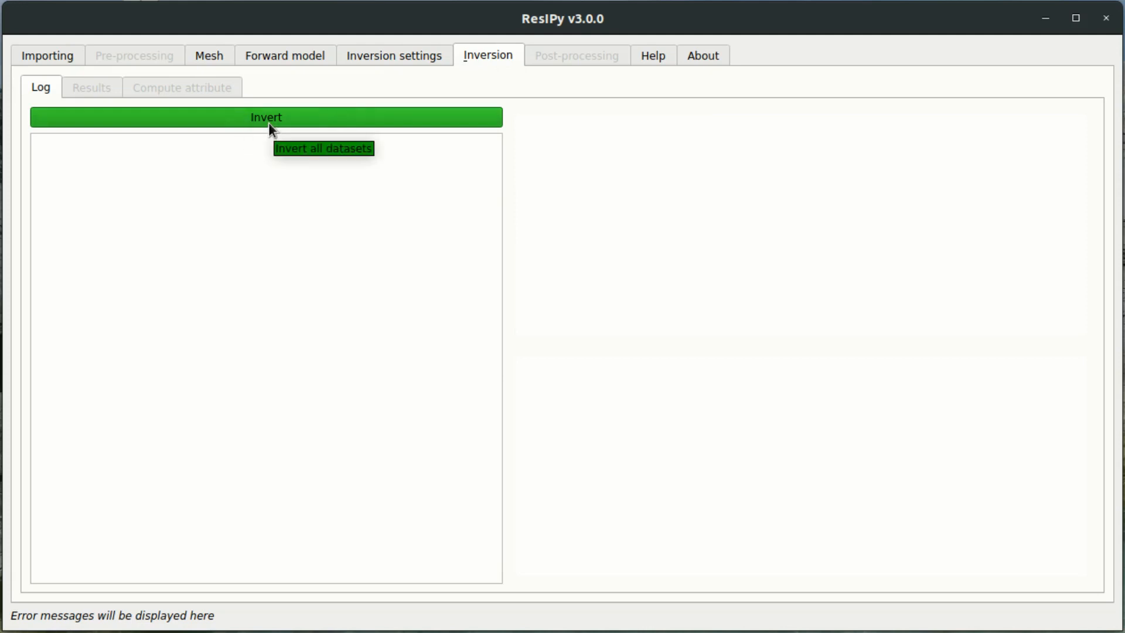
Step: Invert all datasets with R3t and orbit the resulting log10 resistivity volume of the hill
click(266, 118)
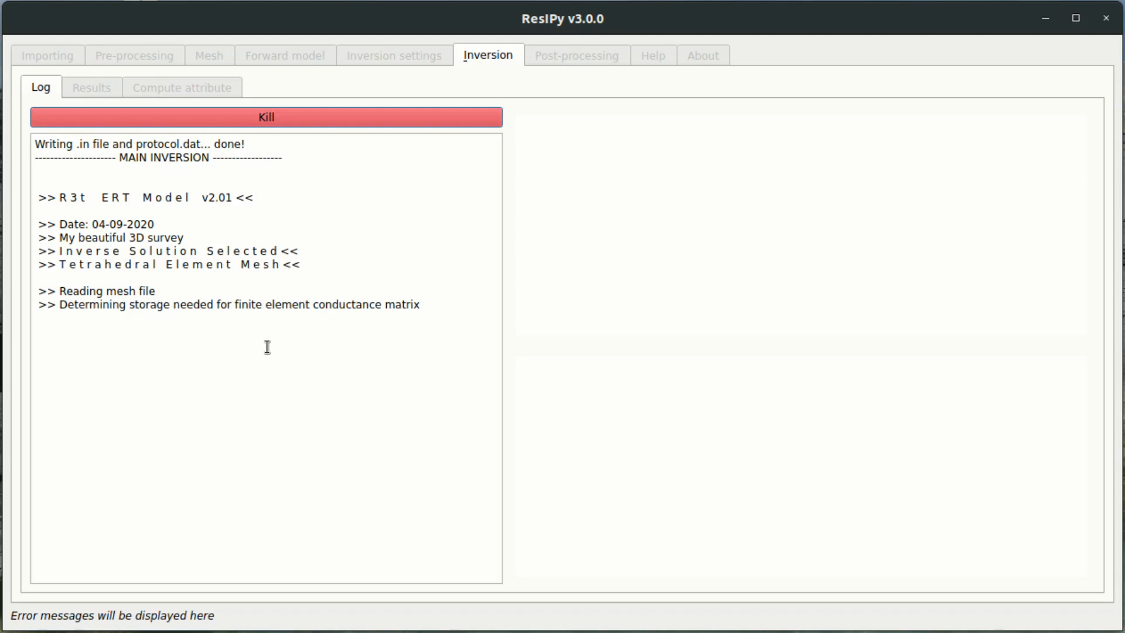
mouse_move(290, 385)
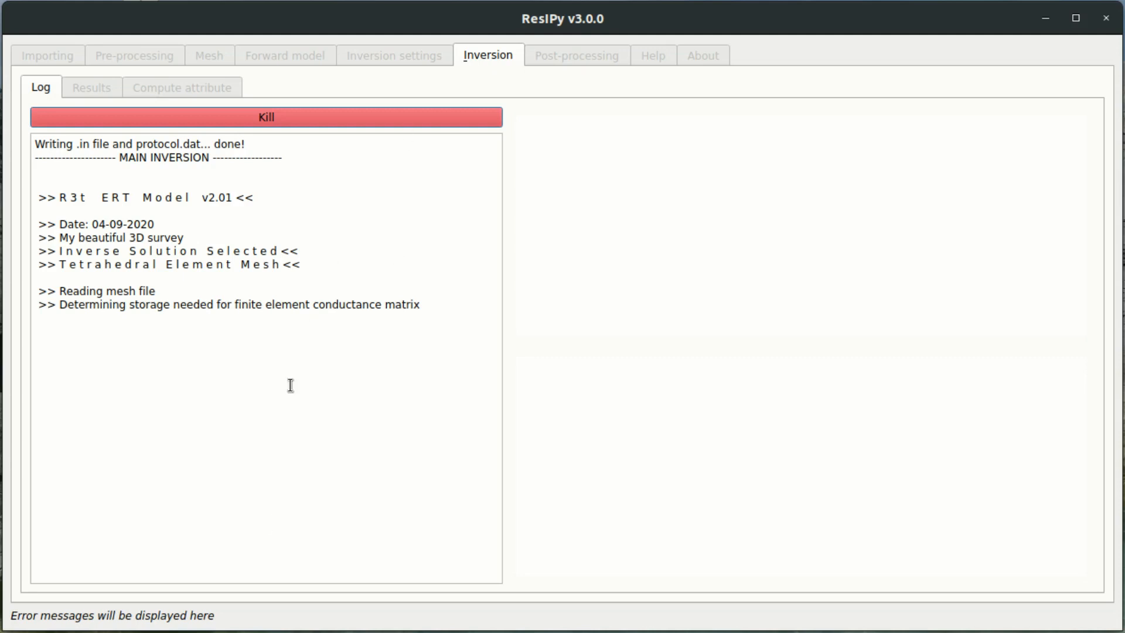
click(91, 87)
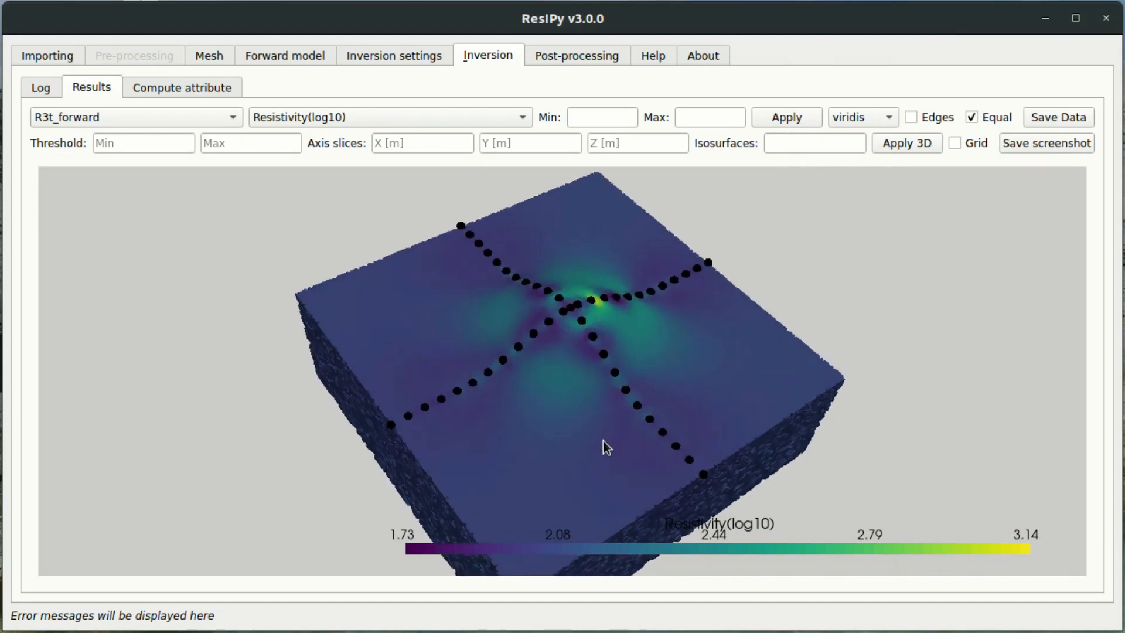
drag(607, 447, 520, 380)
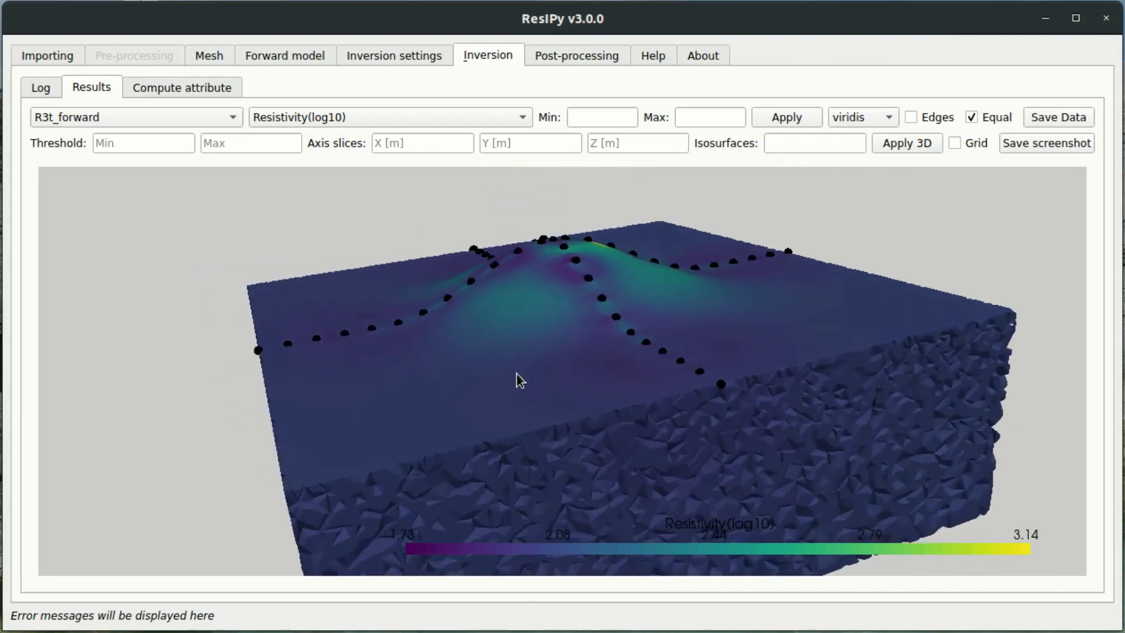
drag(520, 379, 591, 415)
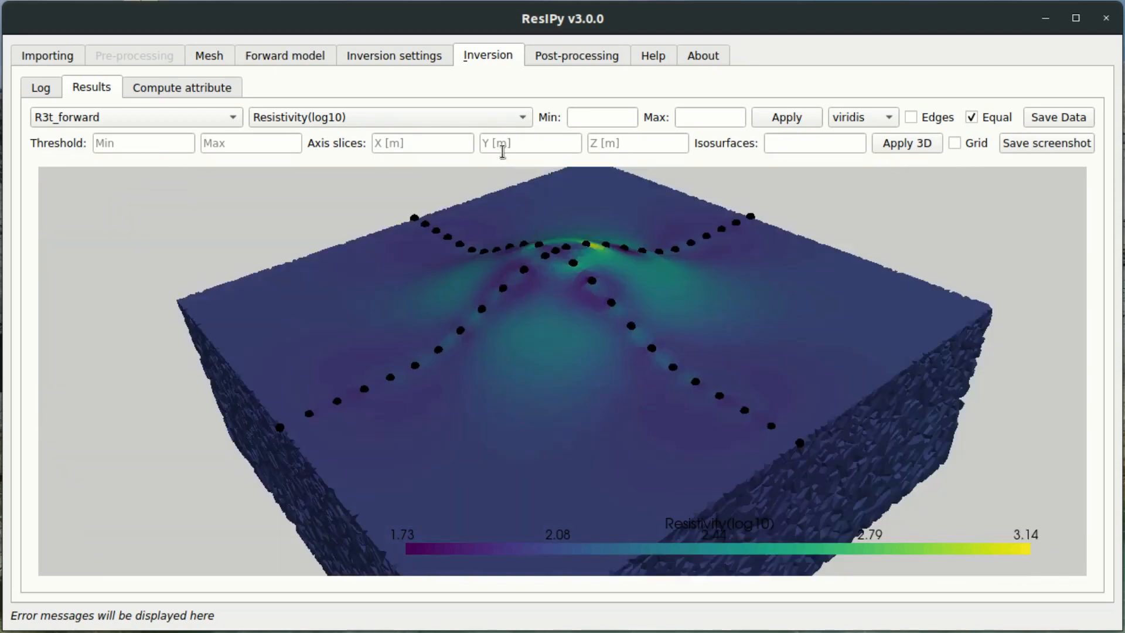
Step: Slice the resistivity volume at X = 30 m and Y = 30 m and orbit the crossing slices
click(420, 143)
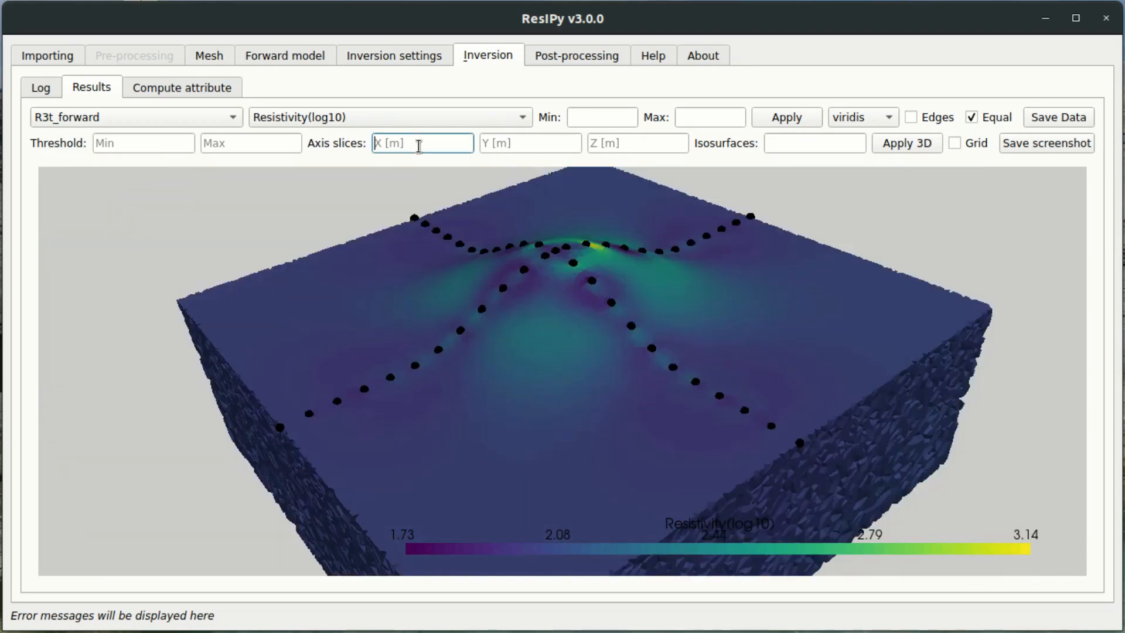
text(30)
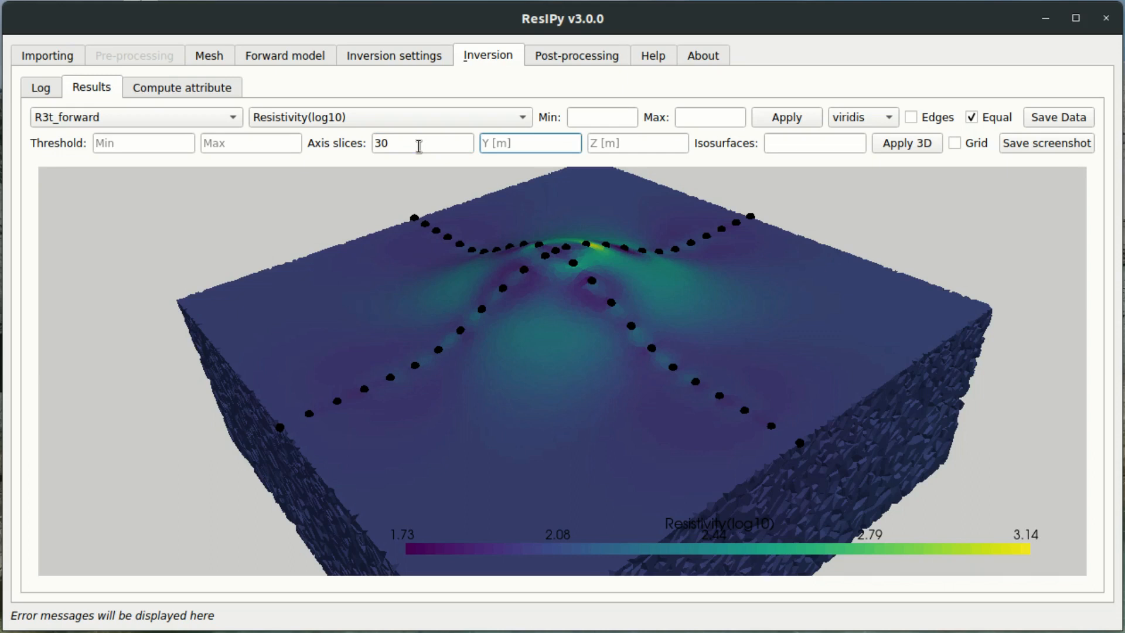
text(30)
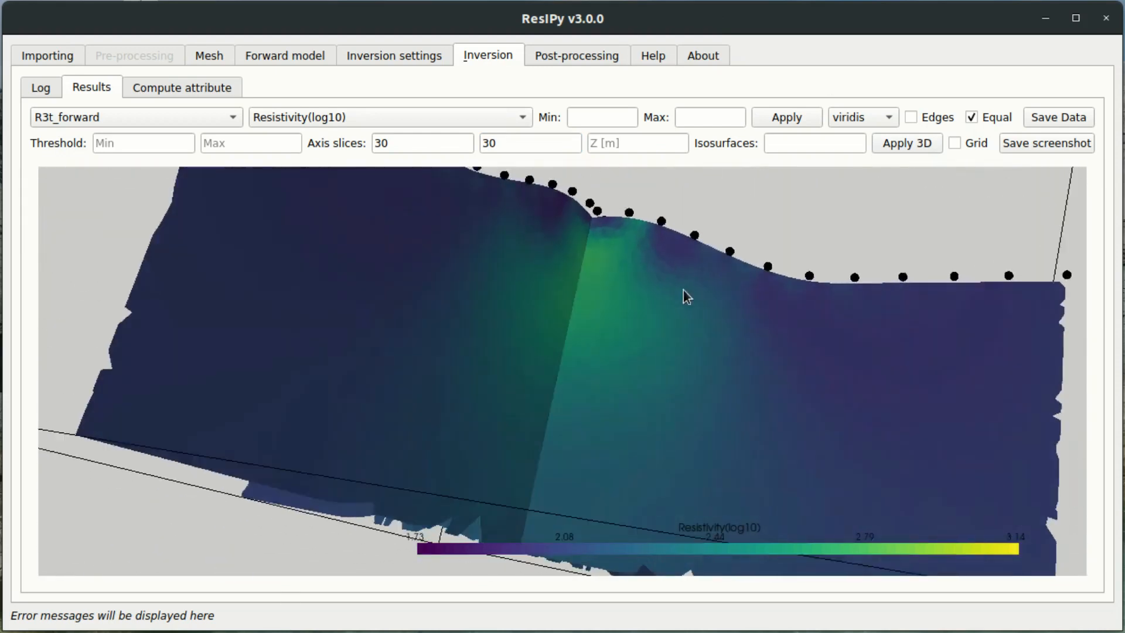
drag(685, 296, 599, 380)
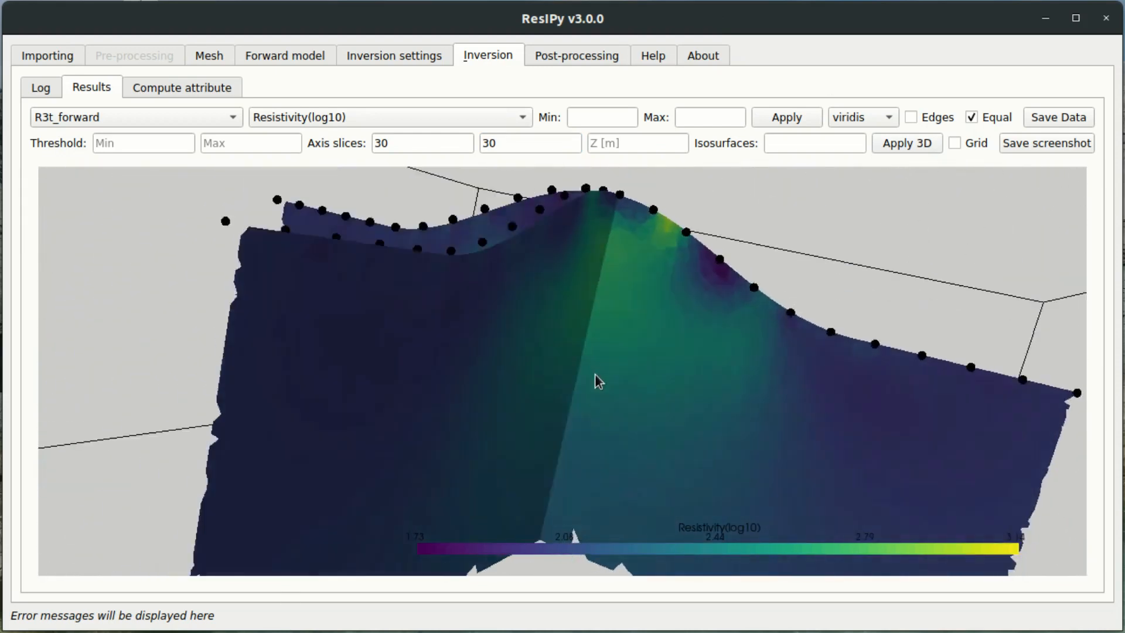
drag(599, 381, 534, 323)
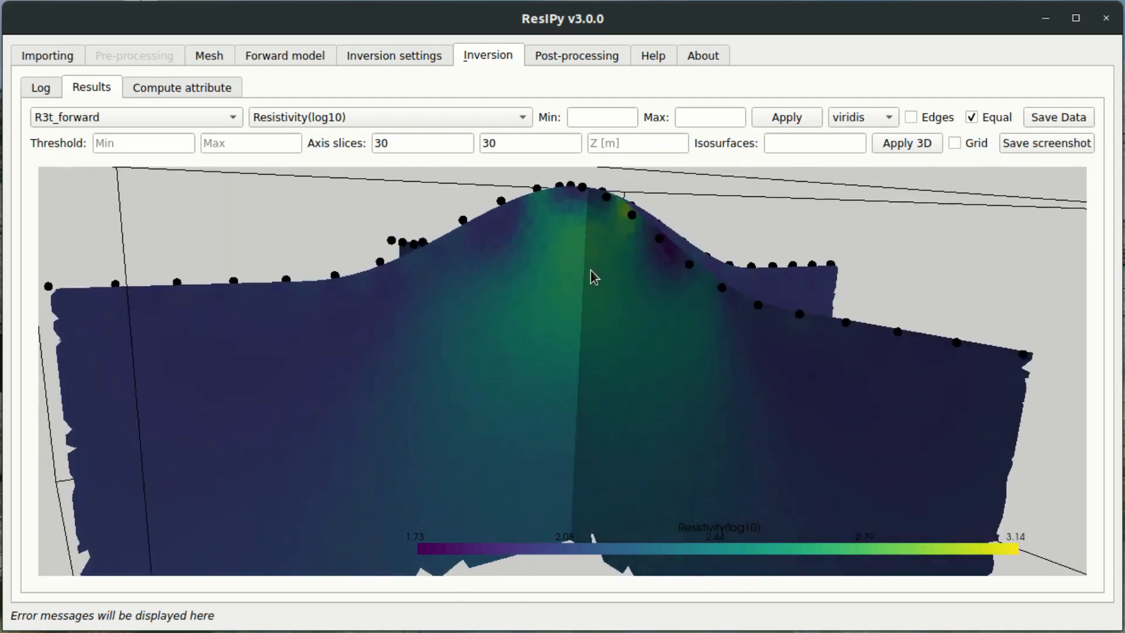
drag(592, 277, 538, 280)
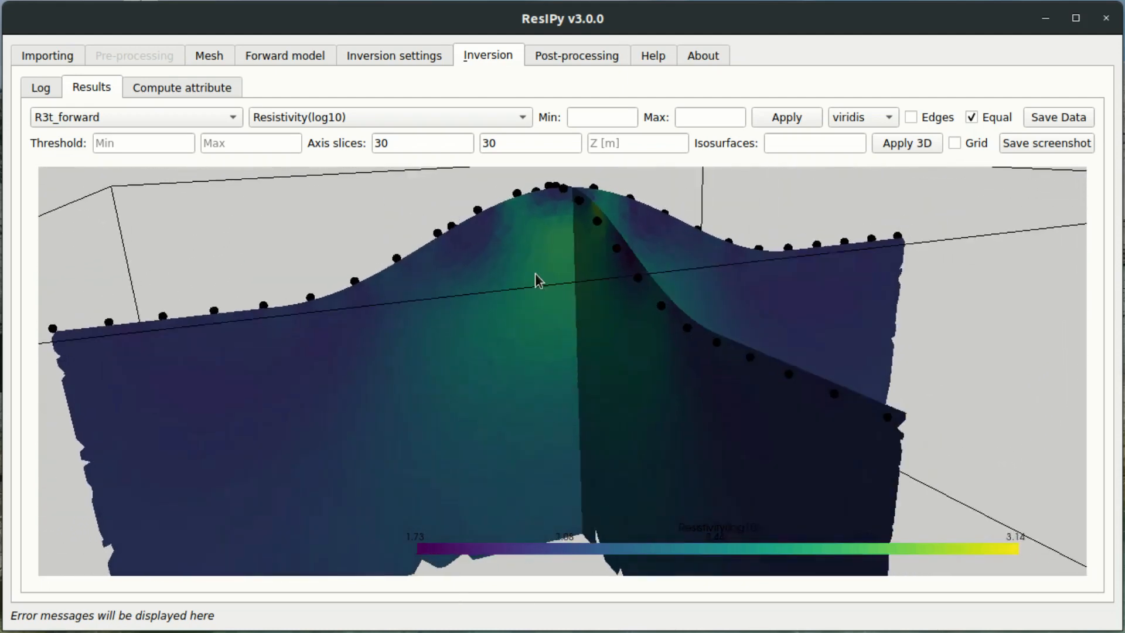
drag(538, 280, 633, 310)
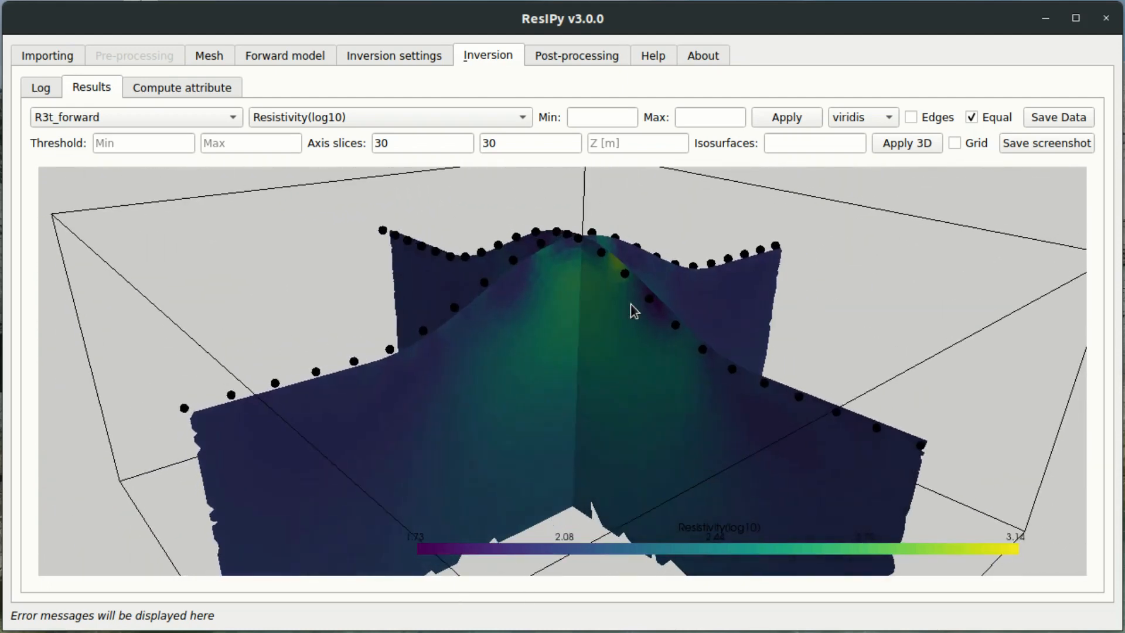
drag(634, 312, 651, 296)
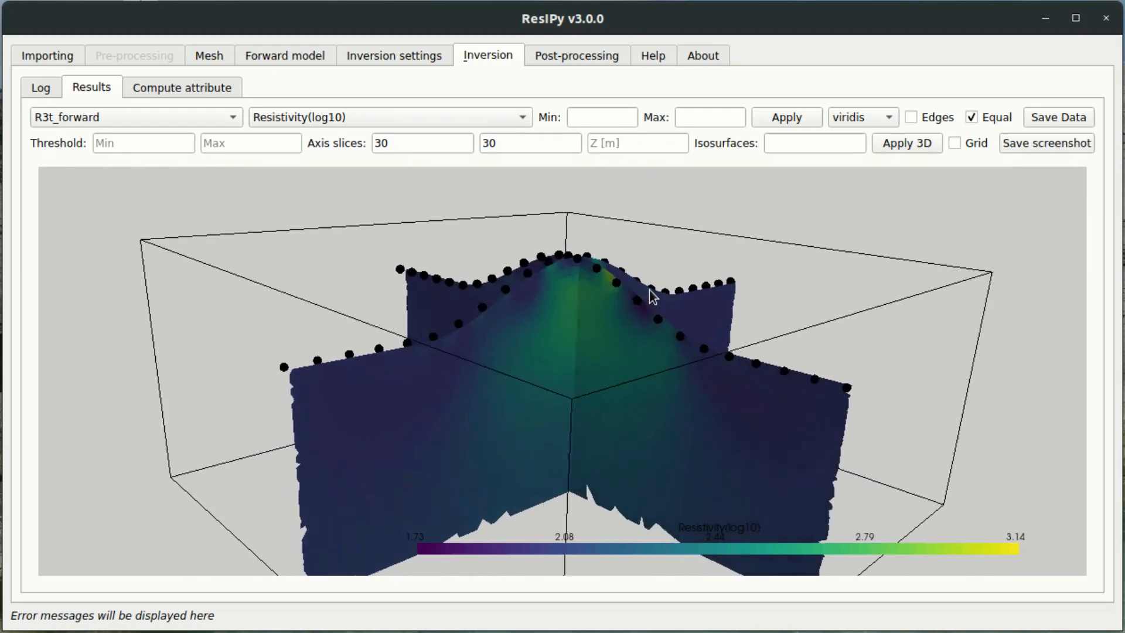
drag(649, 297, 452, 362)
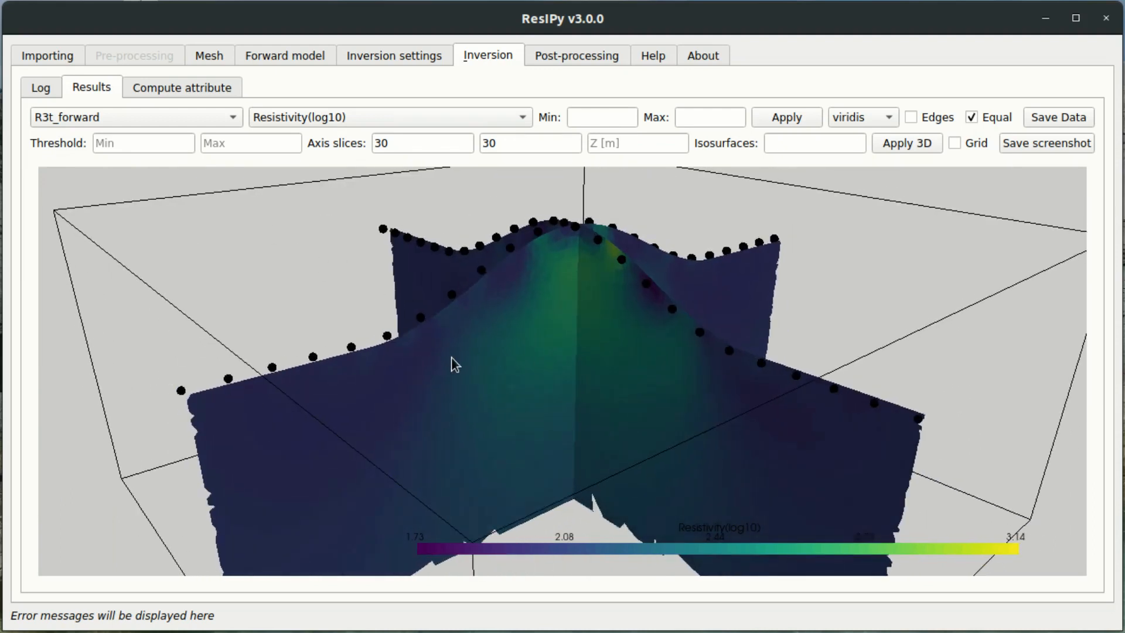
Step: Re-select the R3t_forward dataset to redraw a single resistivity slice beneath the hill
click(136, 118)
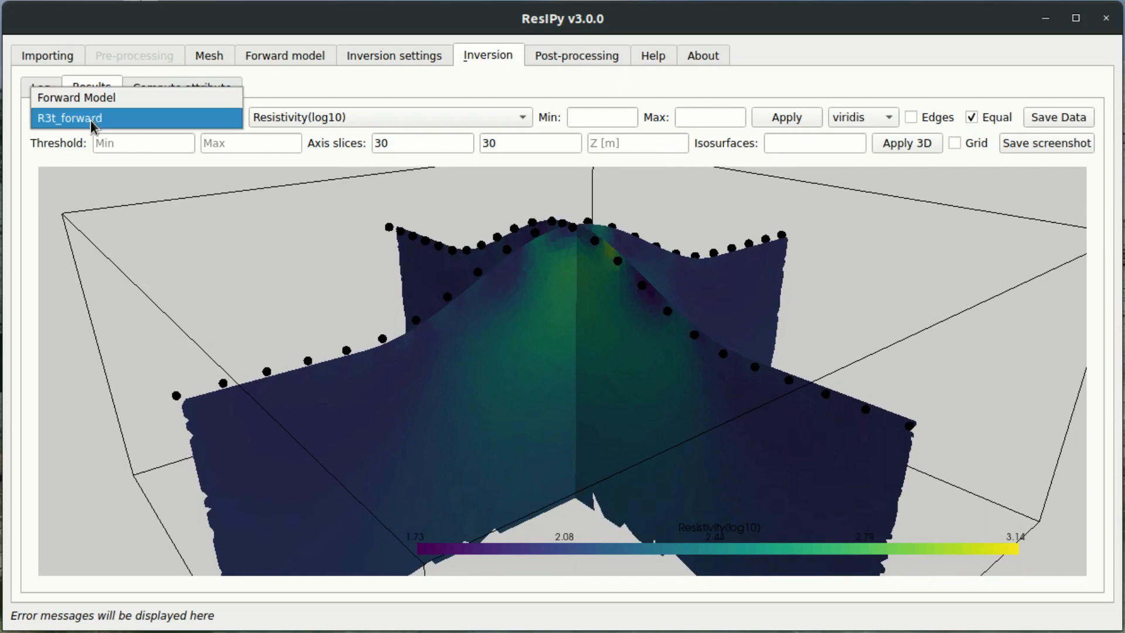
click(76, 117)
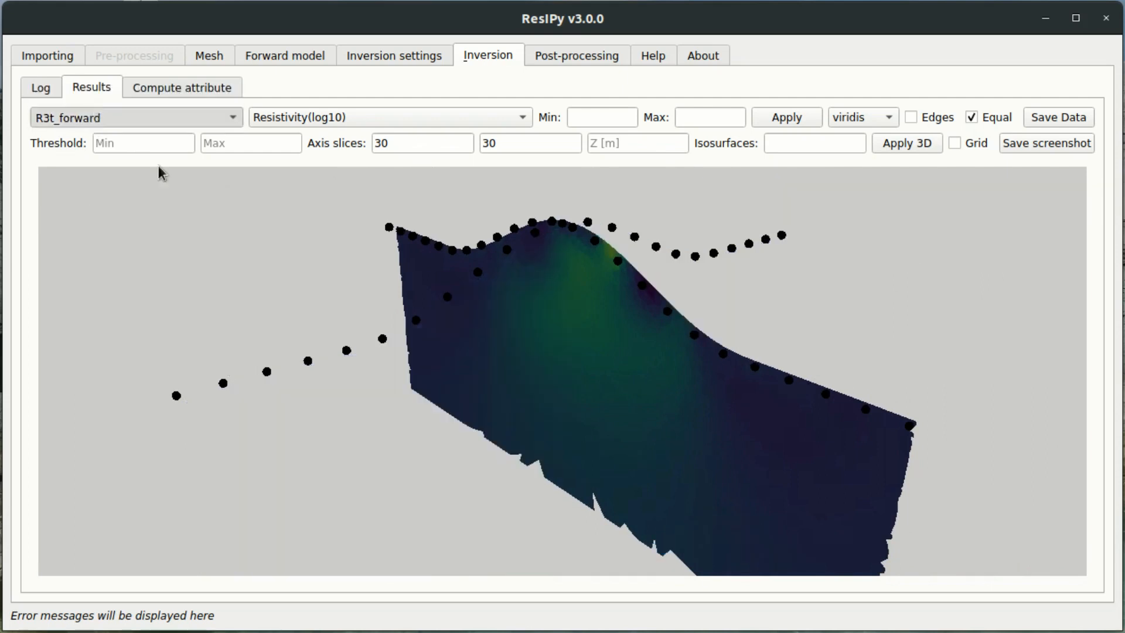
mouse_move(513, 301)
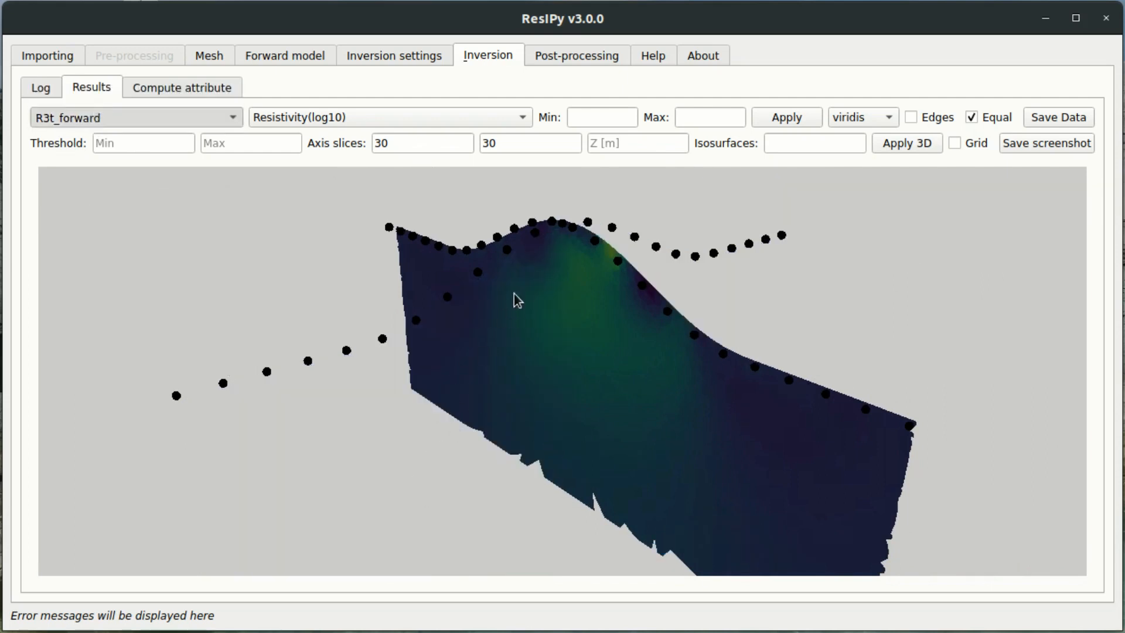